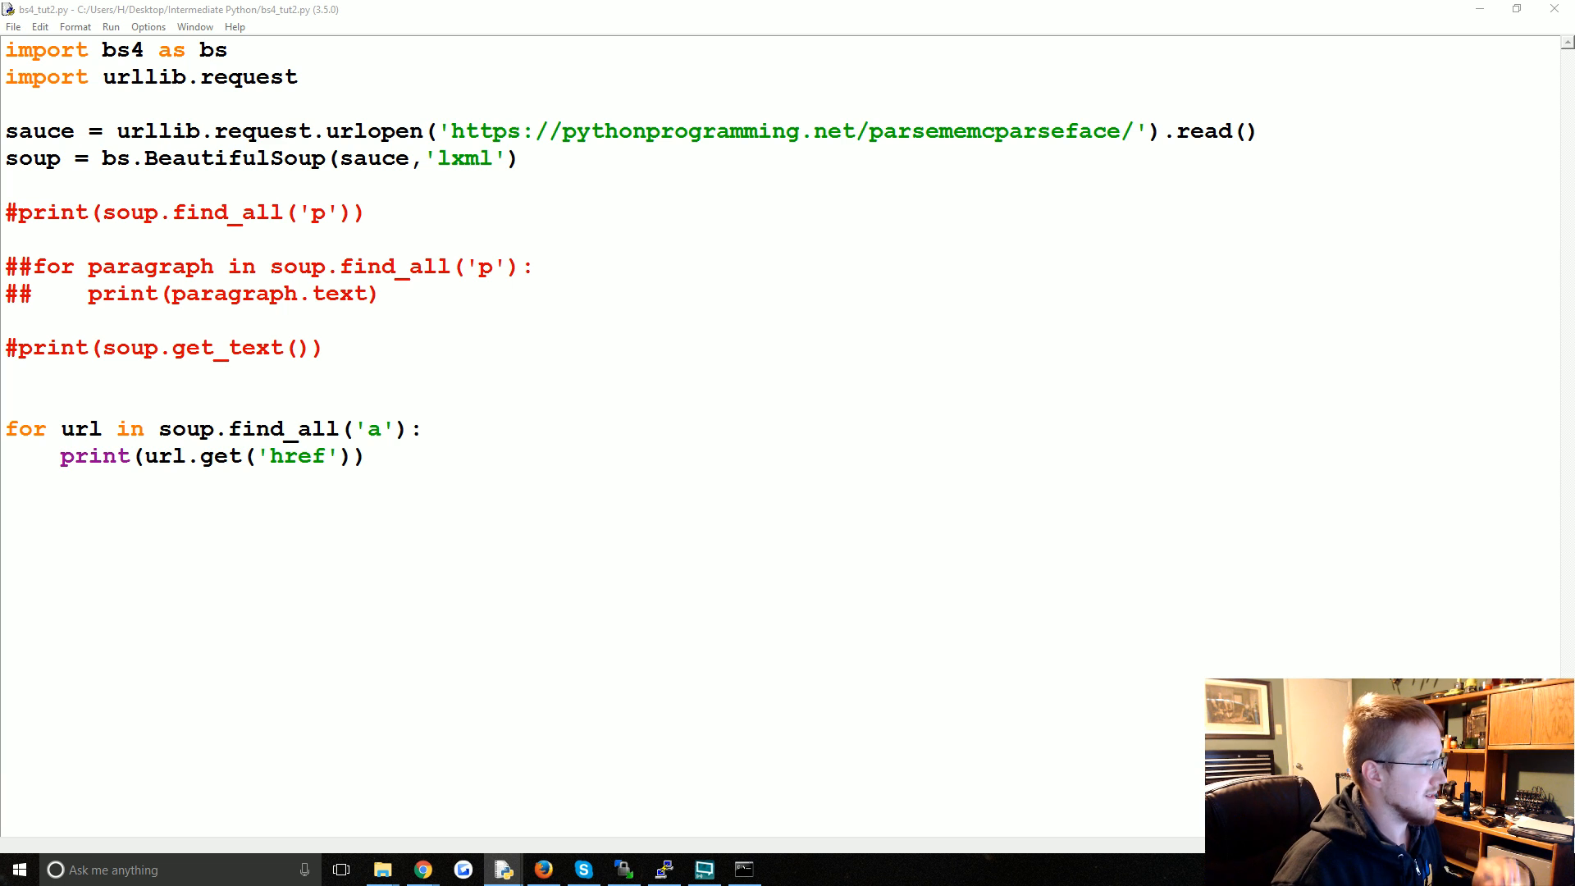
mouse_move(499, 507)
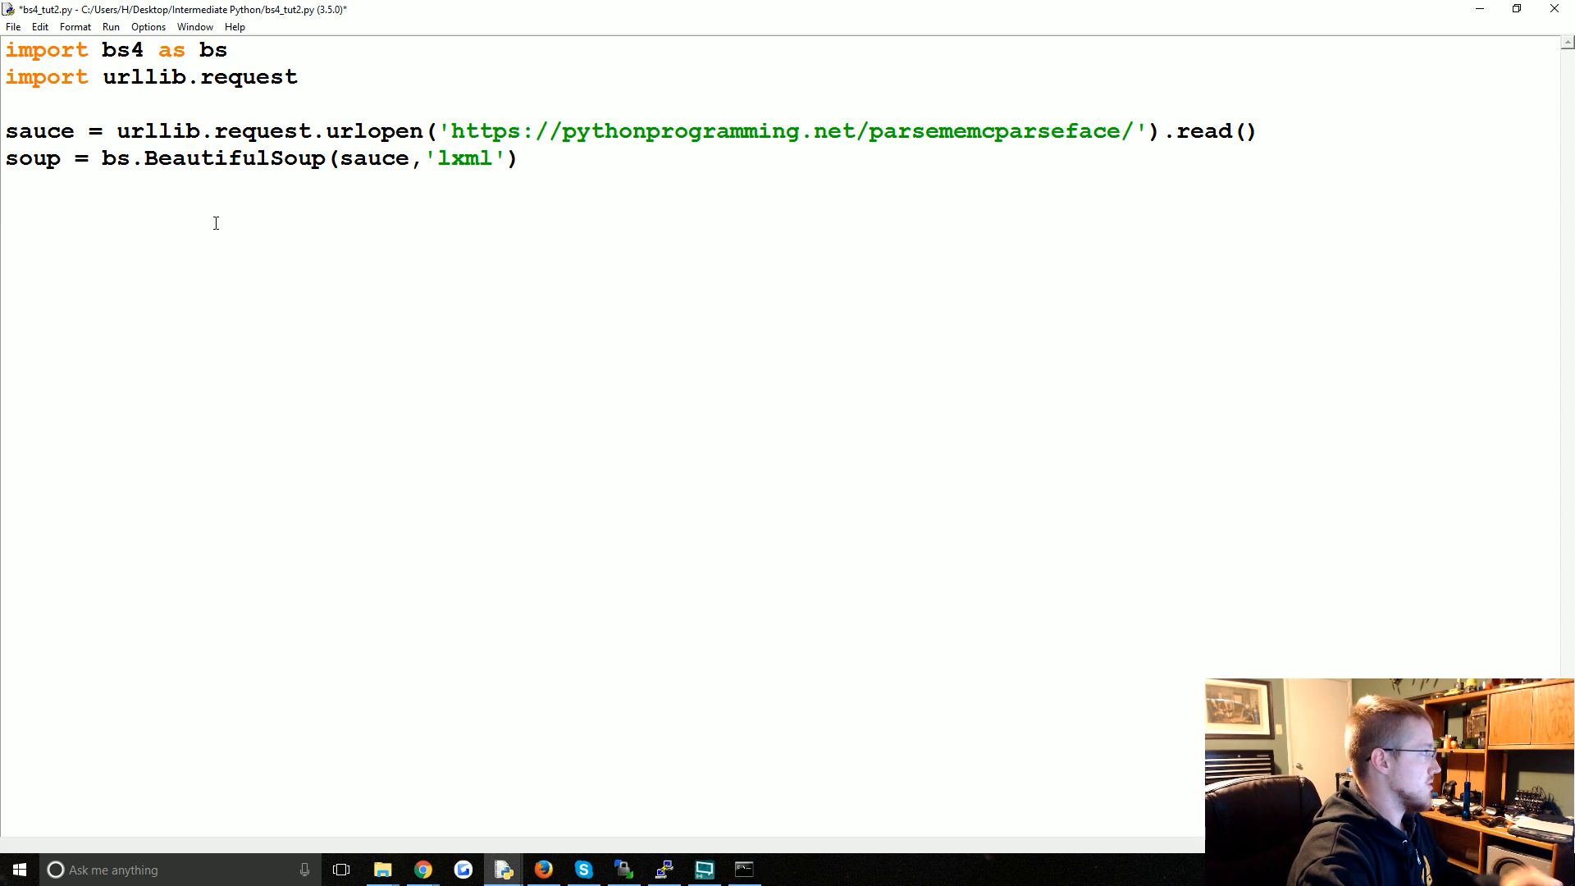
- Write the loop header for url in soup.find_all('a') below the soup setup
text(for url in)
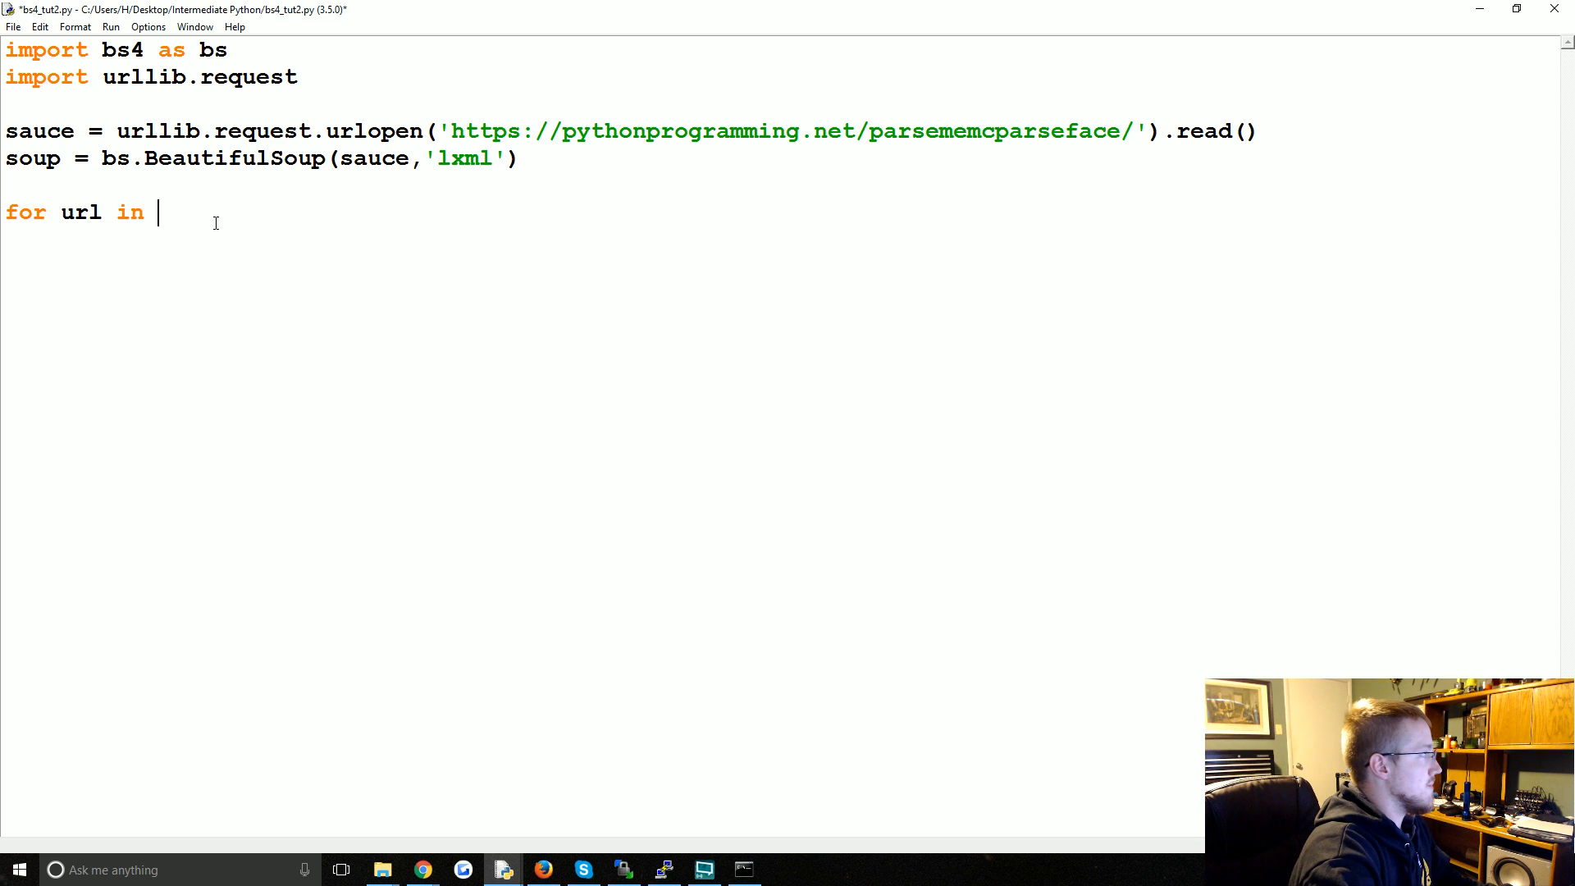
text(soup.find_)
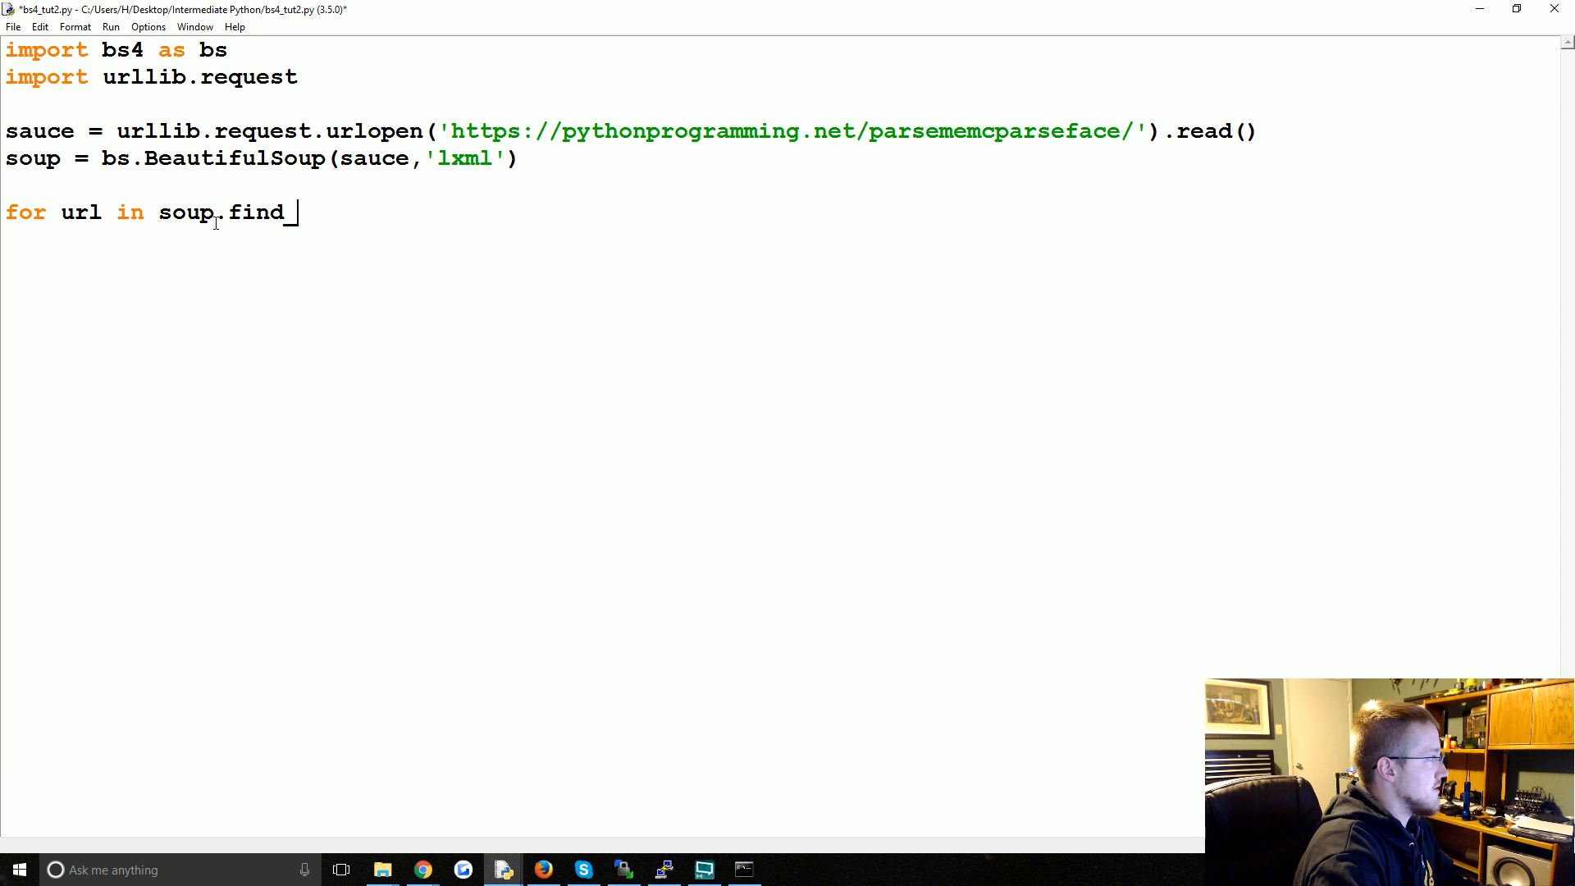
text(_all())
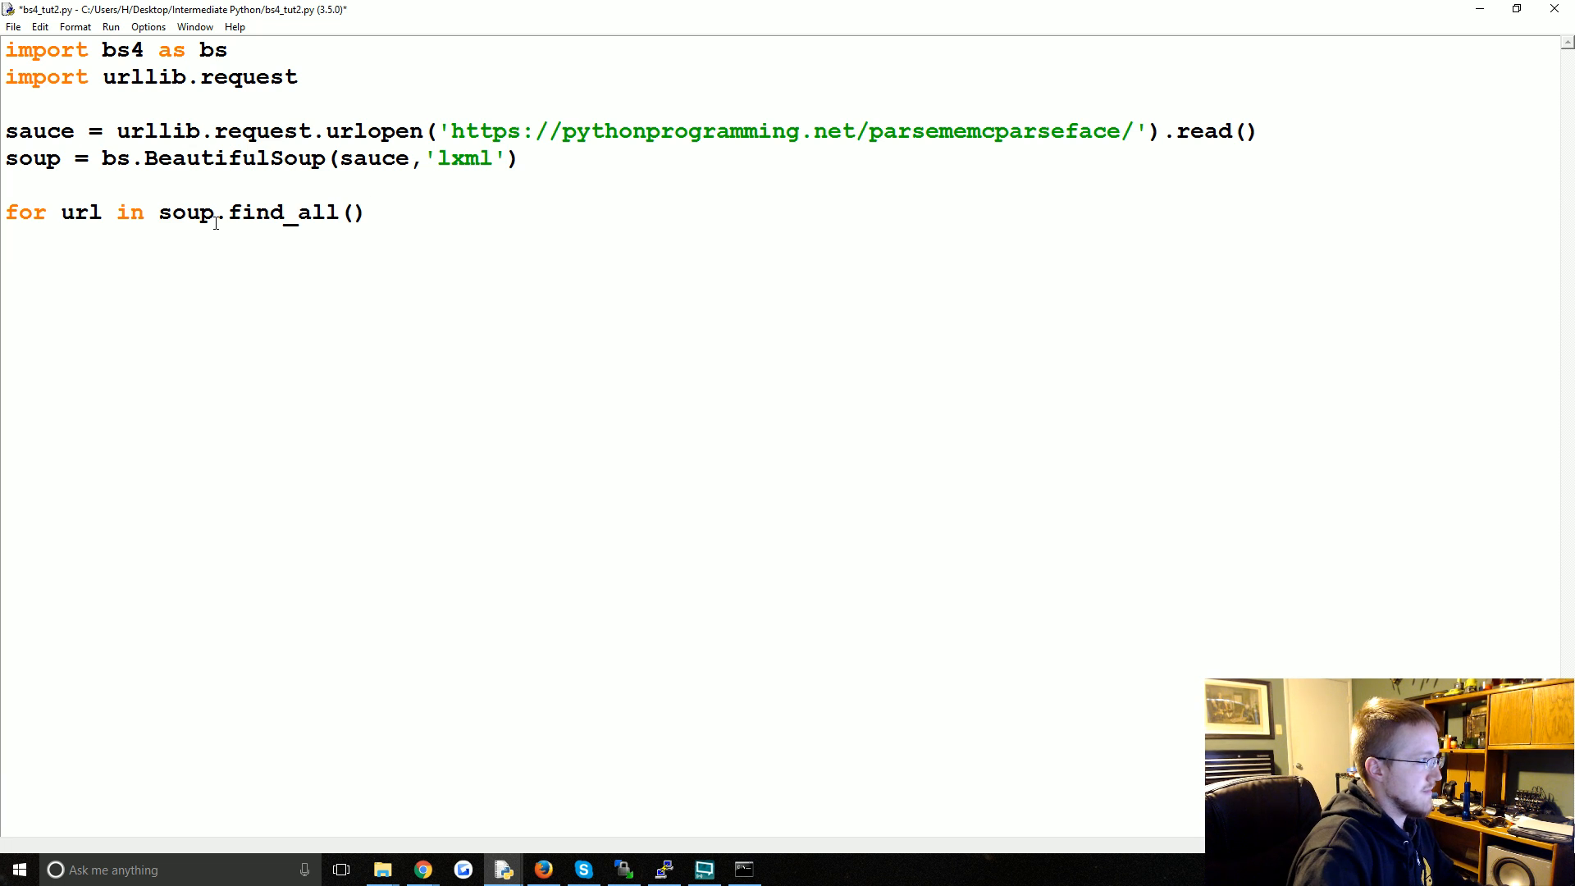
text('a')
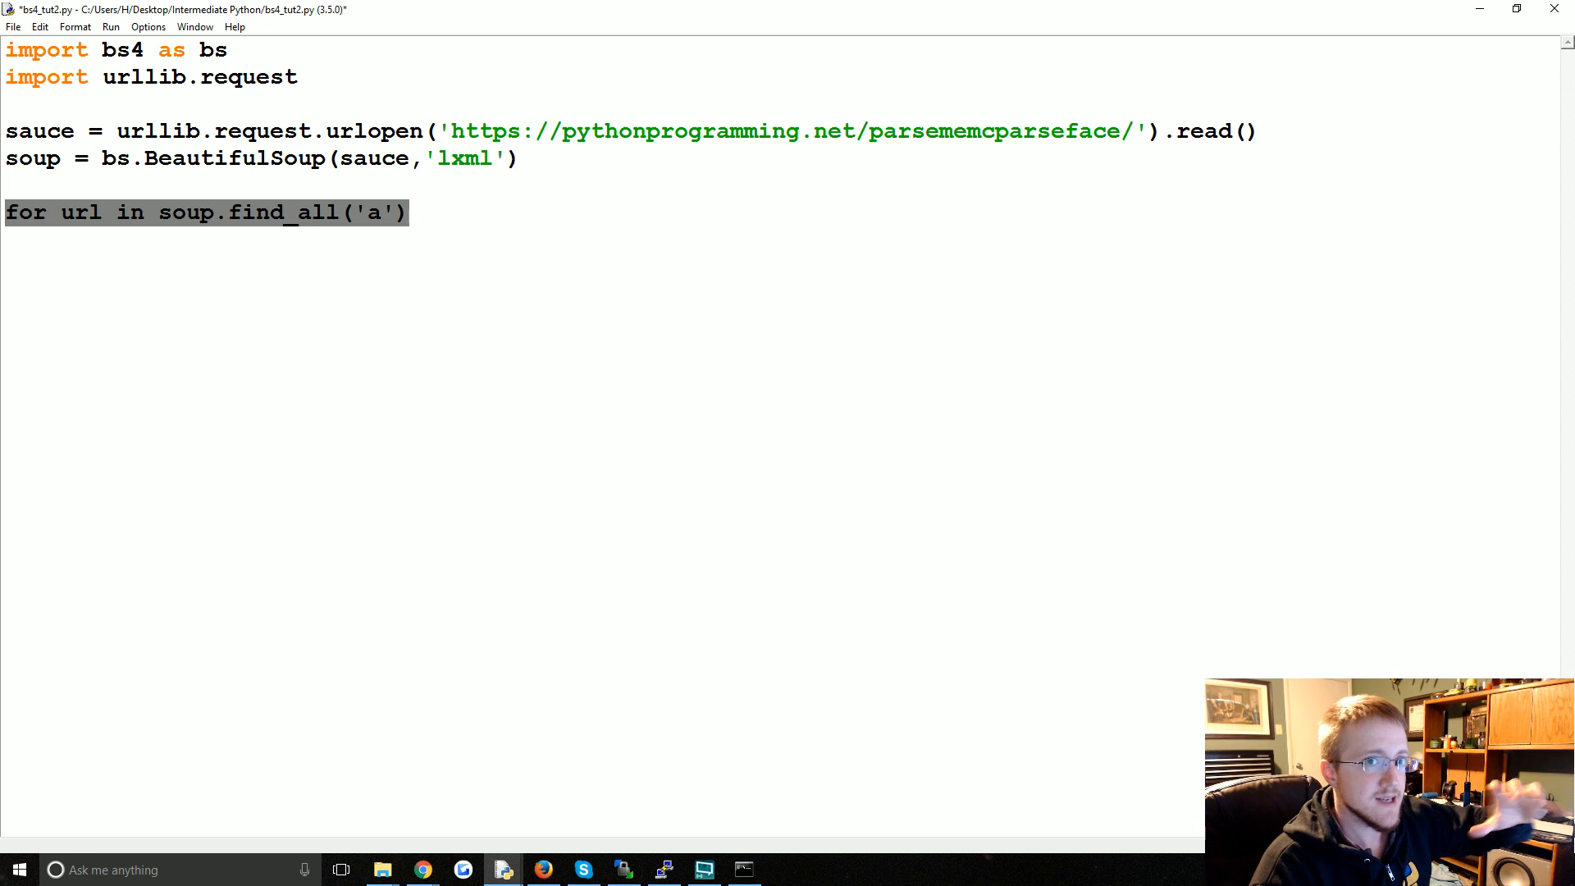
mouse_move(315, 337)
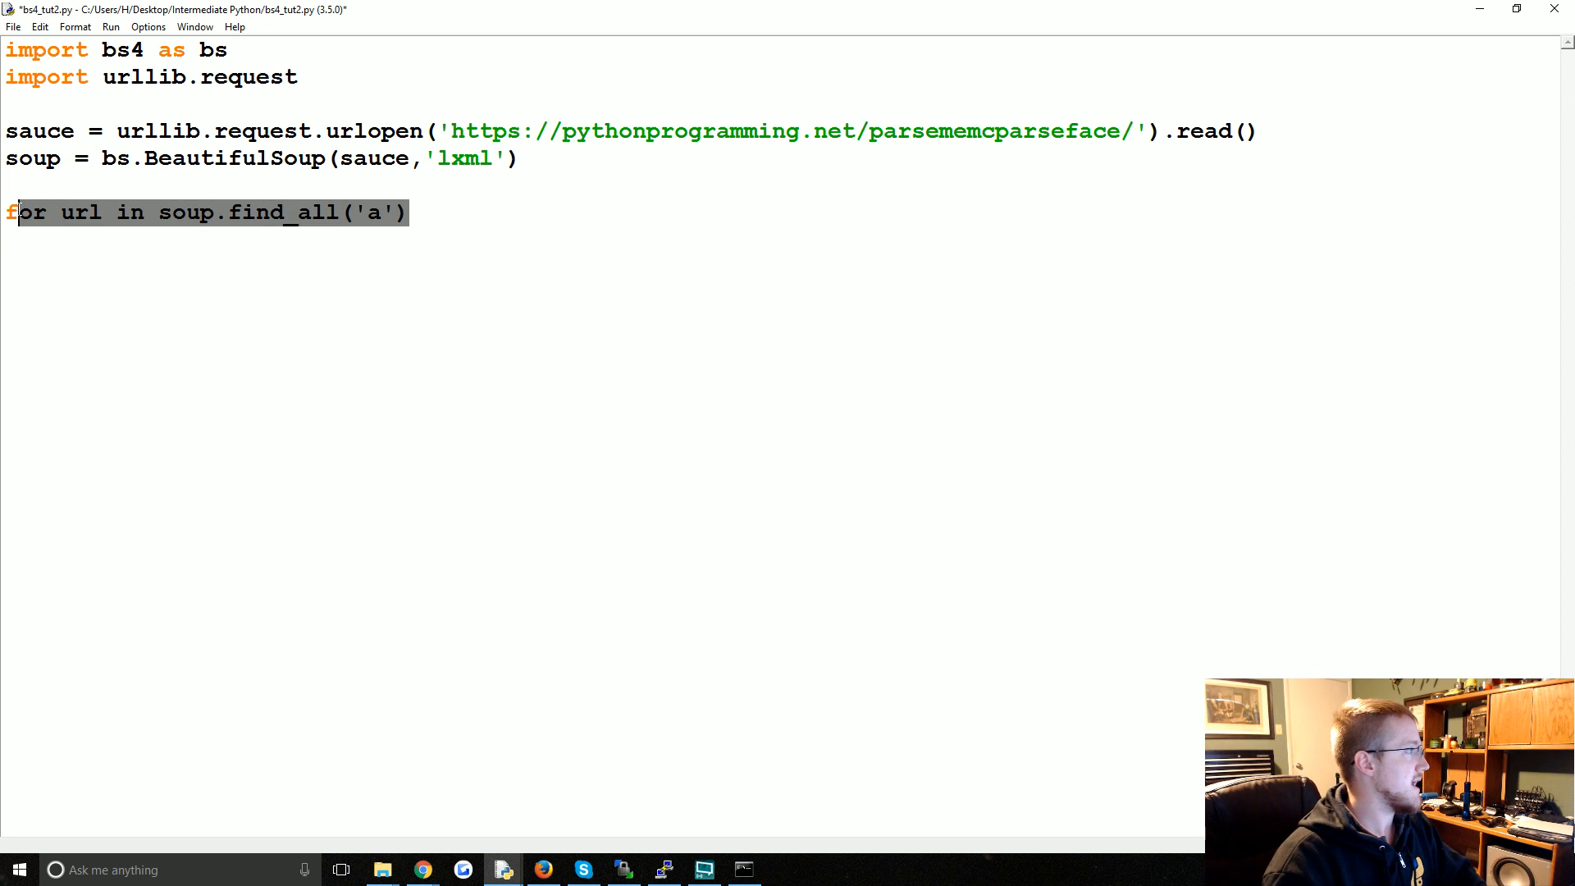
- Replace the all-links loop with nav = soup.nav and discard a temporary print(nav) line
key(Delete)
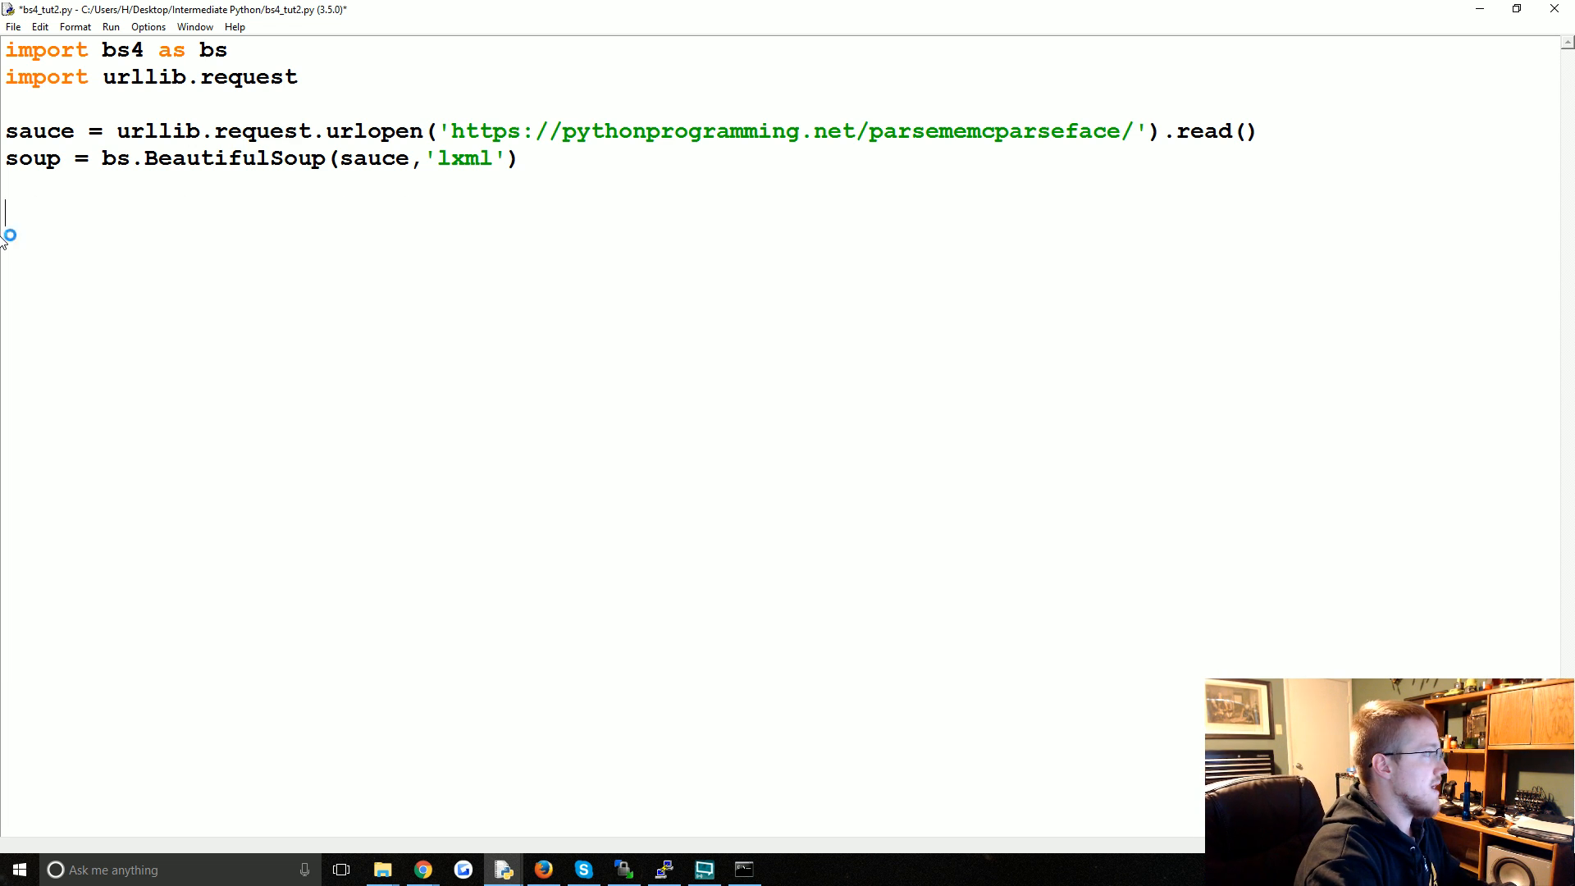
text(soup.p)
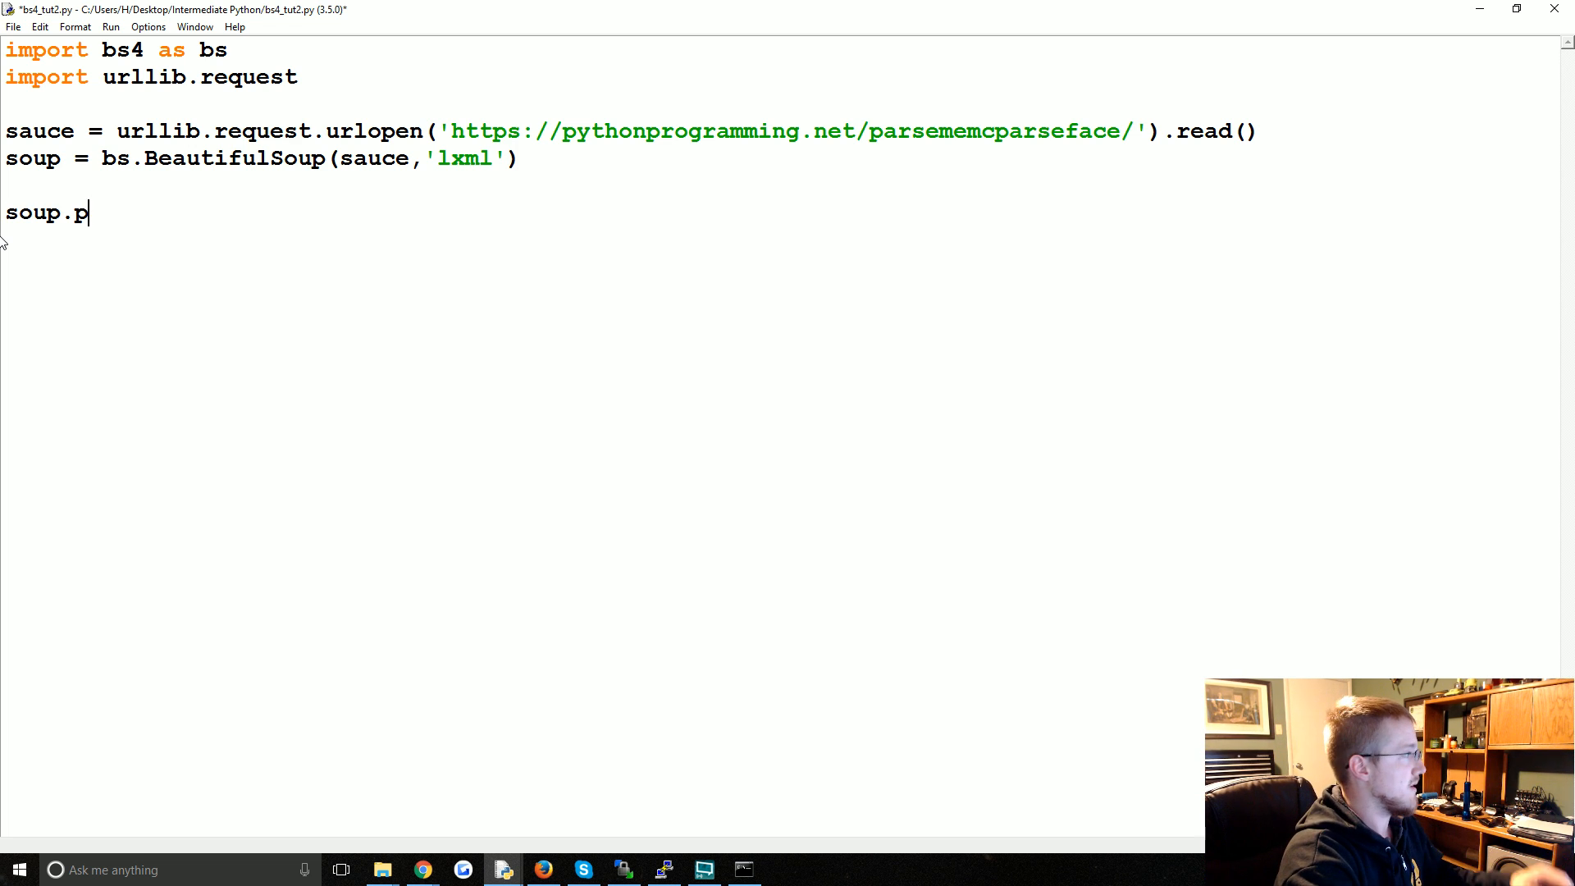
text(av)
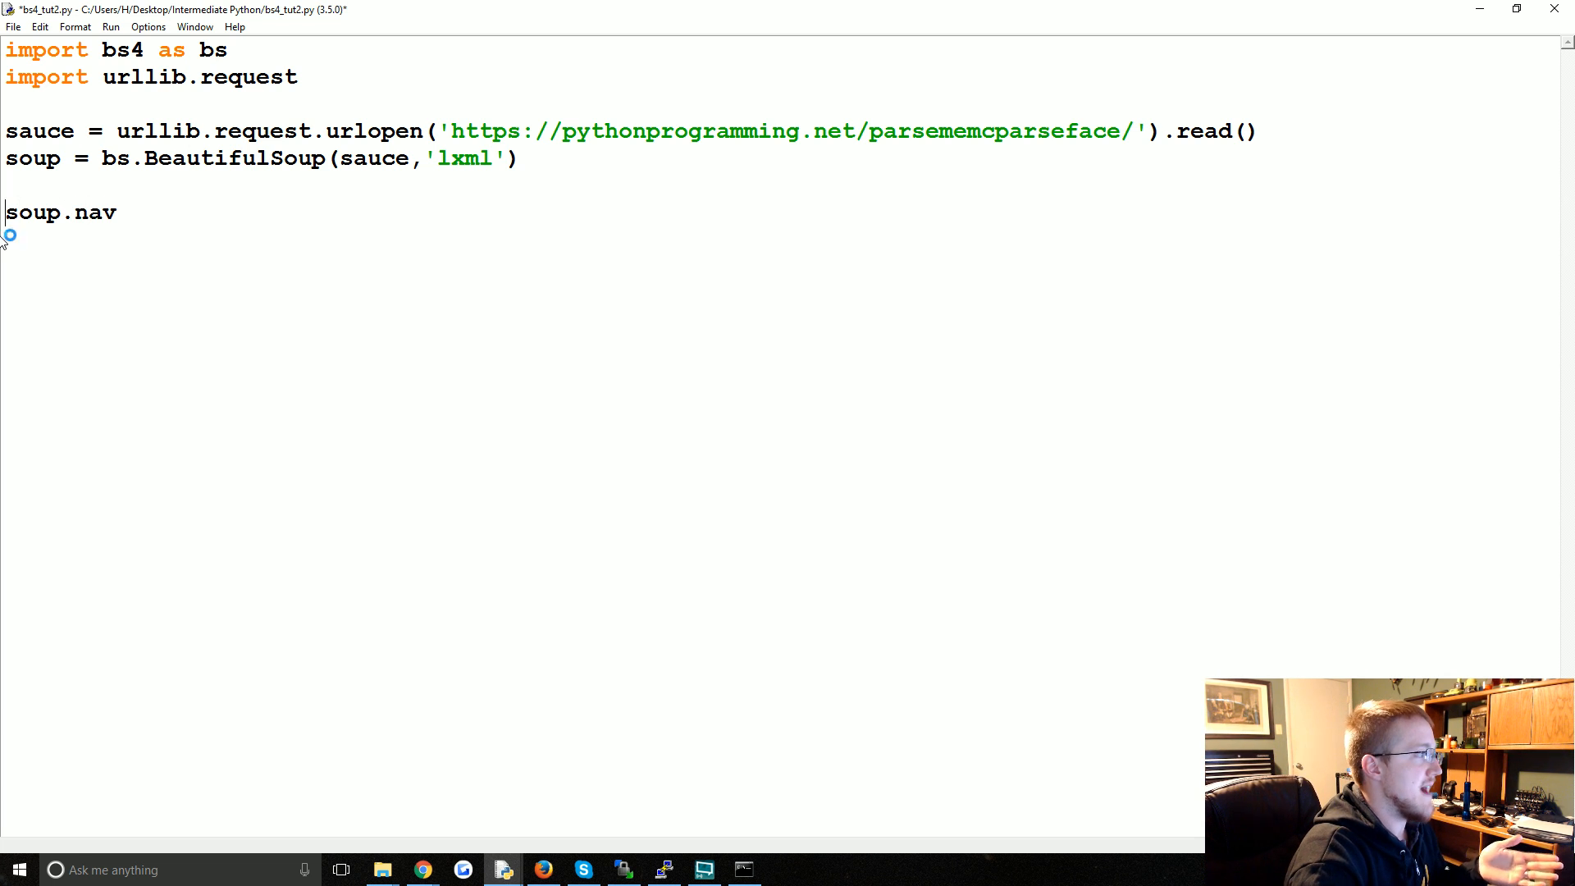
text(nav)
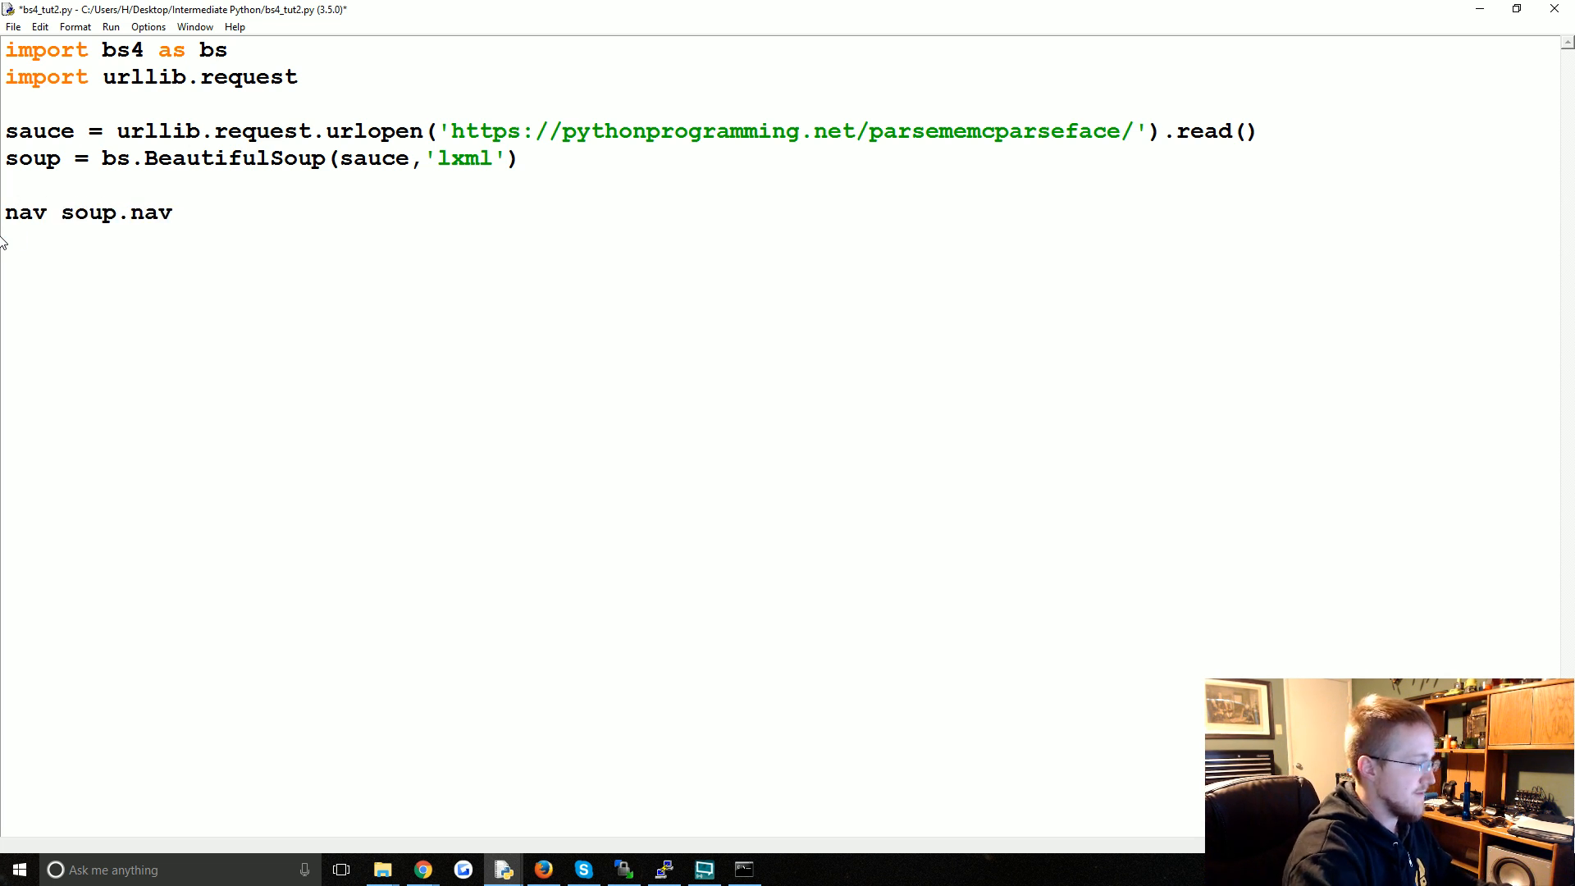
text(=)
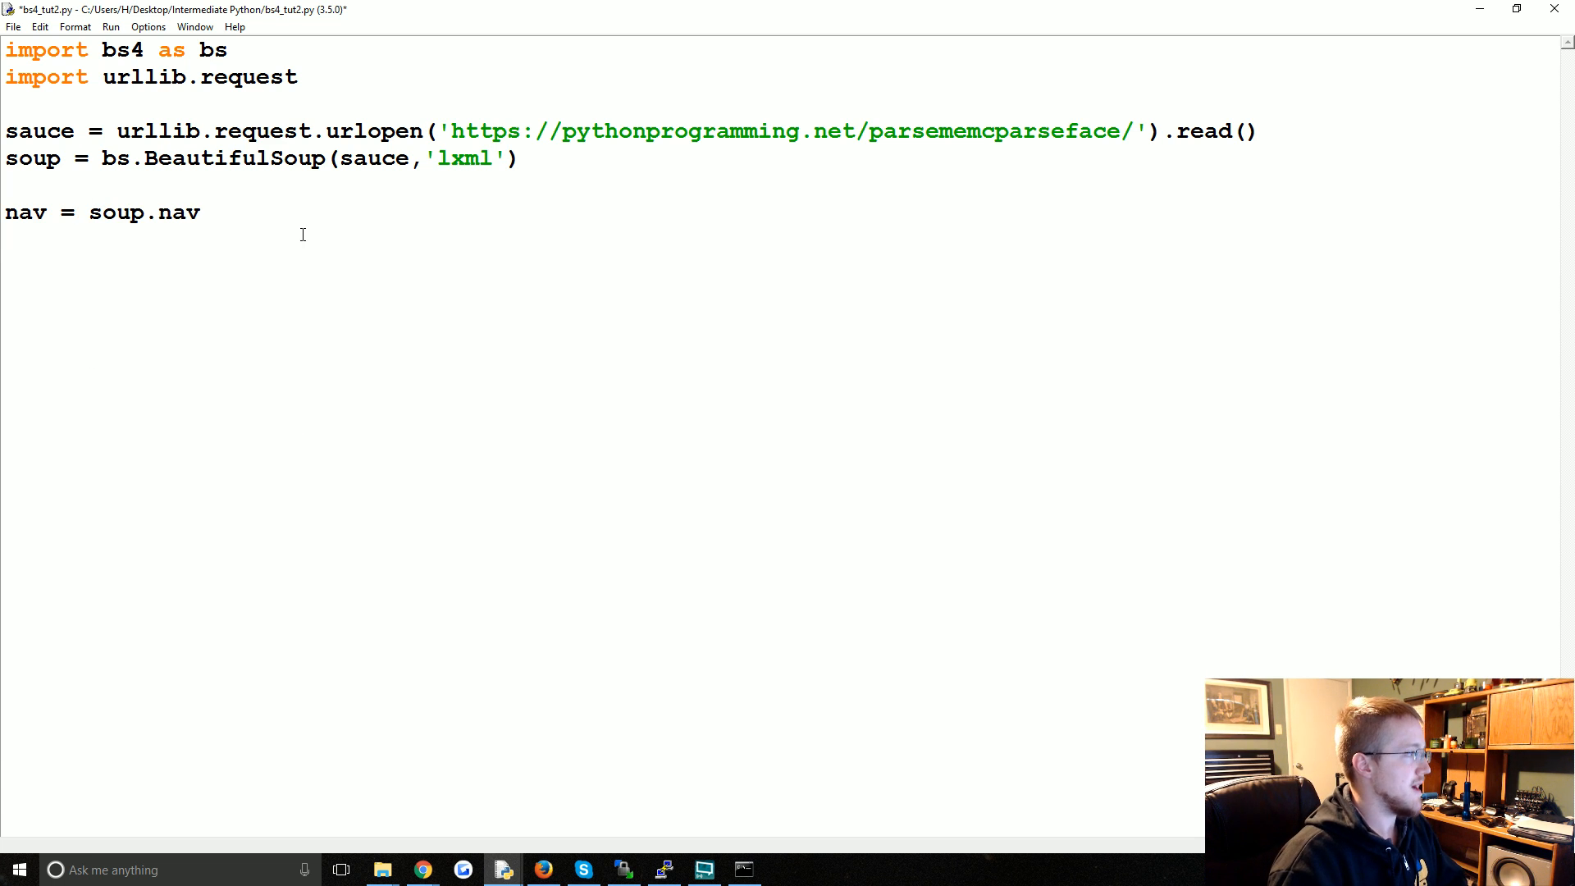
text(print())
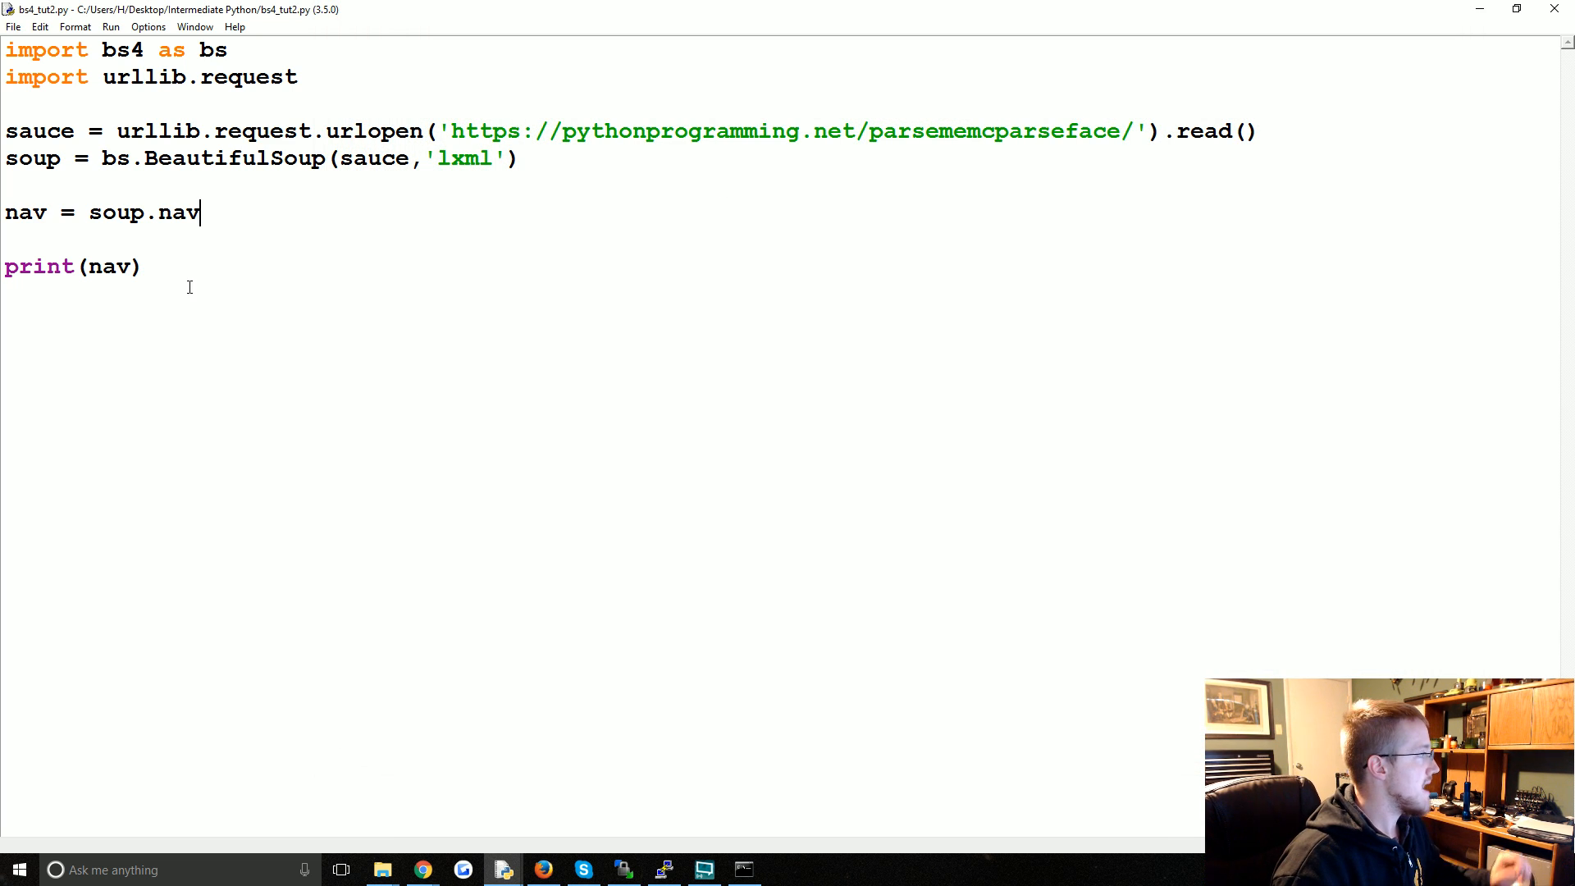
triple_click(74, 265)
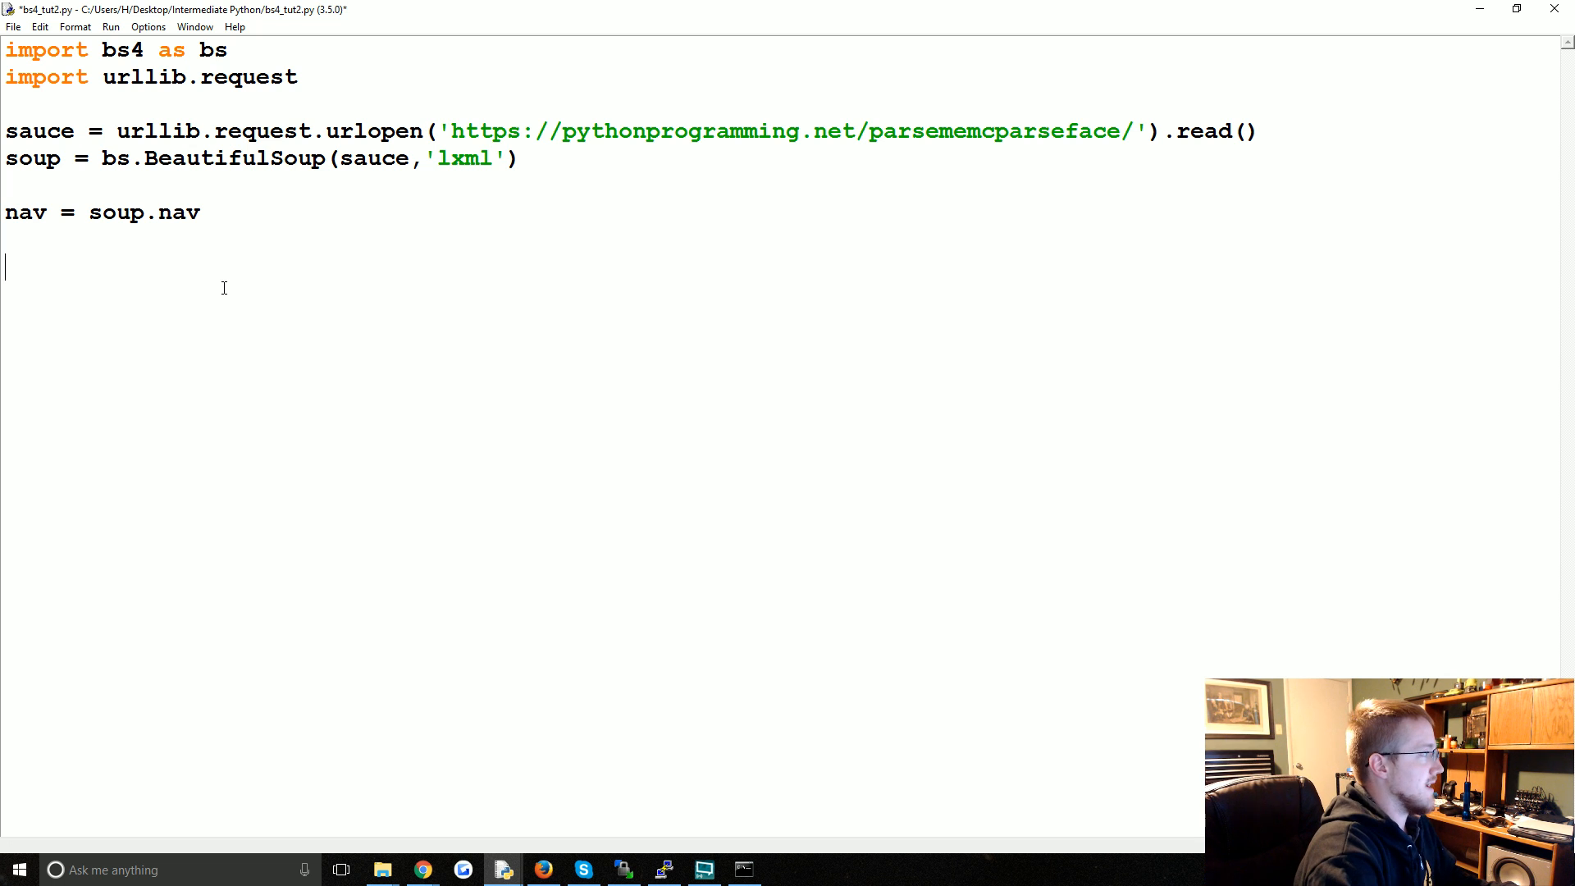
- Write for url in nav.find_all('a'): print(url.get('href')) to list each nav link's address
text(for url in nav)
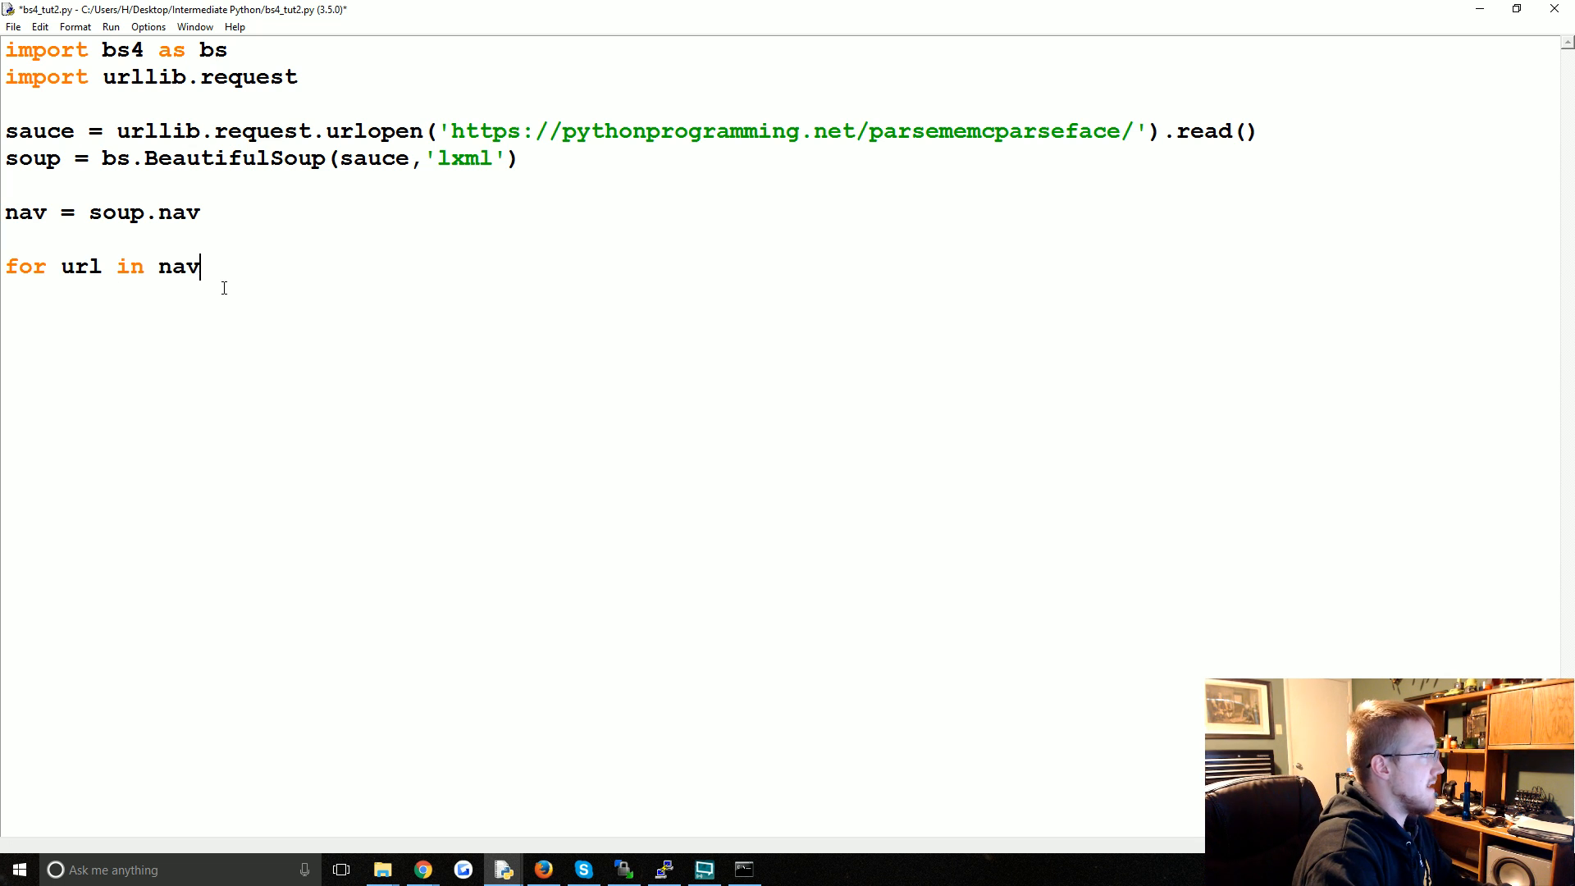
text(.find_all()
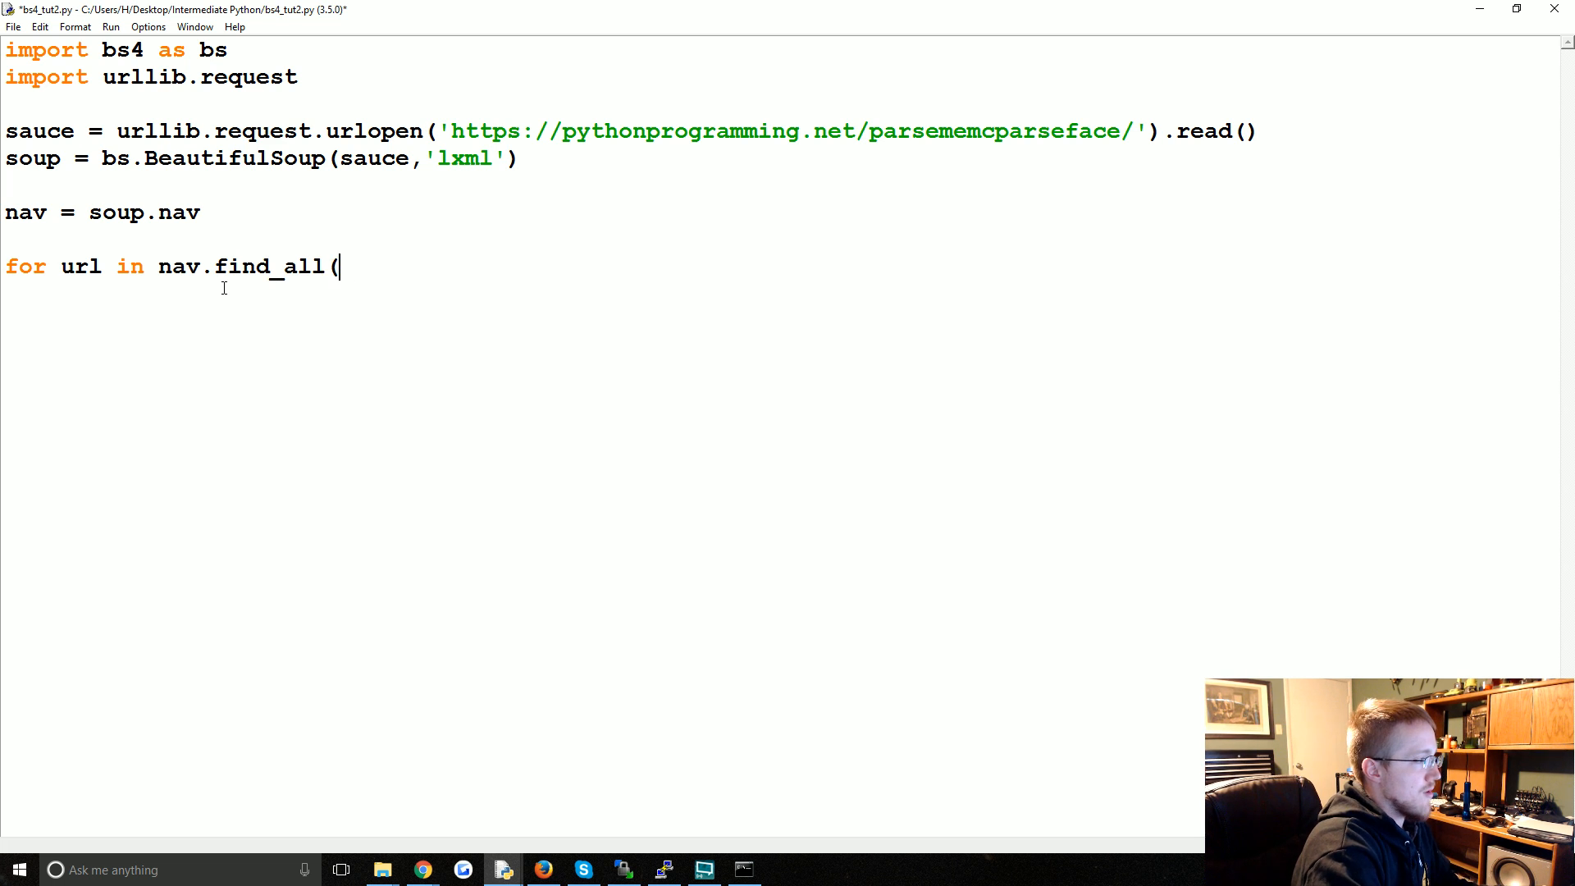
text('a'))
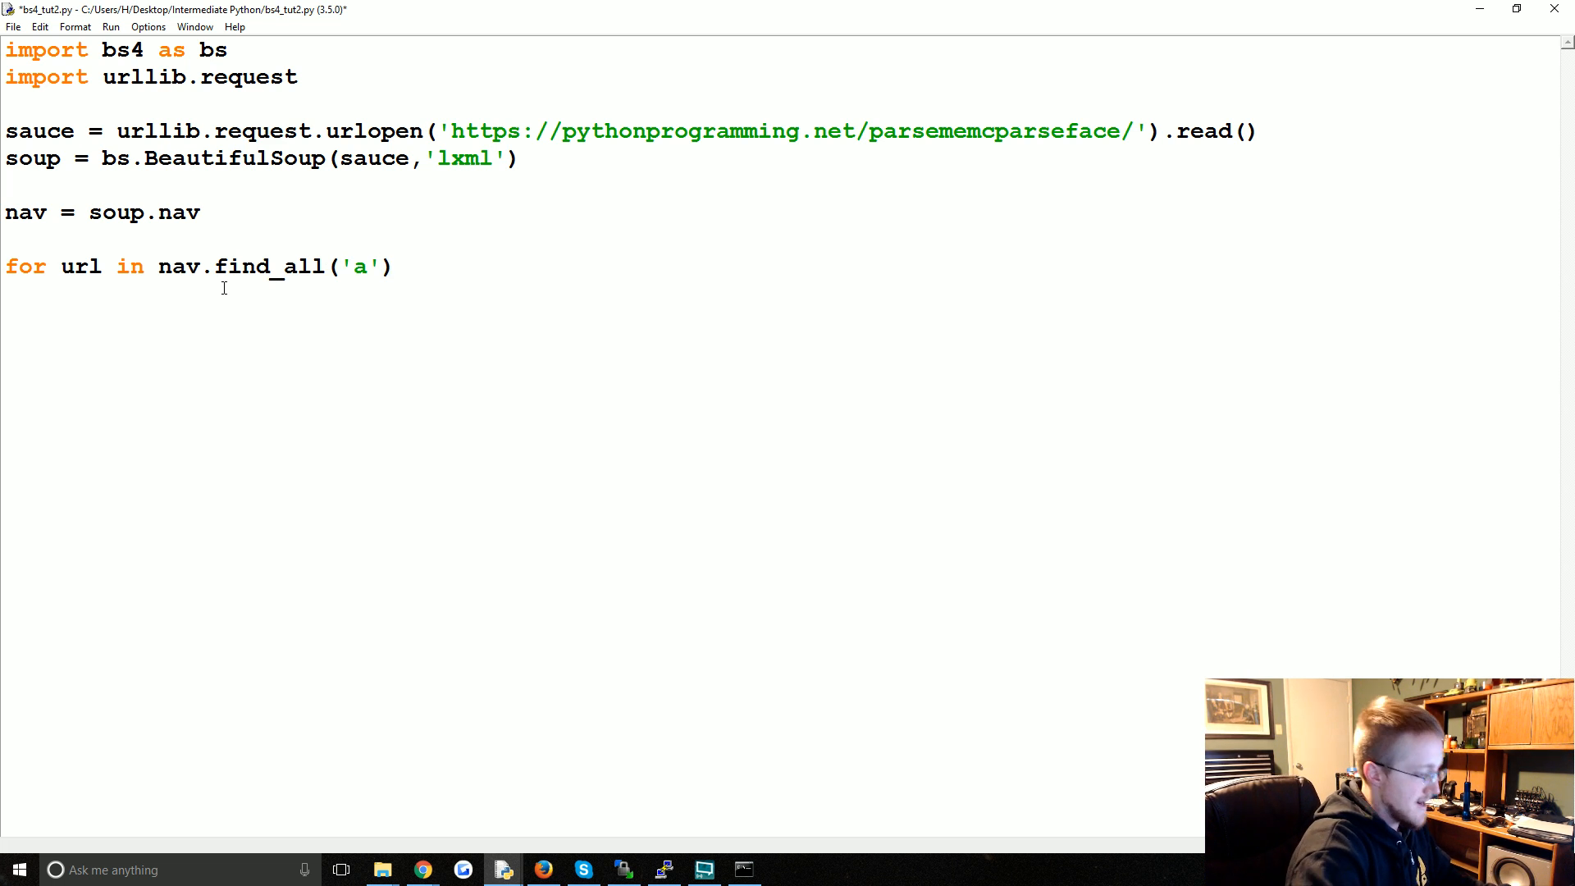
text(:)
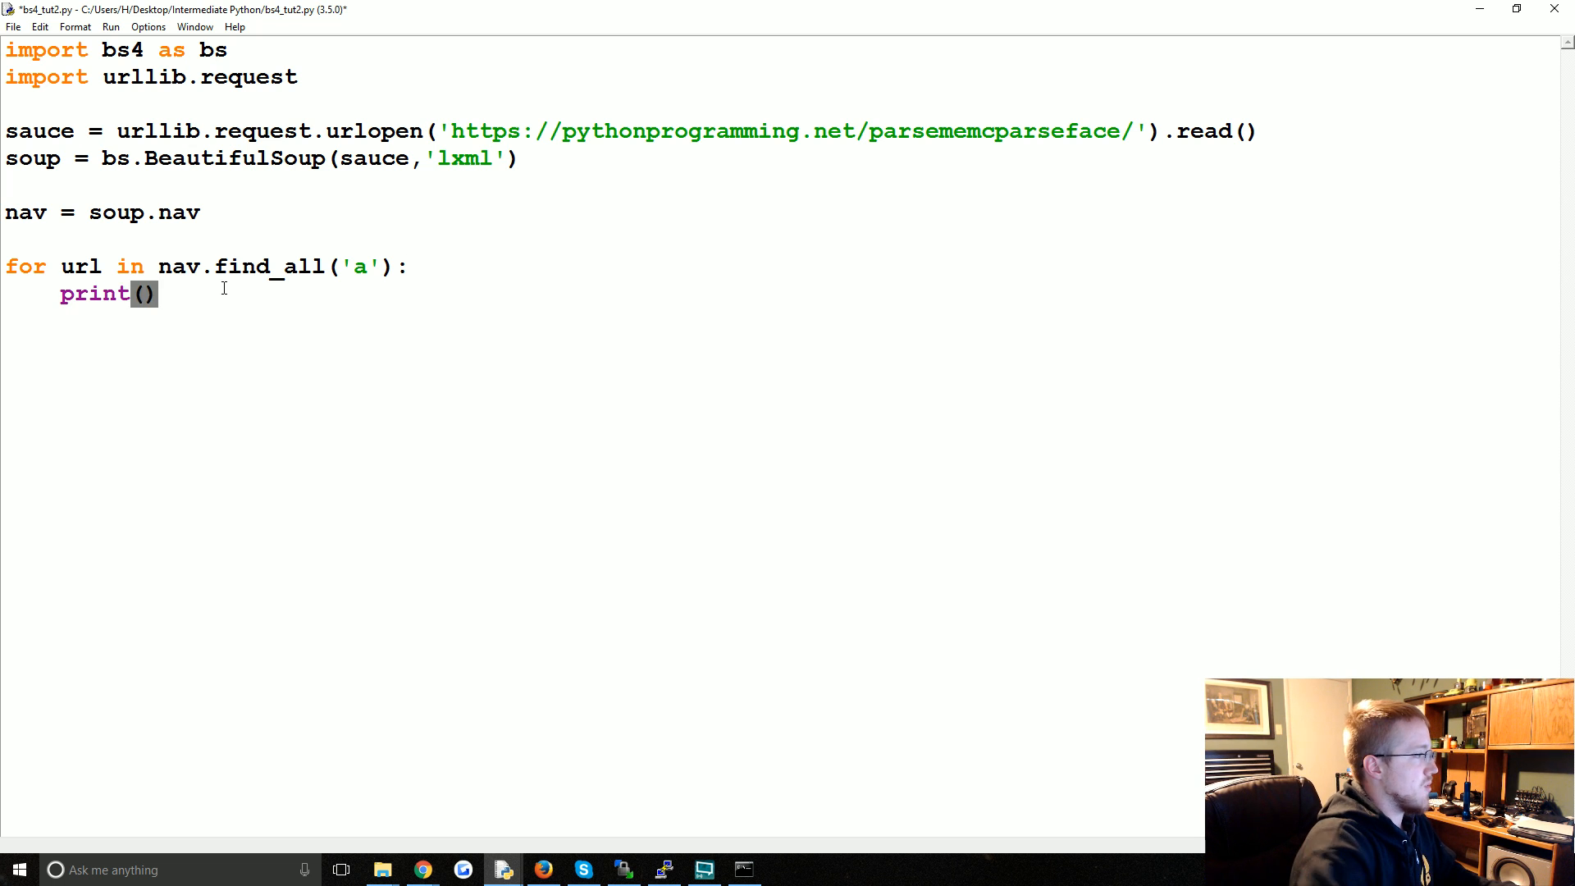
text(url.)
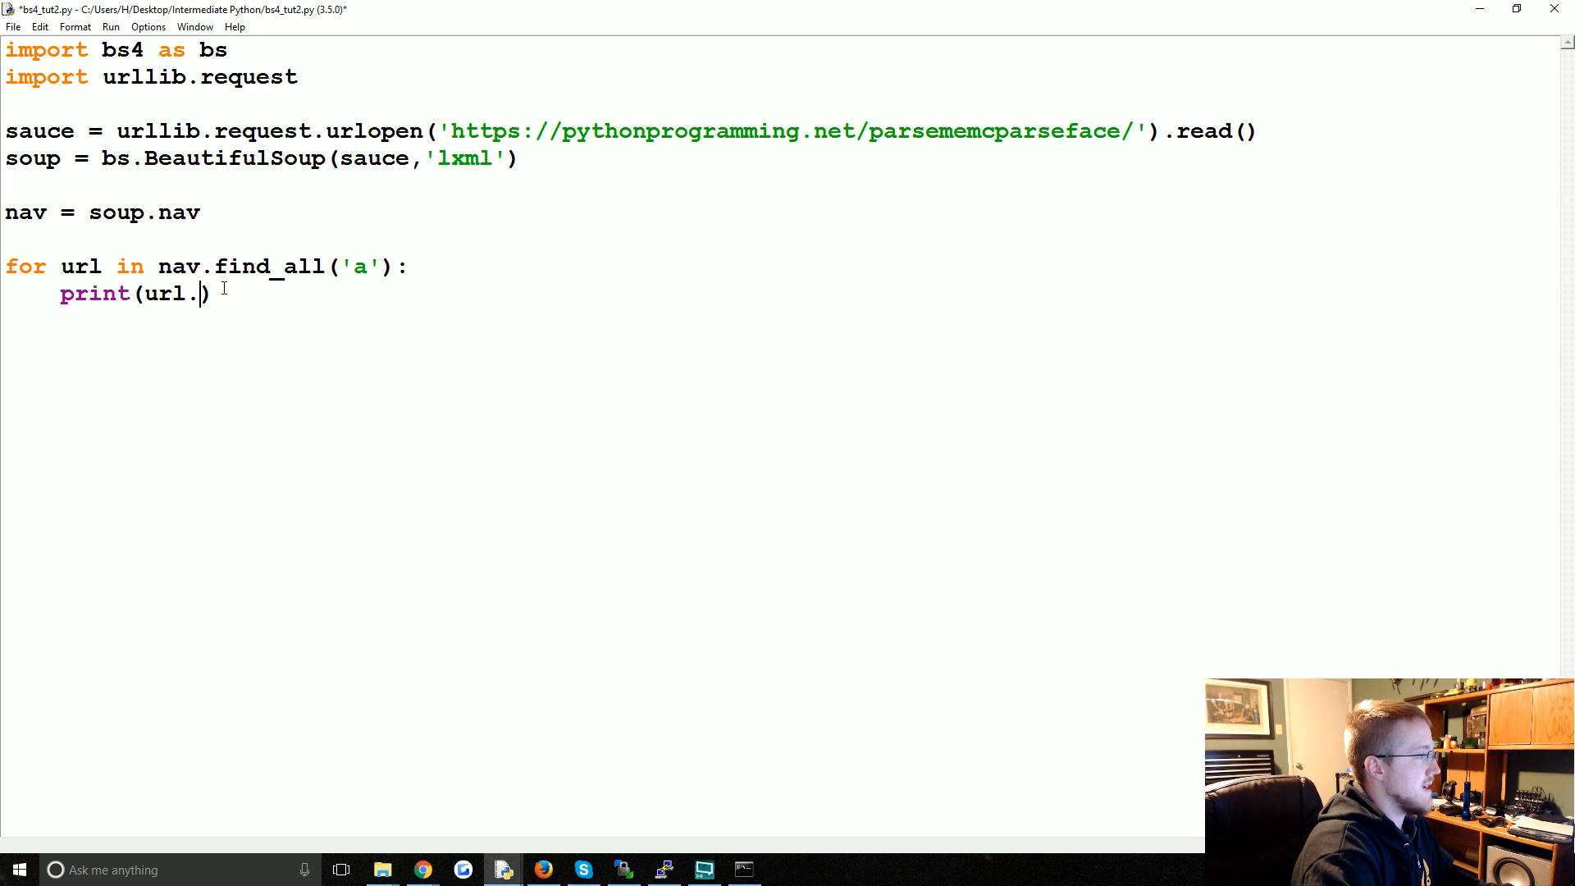
text(get(''))
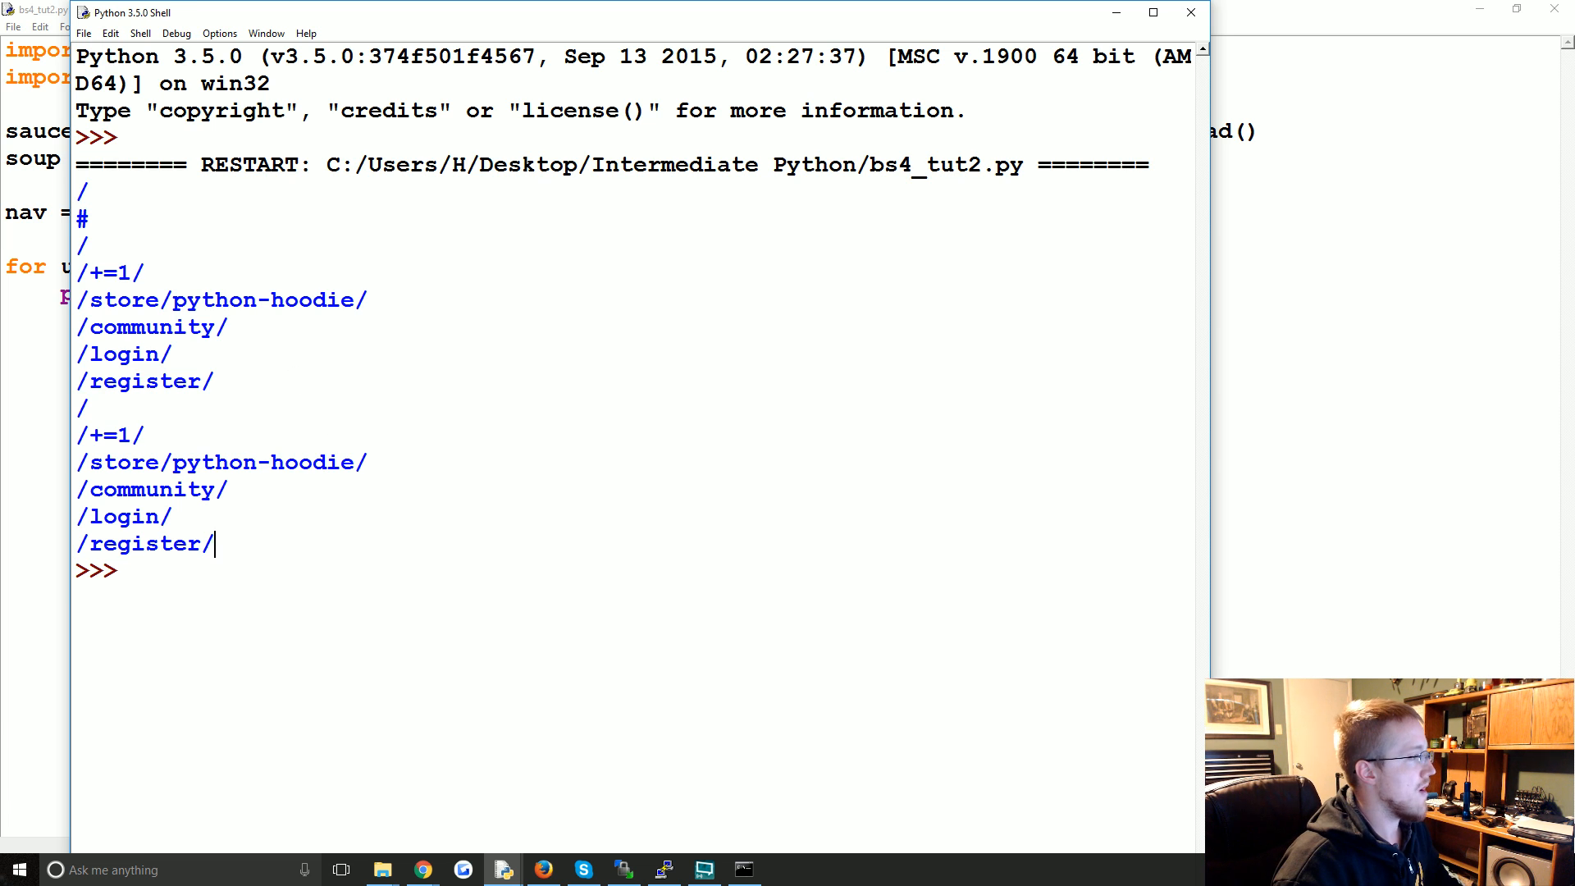
- Highlight the printed nav link paths in the shell output for comparison with the site
drag(81, 185, 213, 543)
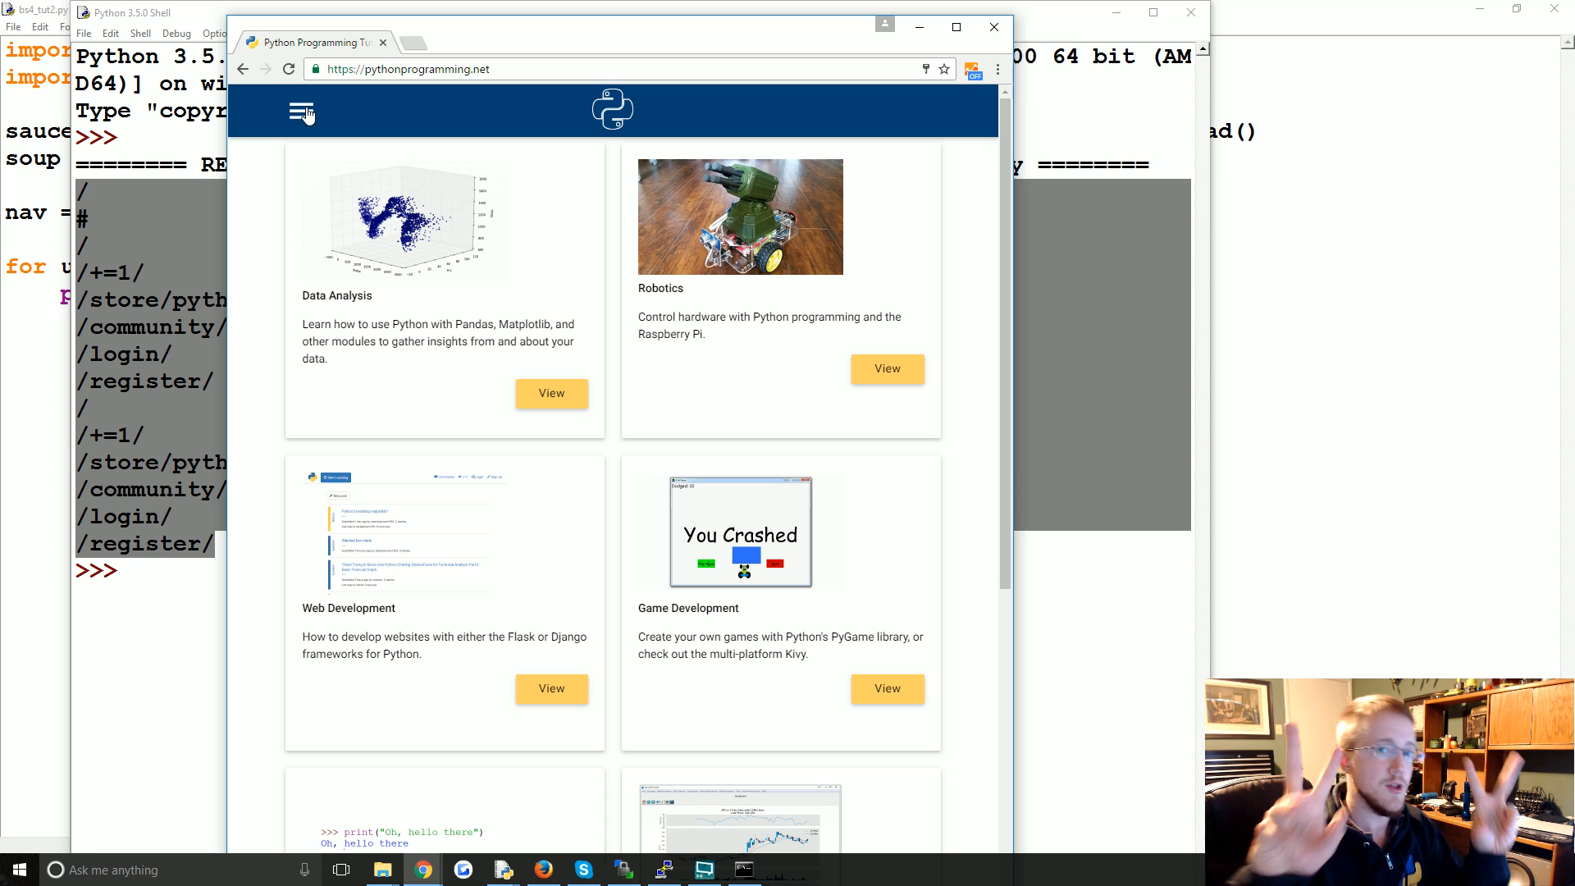
- Widen the Chrome window so the Home, Store, Community and Logout navbar links show
click(299, 112)
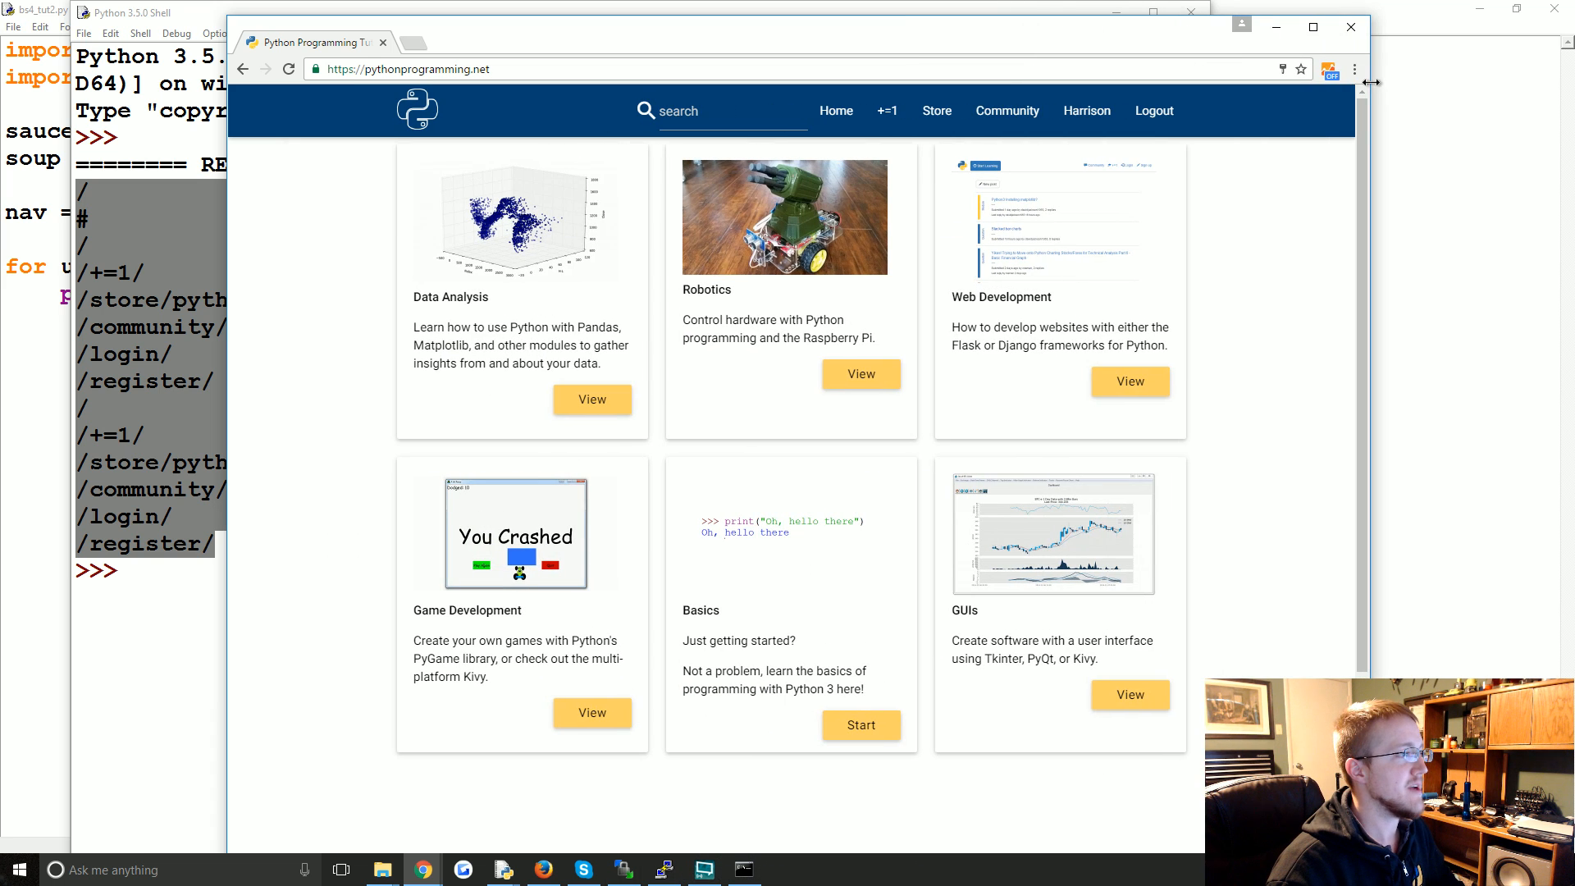
mouse_move(282, 146)
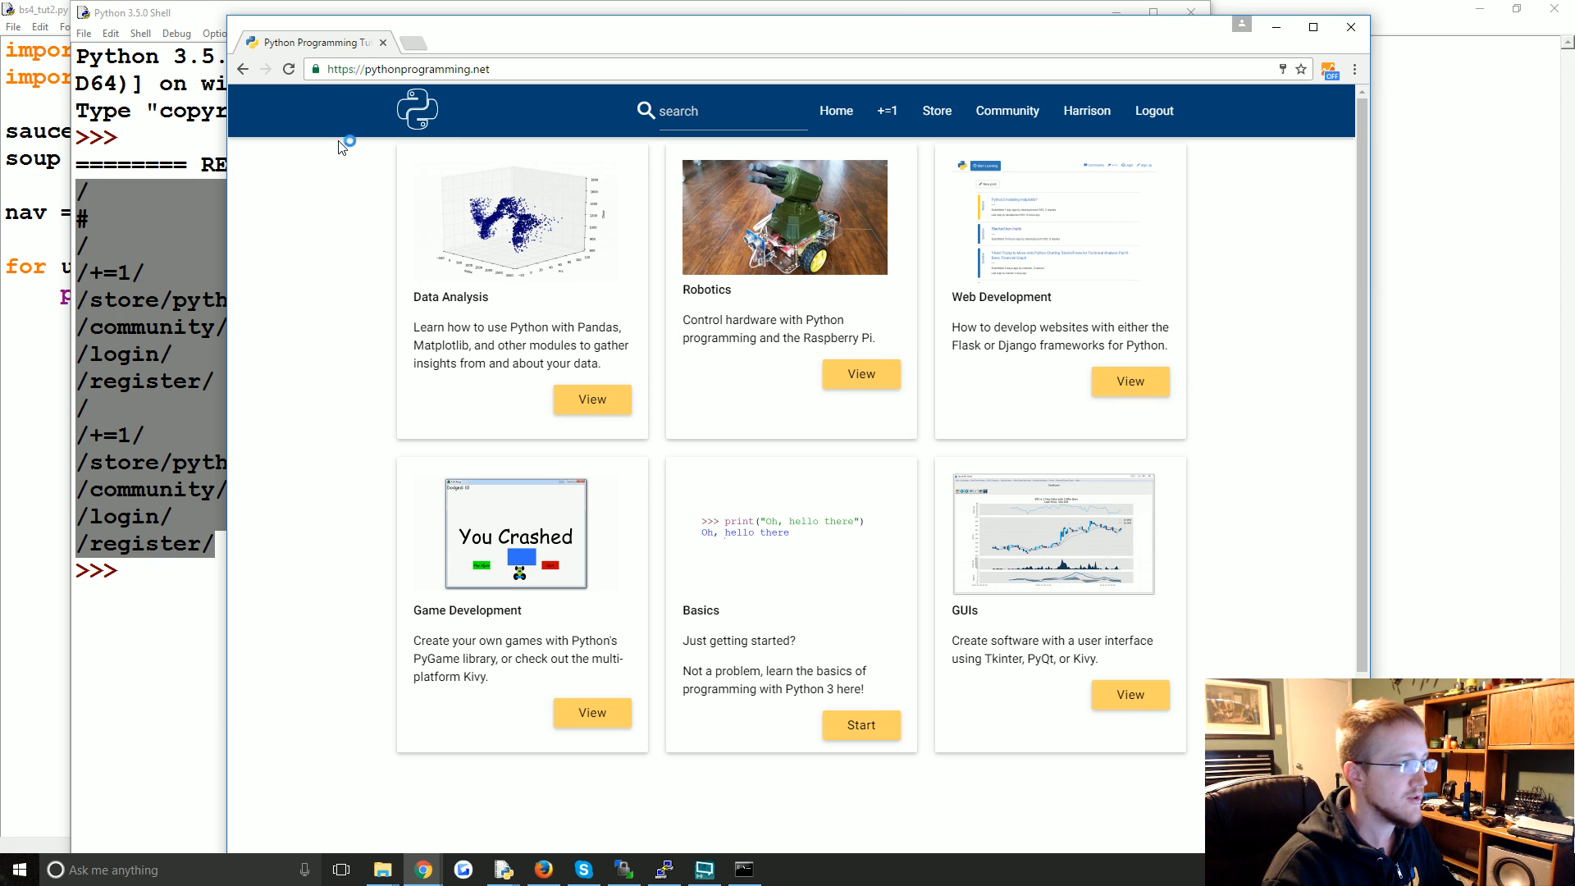
mouse_move(593, 95)
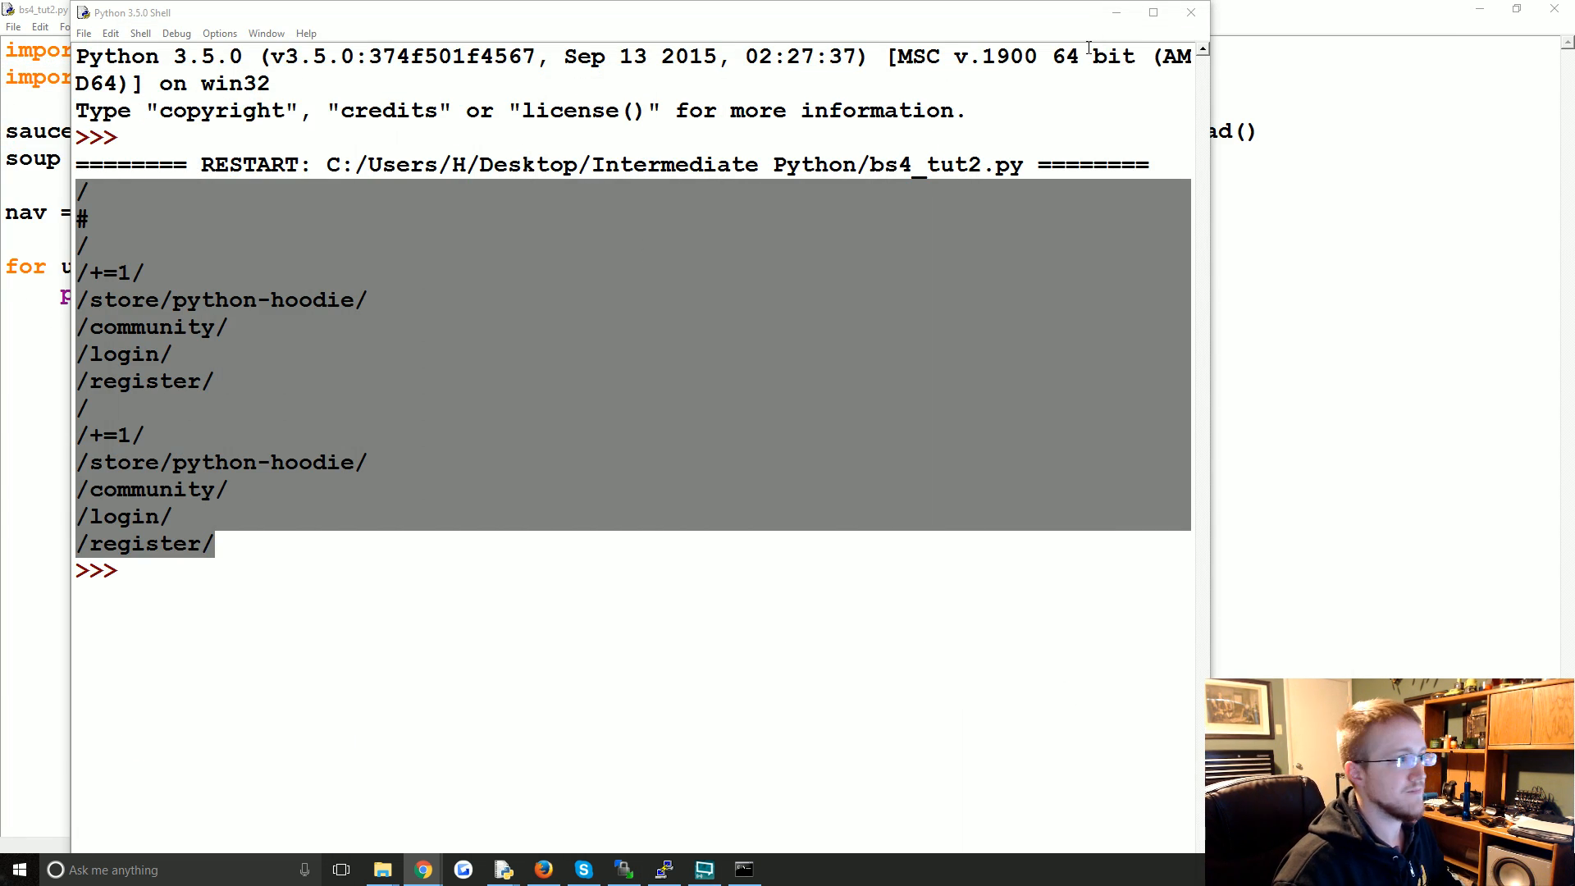
mouse_move(1152, 13)
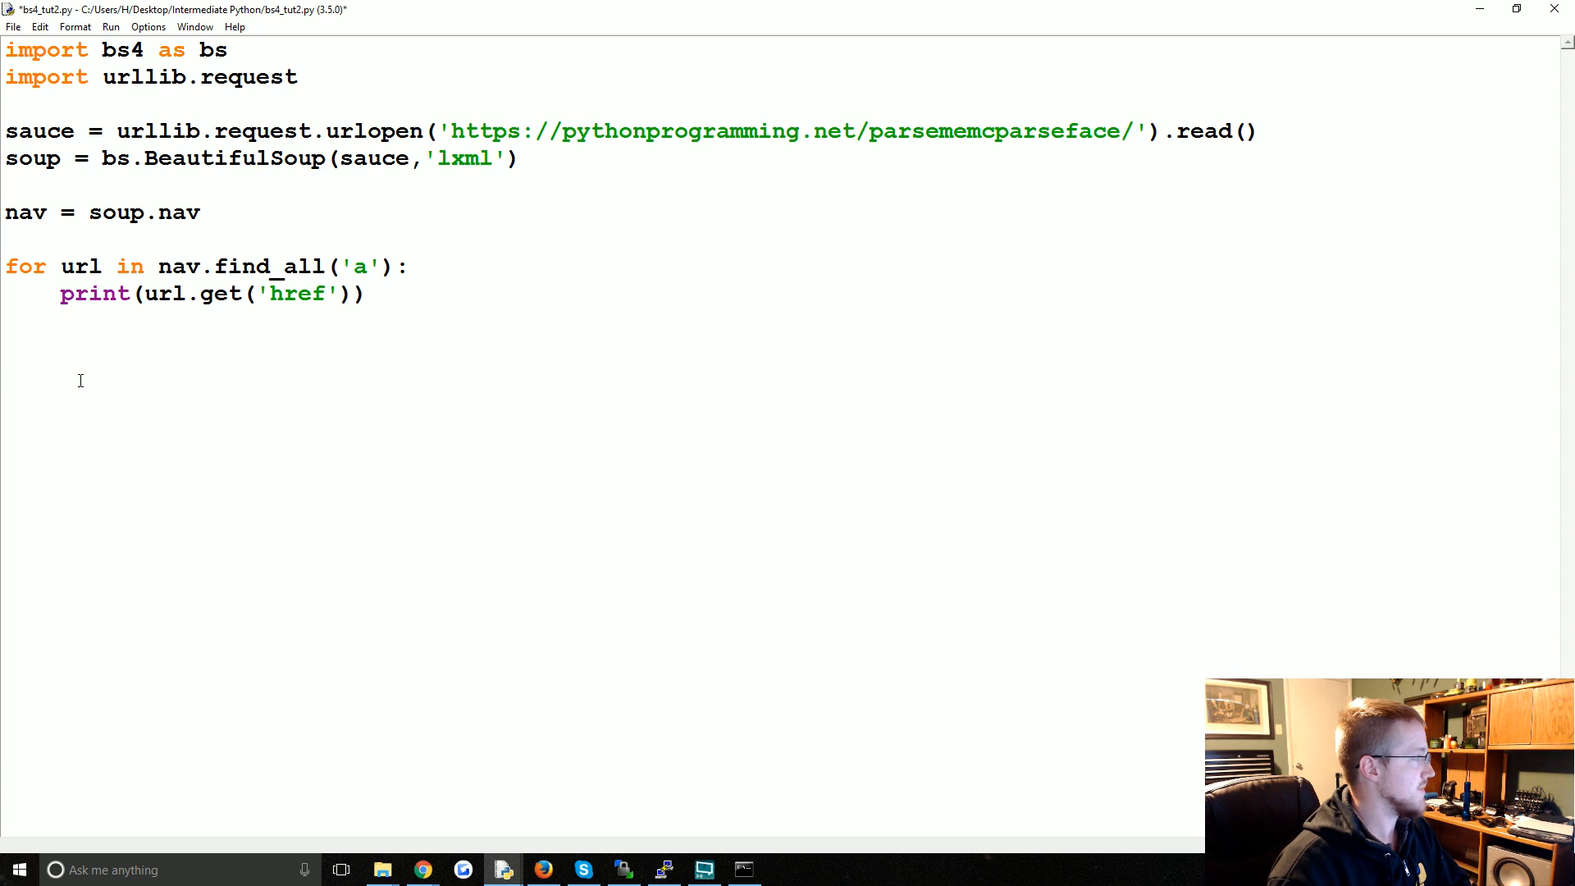
- Store body = soup.body and write for paragraph in body.find_all('p')
text(body)
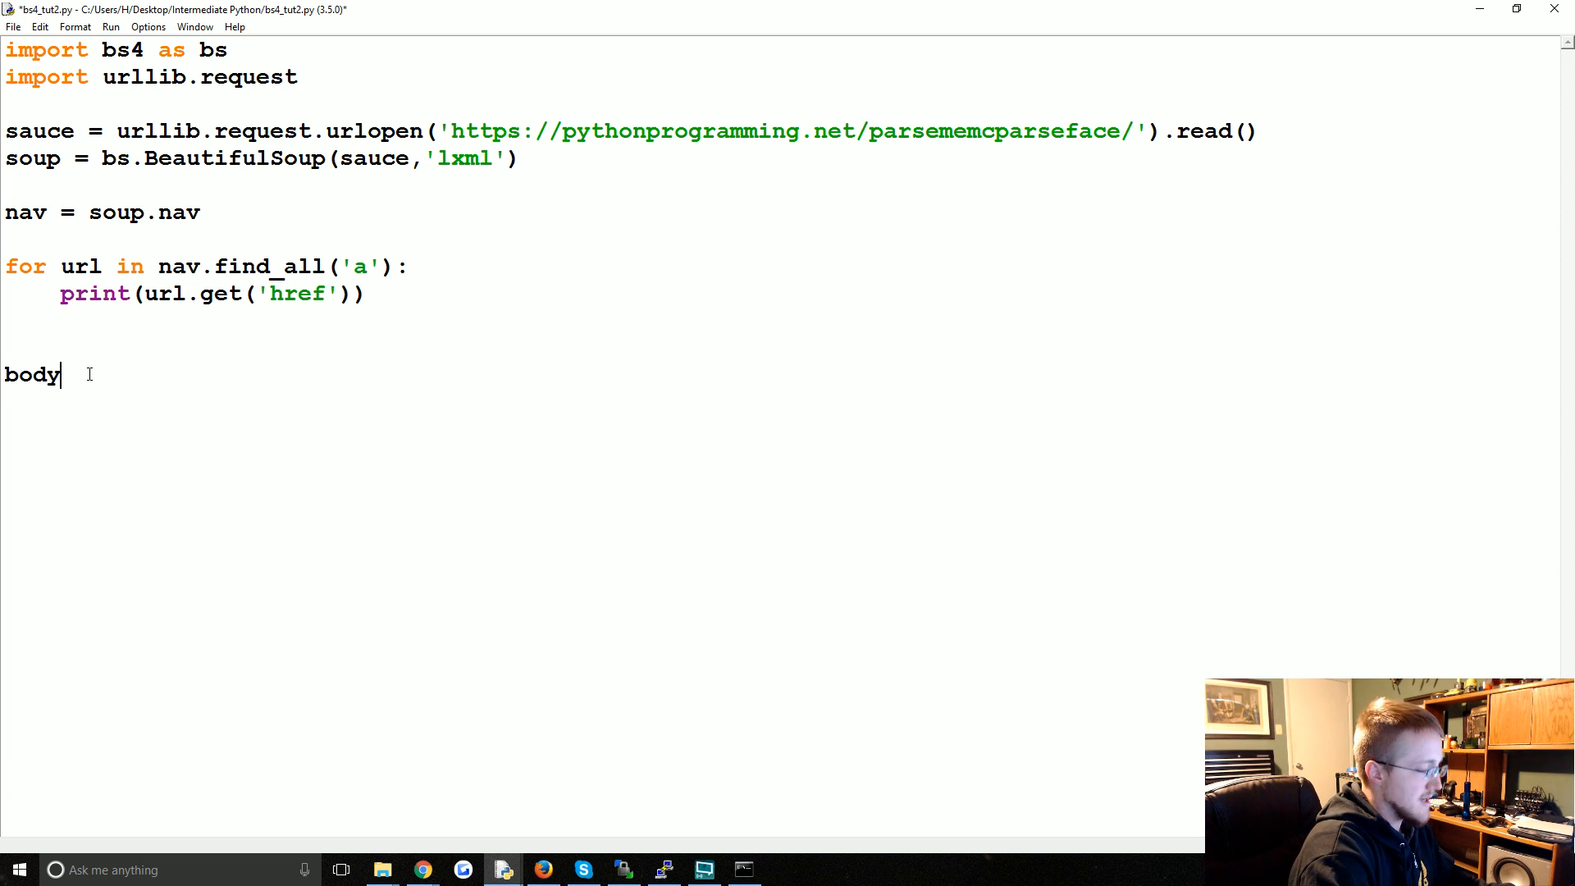
text(= soup.body)
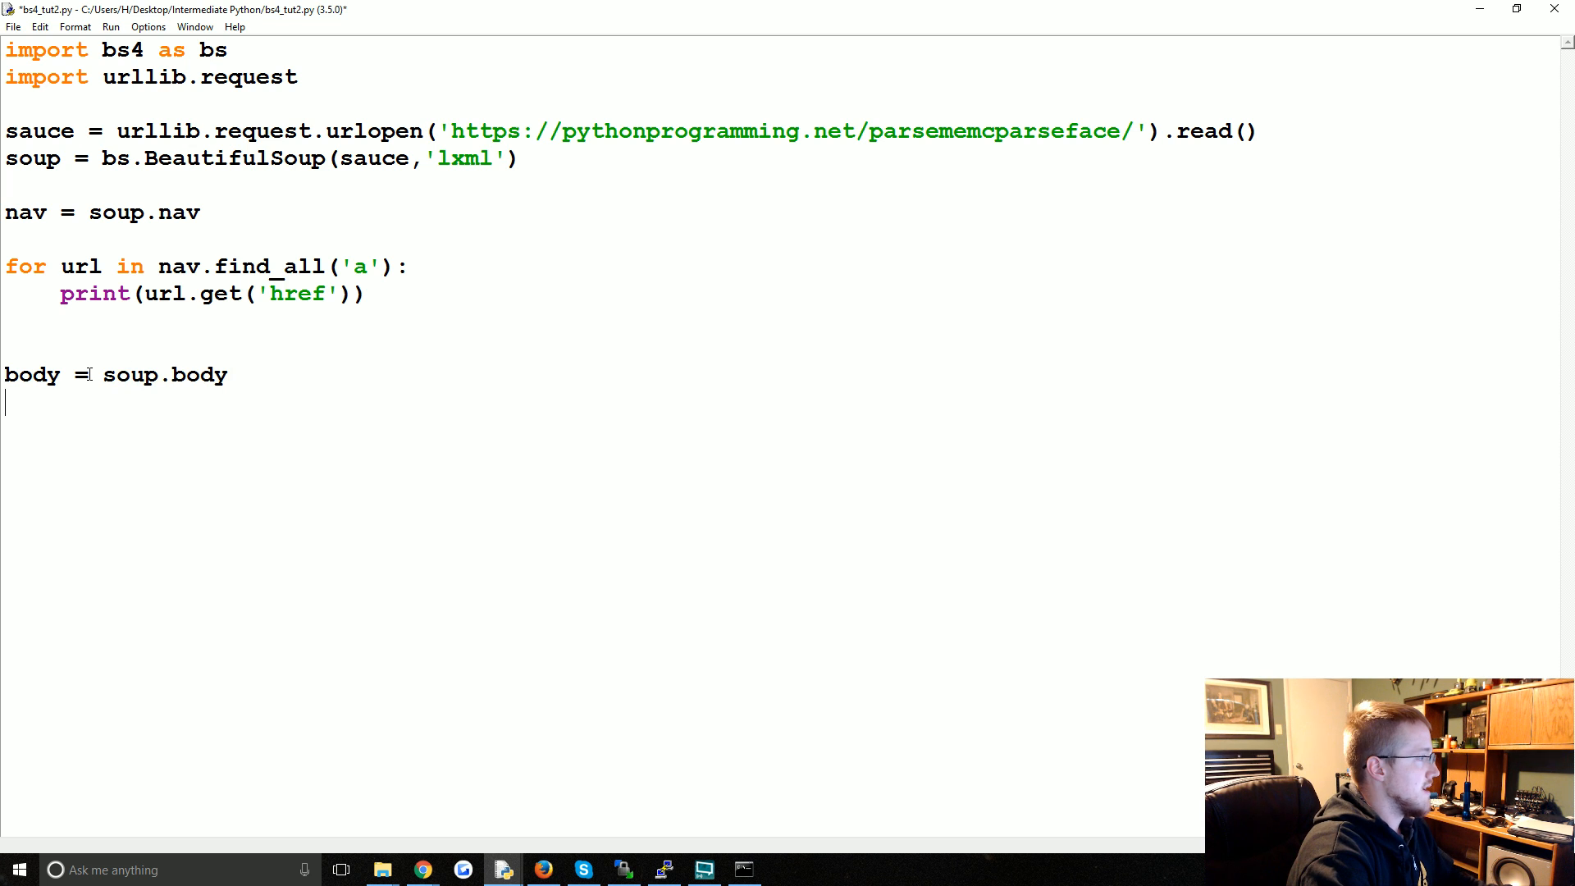
text(for p)
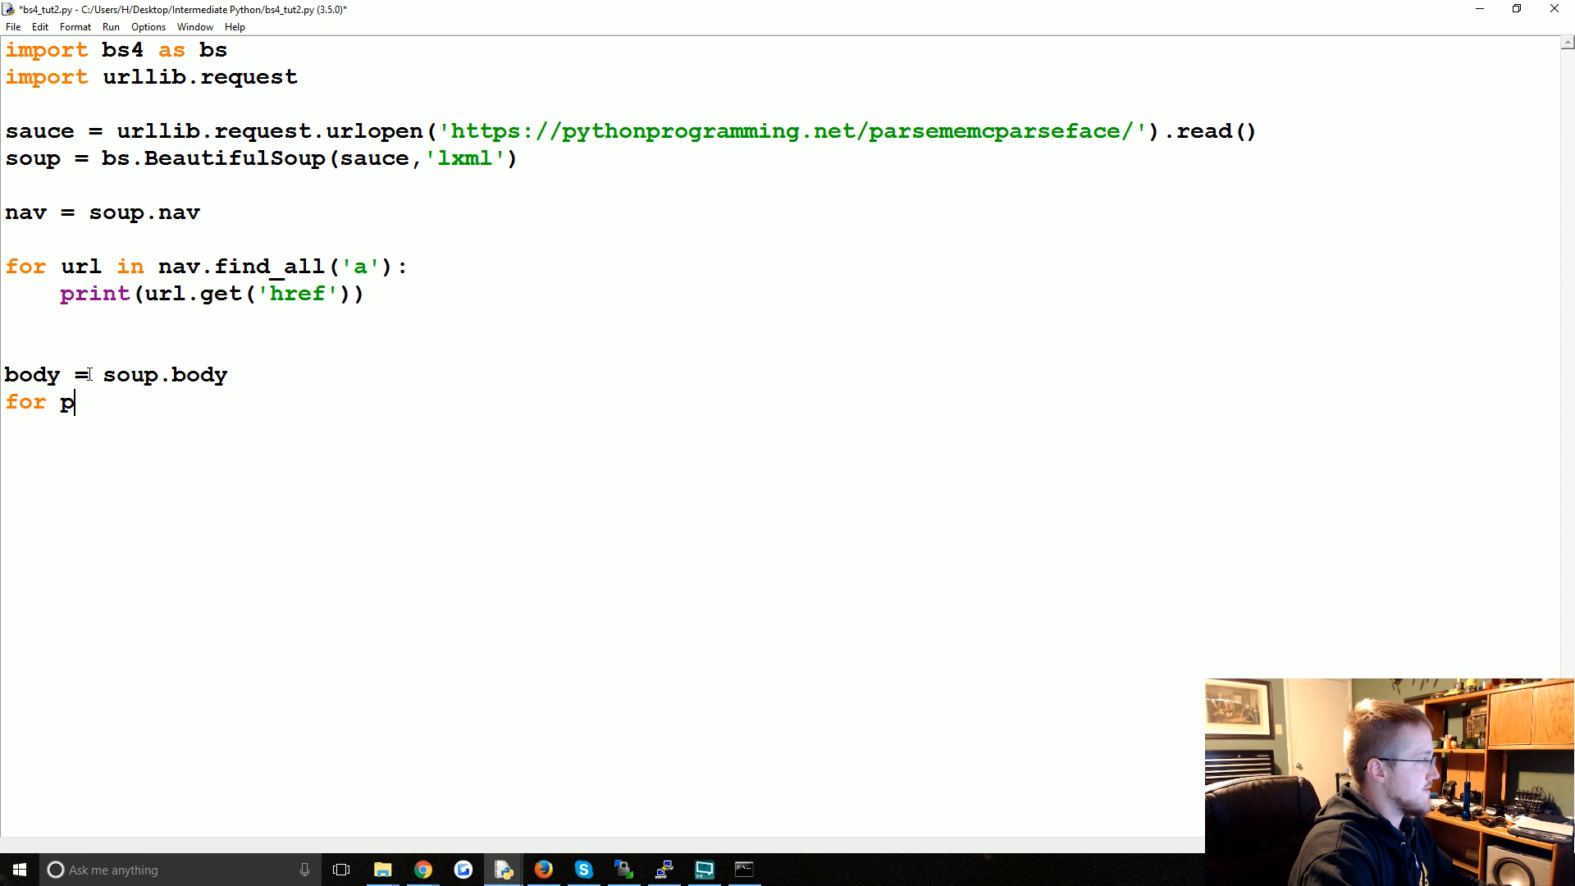
text(aragraph in soup.f)
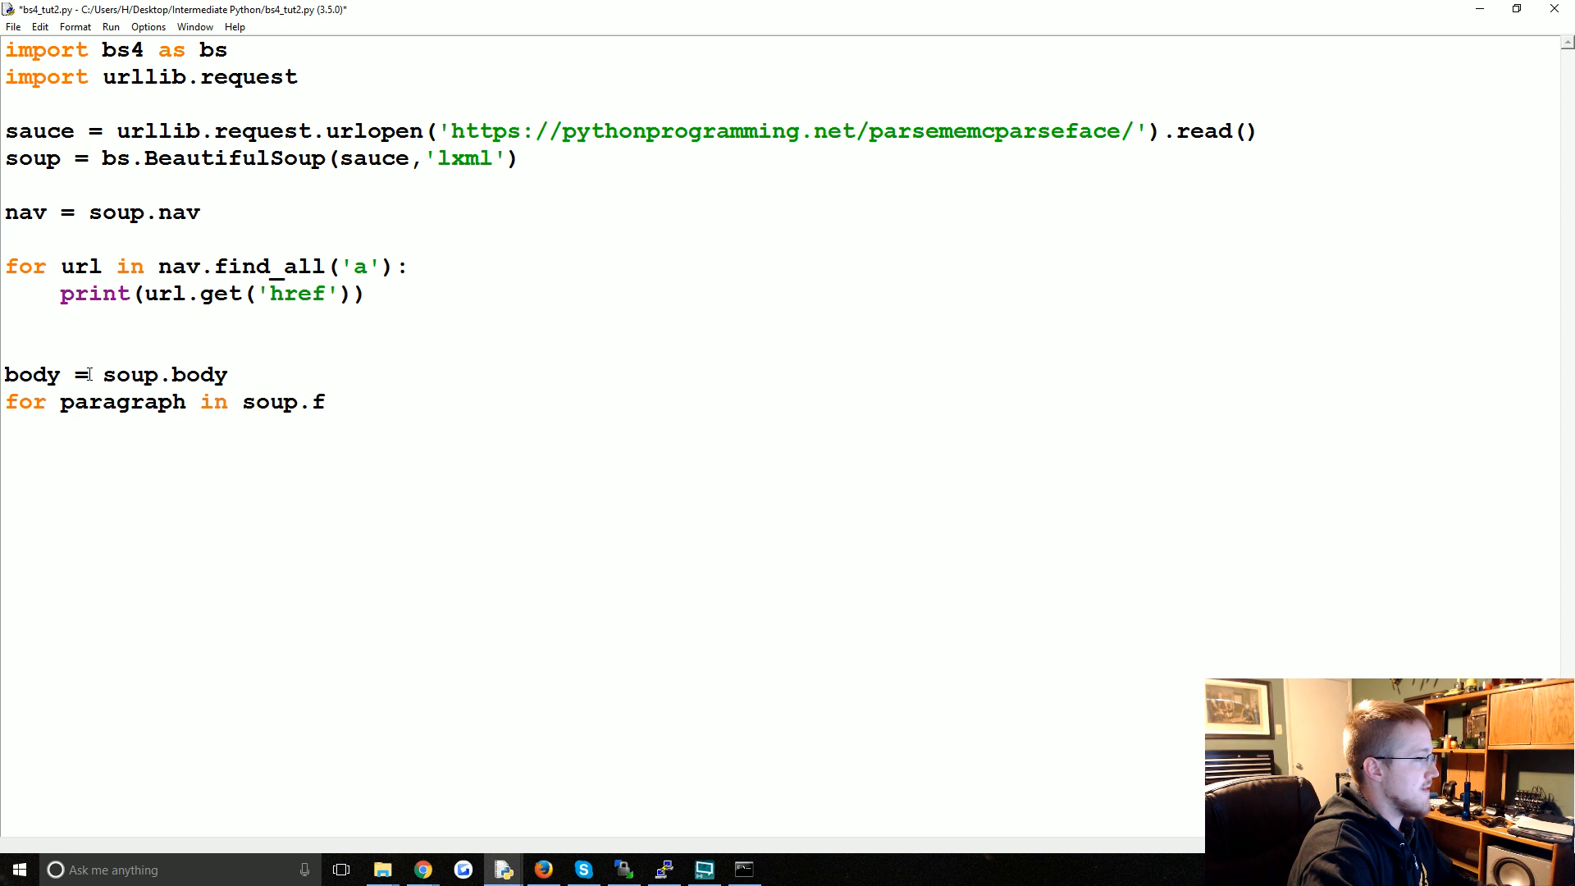
text(in)
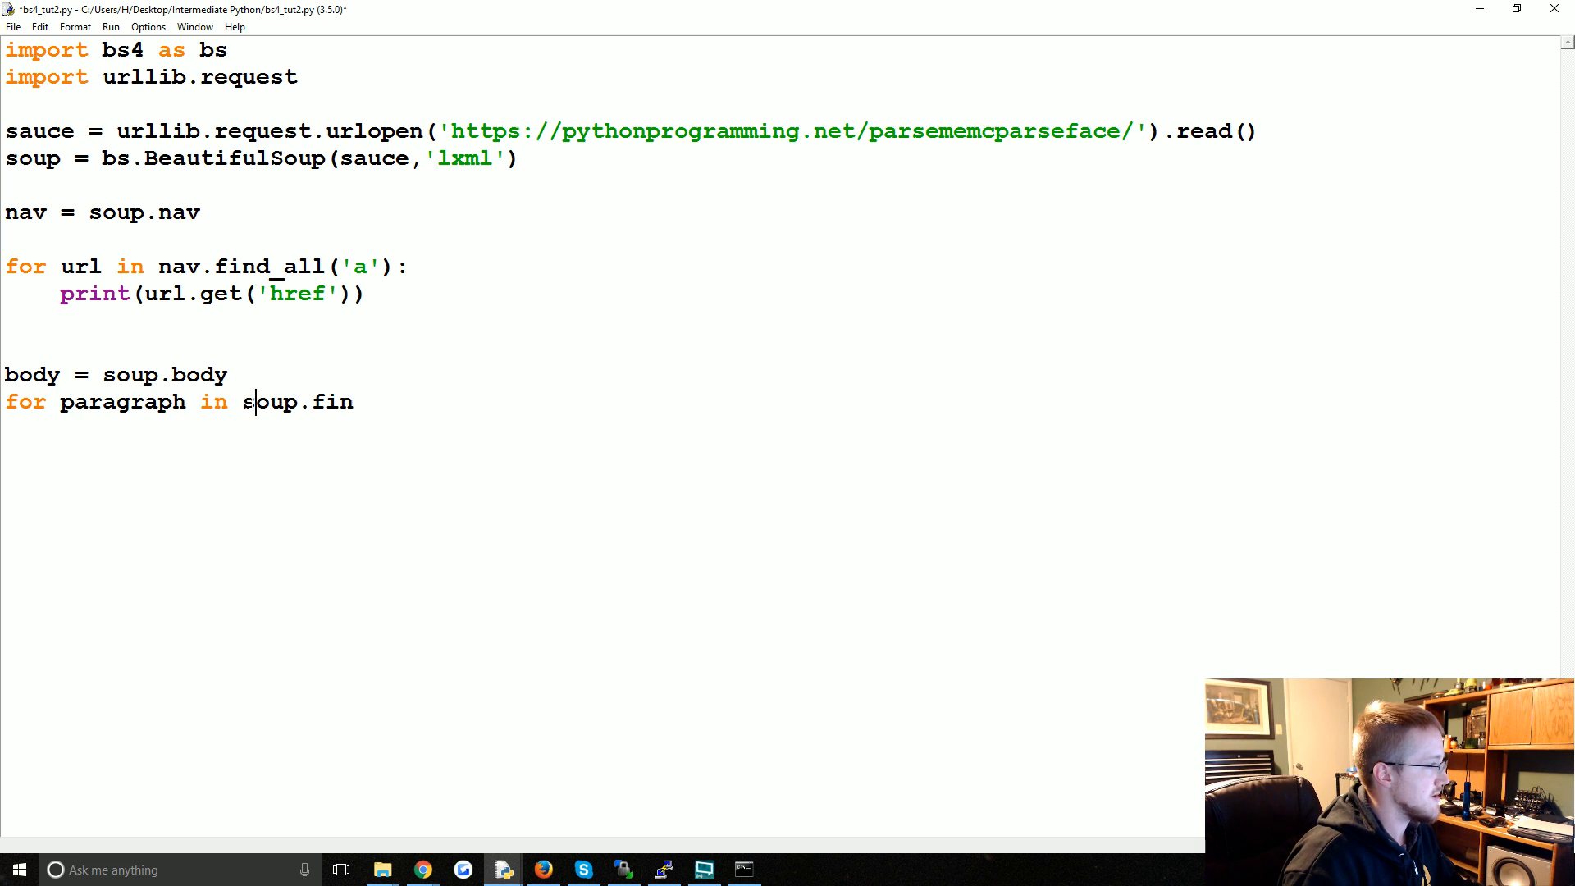
double_click(269, 402)
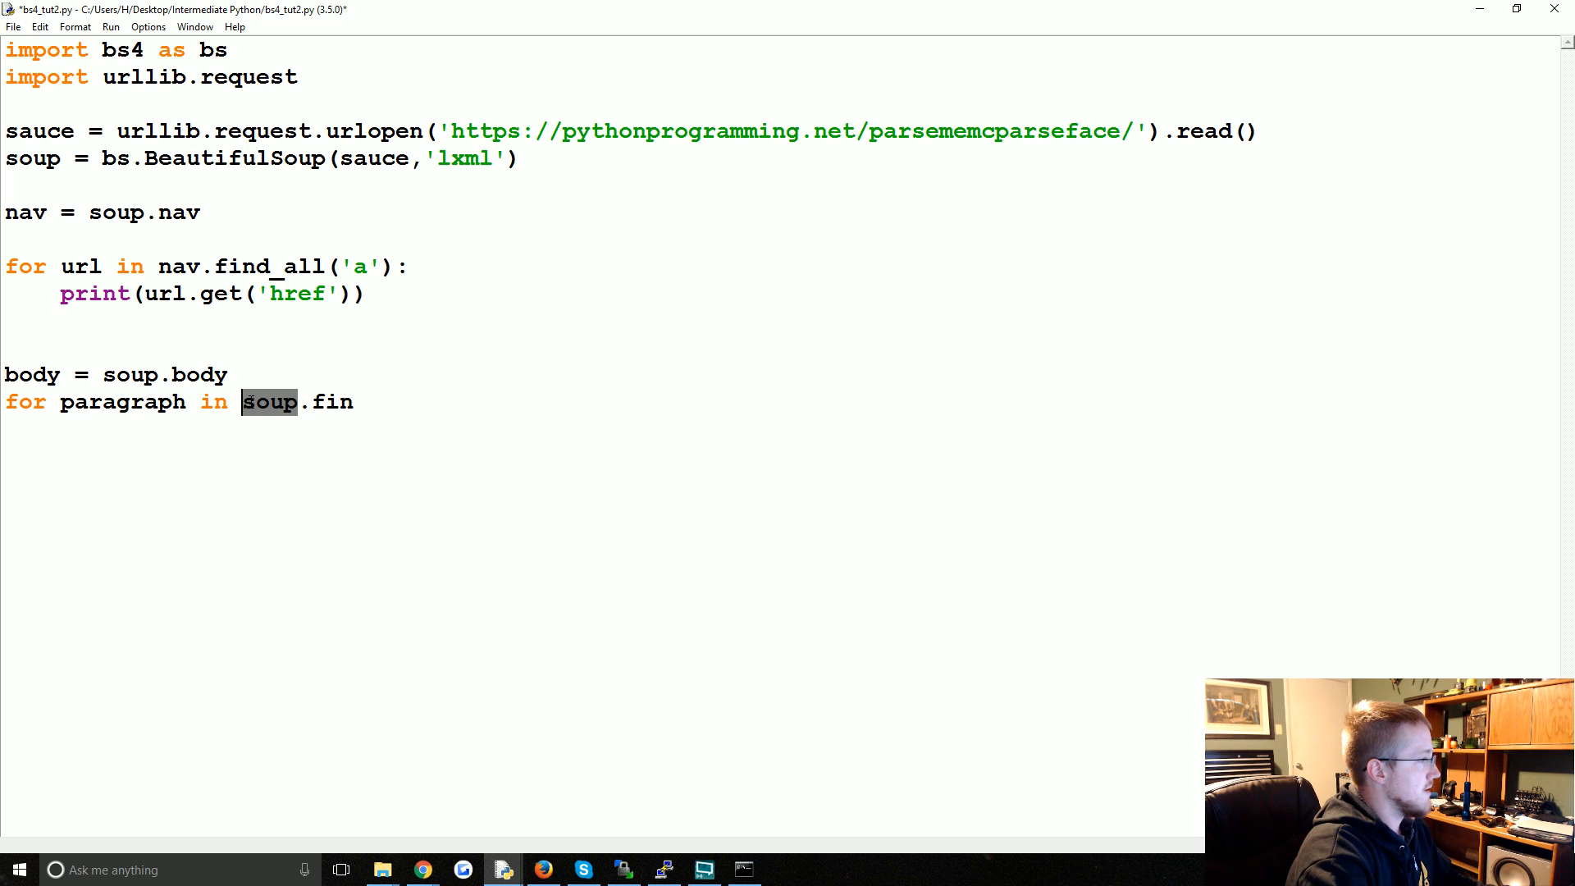
text(body)
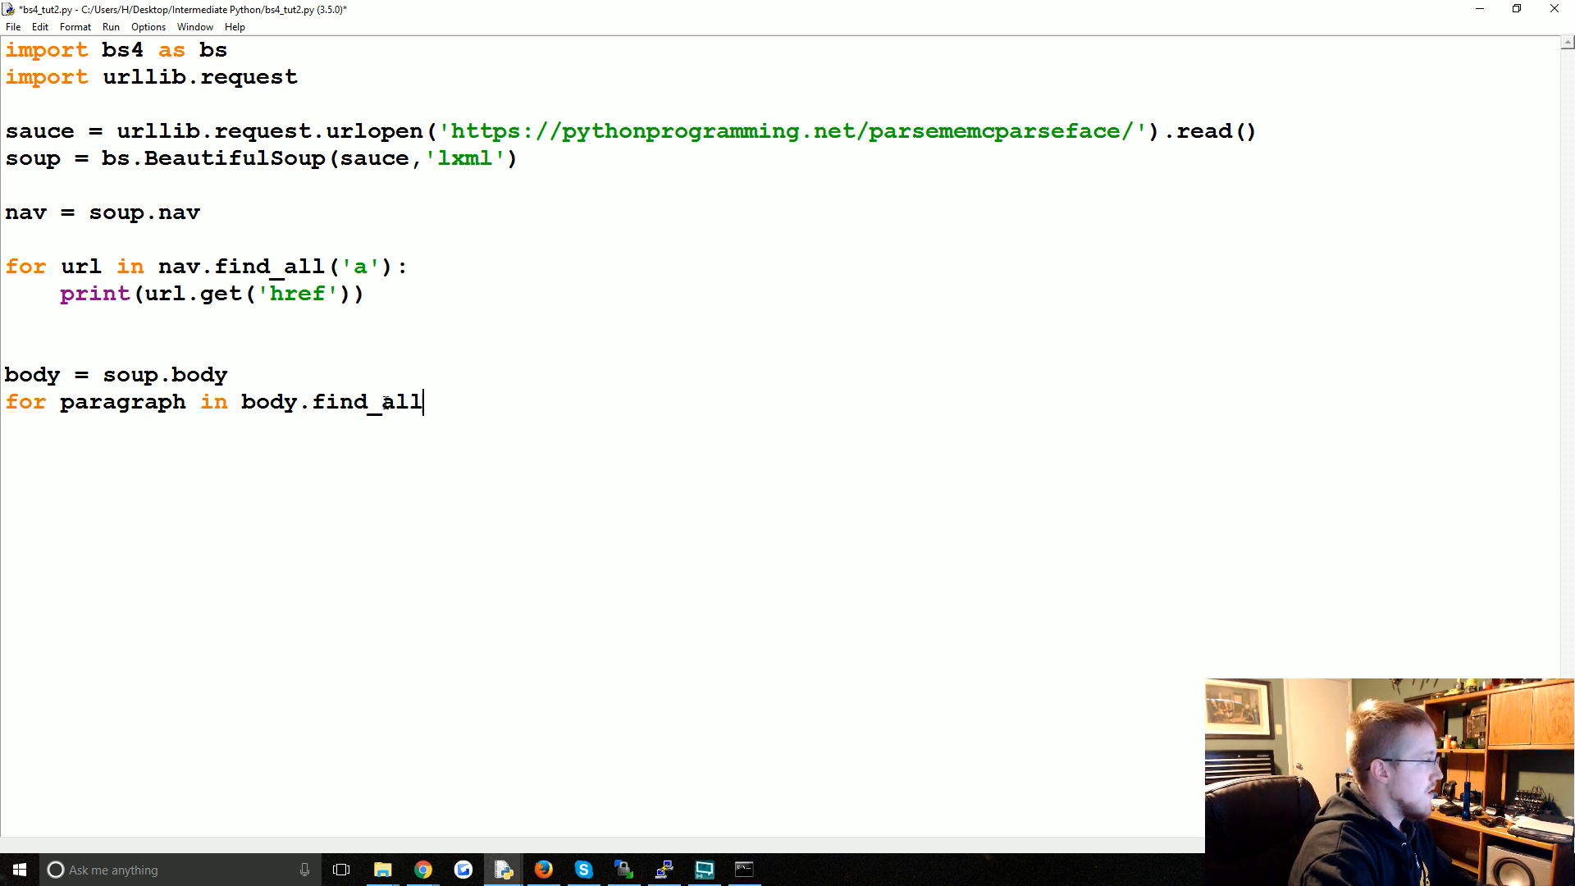
text(('p'):)
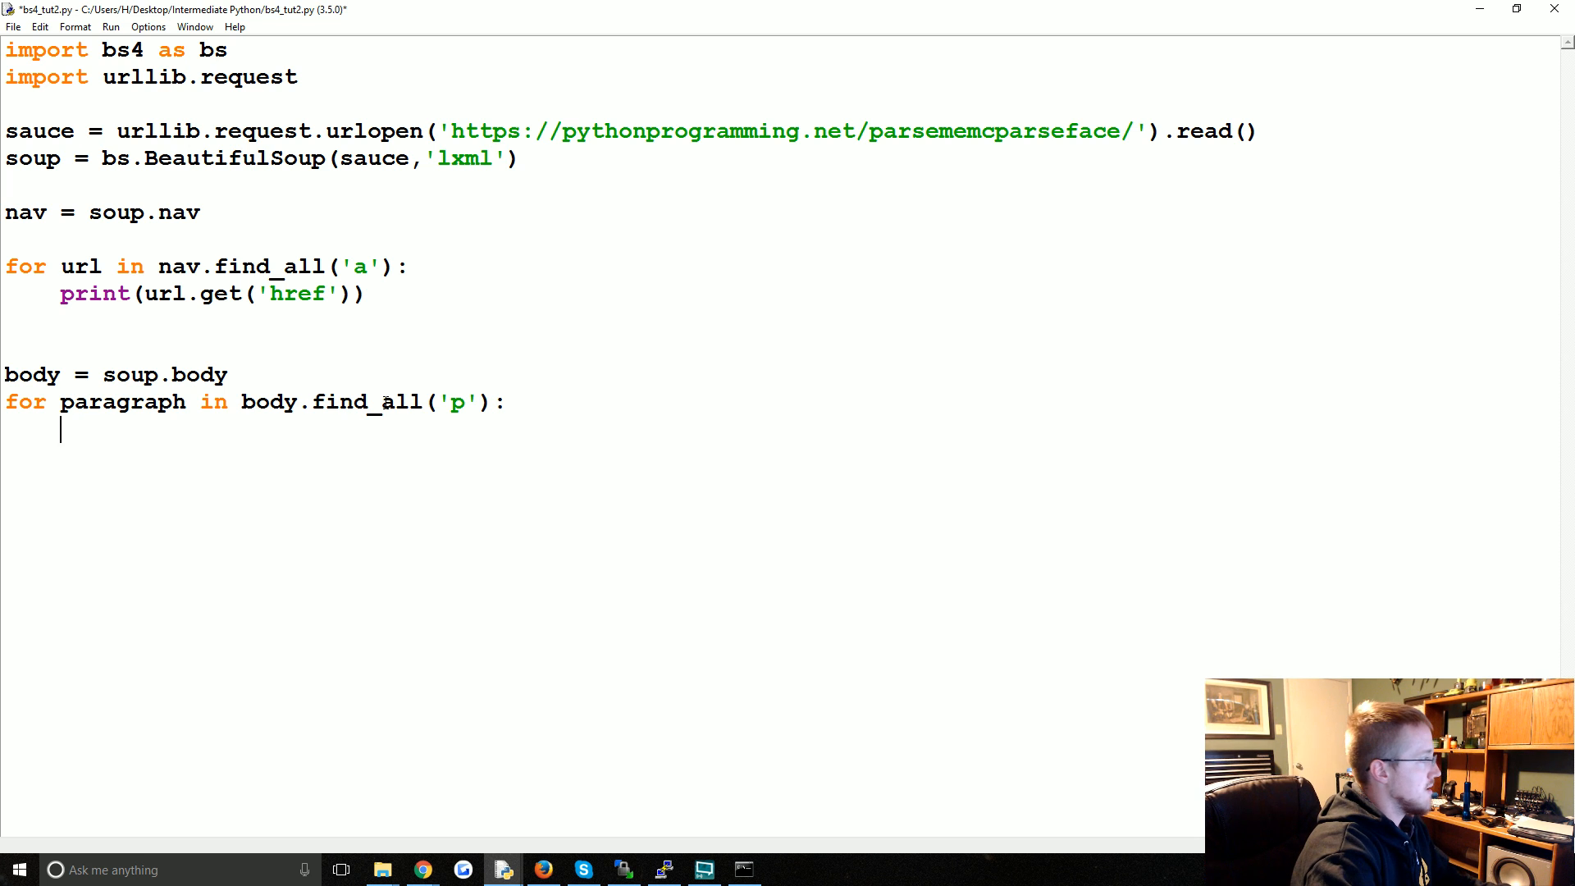
- Print paragraph.text inside the loop and run the script to show links and paragraph text
text(print(para))
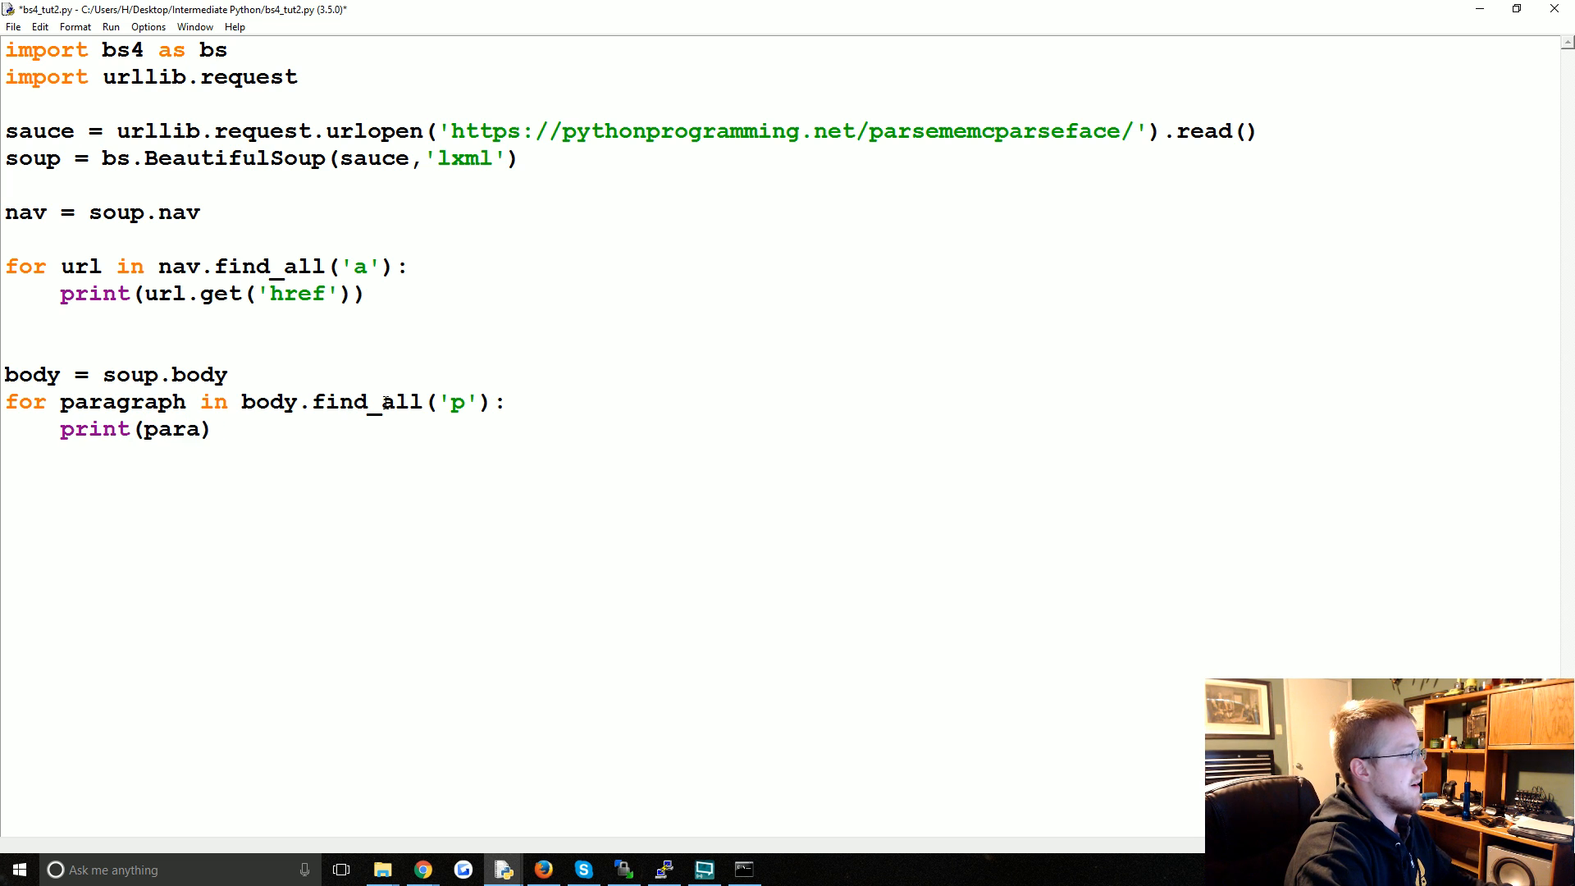
key(F5)
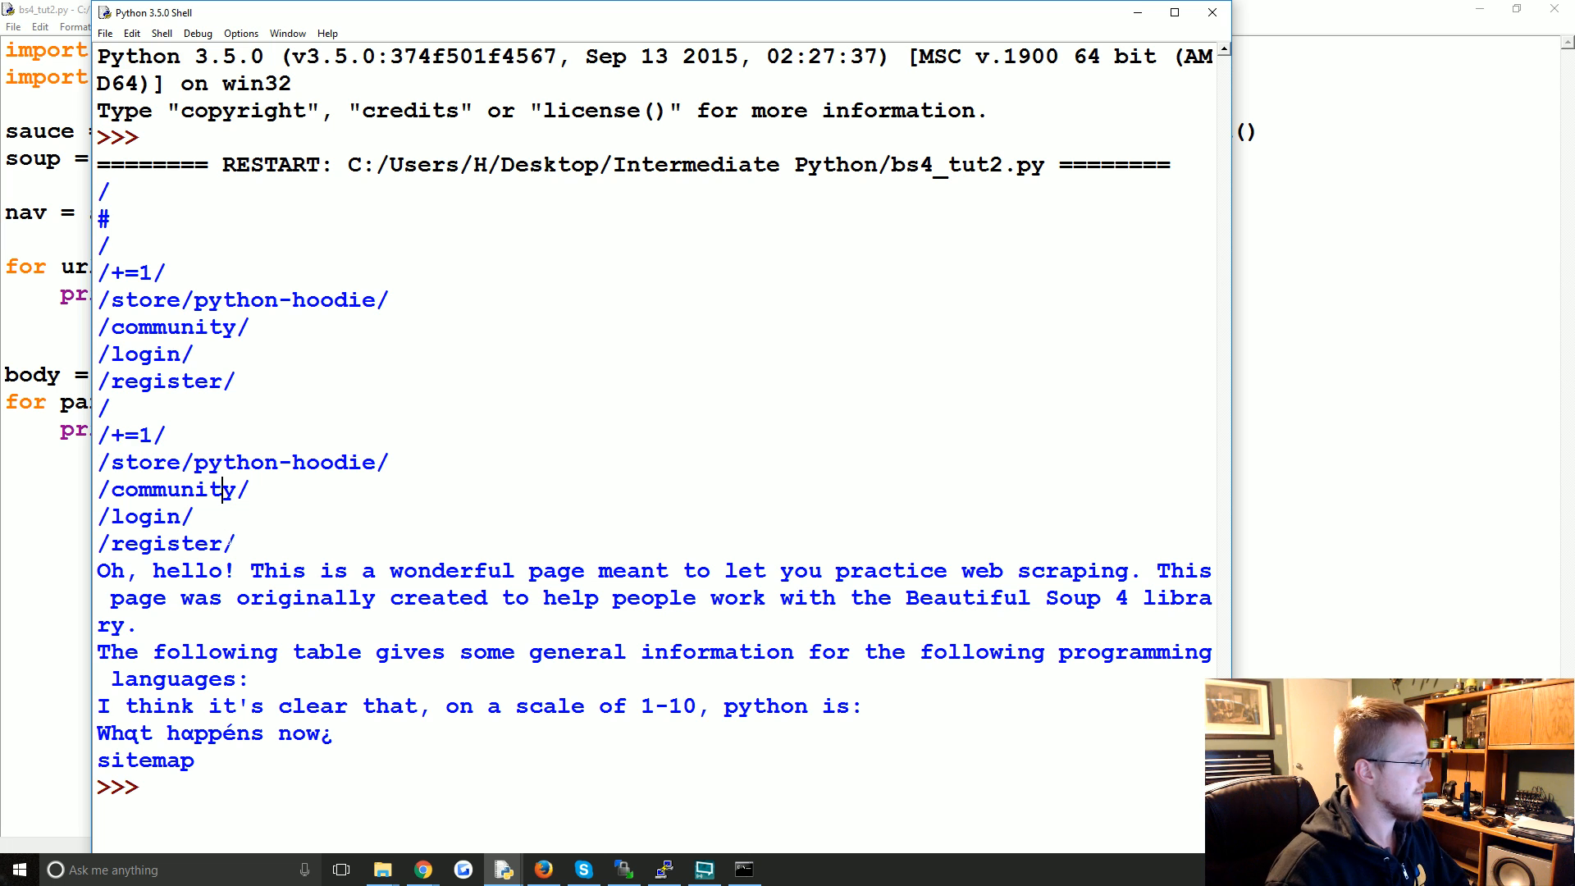
- Comment out the nav href loop and rerun so only body paragraph text is printed
drag(131, 136, 236, 543)
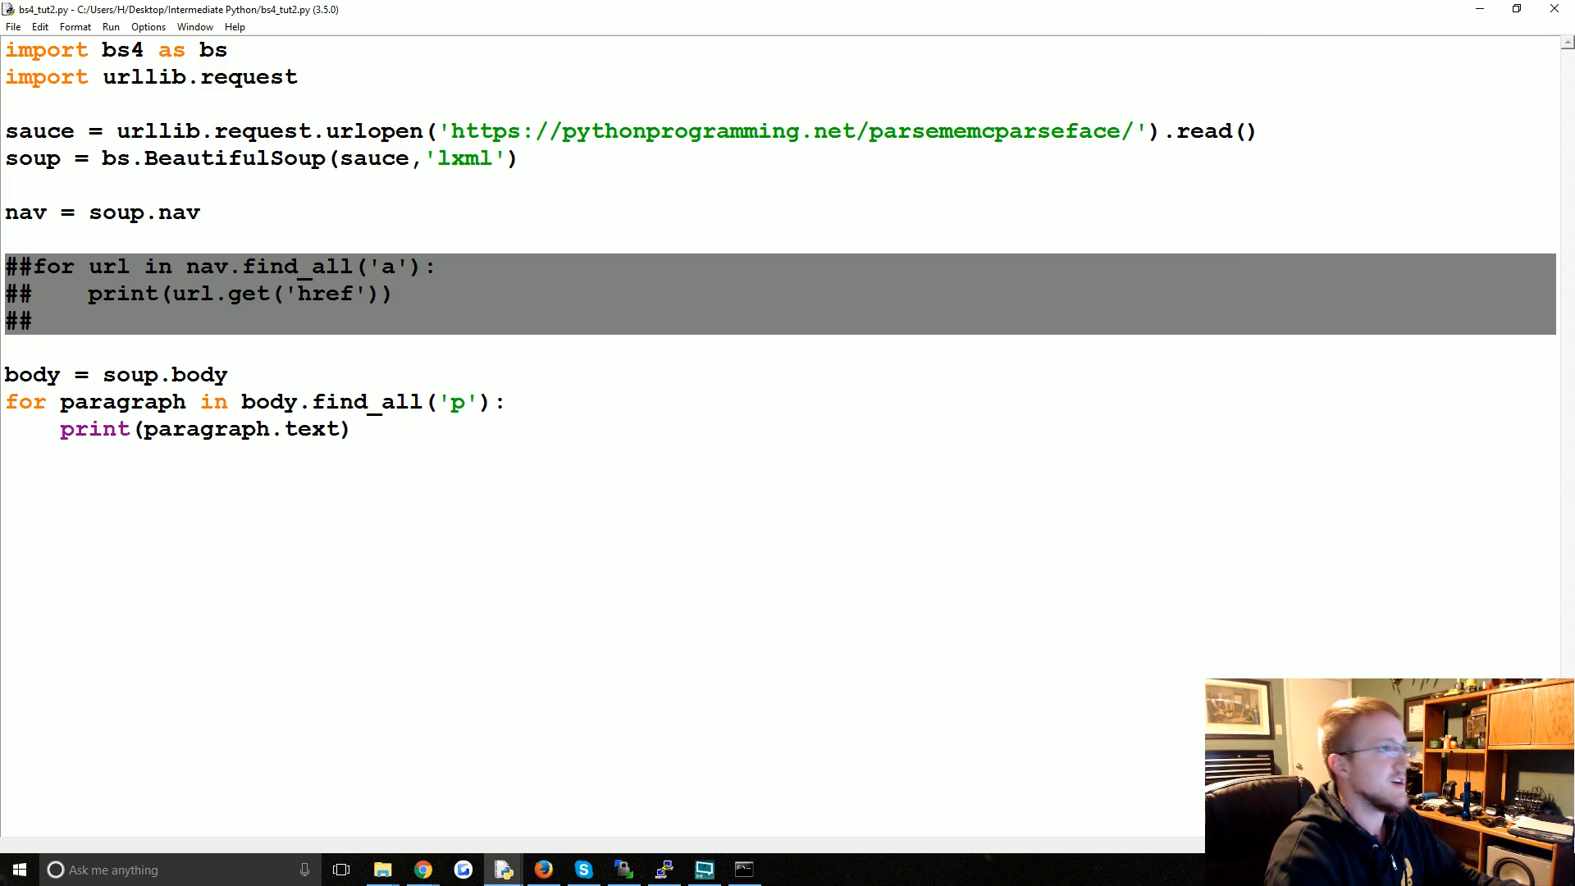
key(F5)
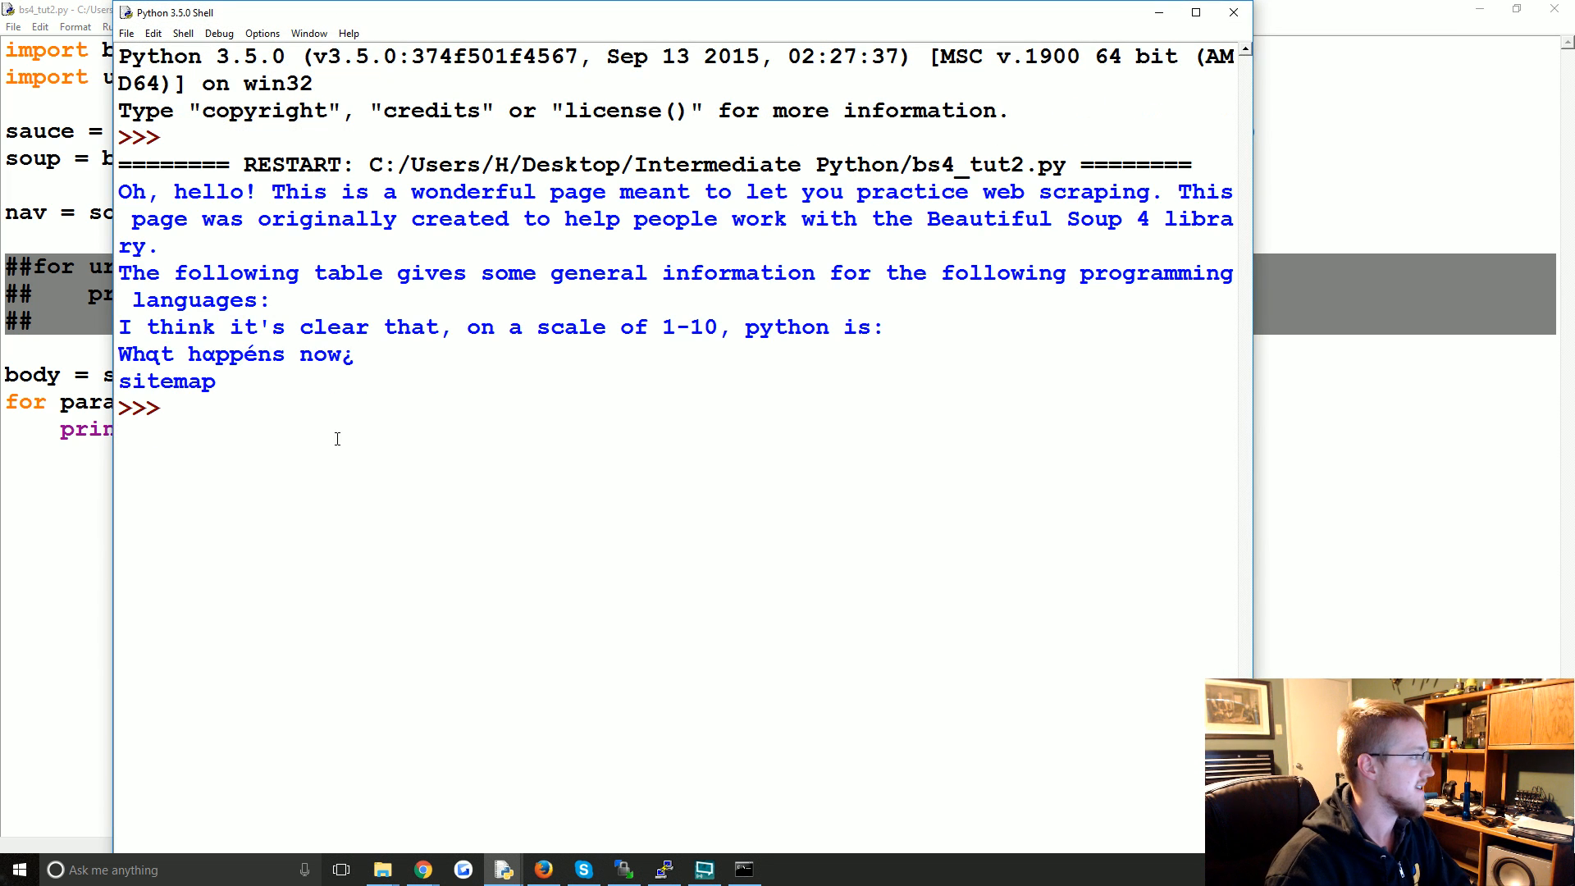
drag(118, 192, 213, 381)
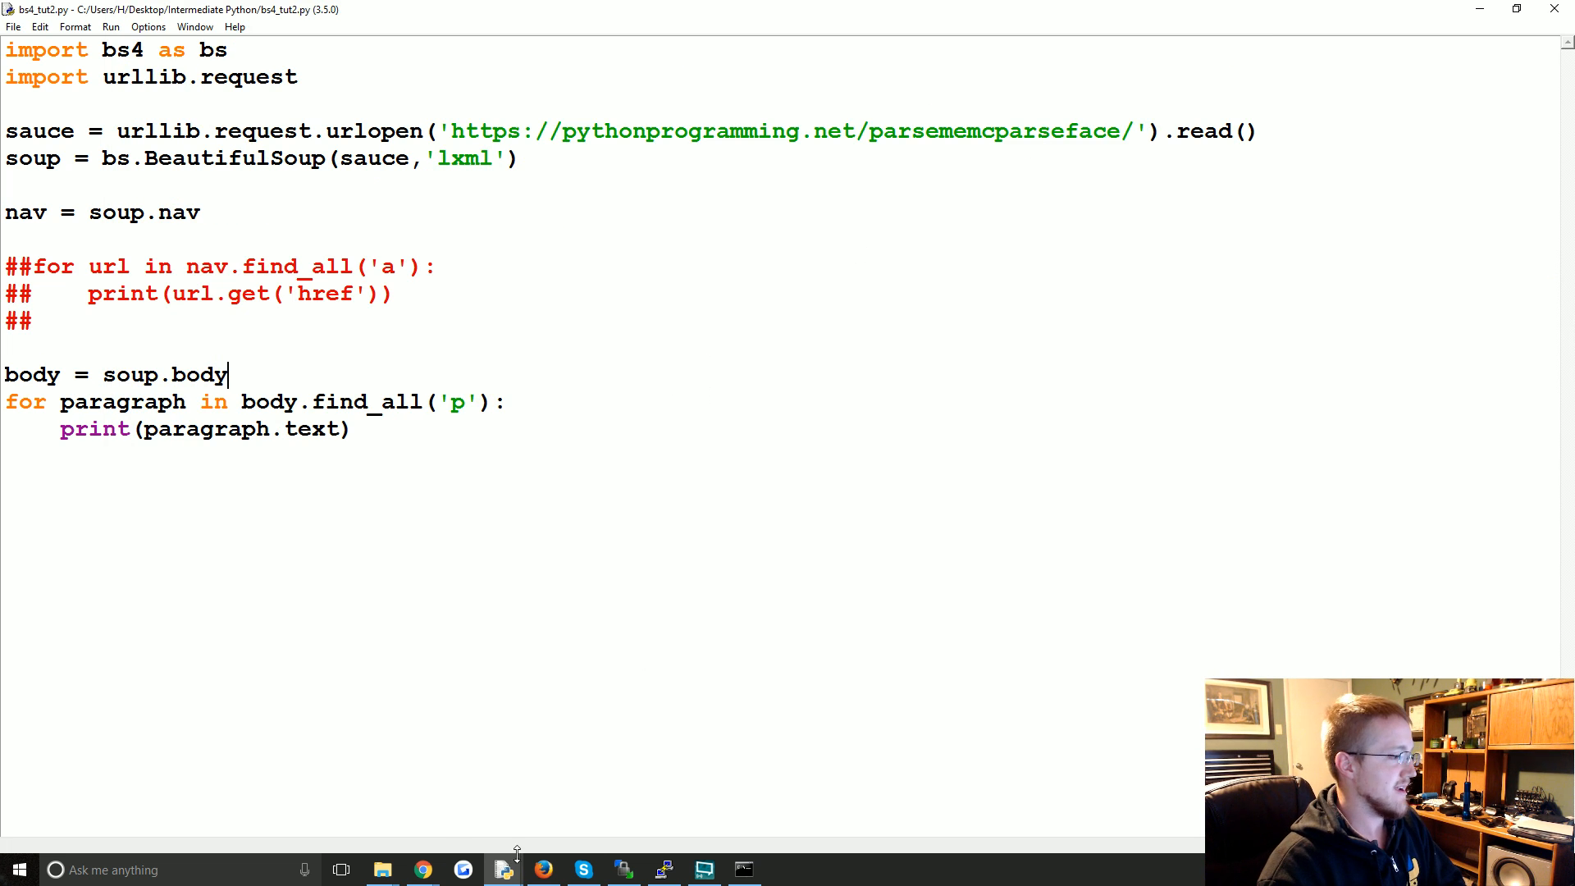
key(F5)
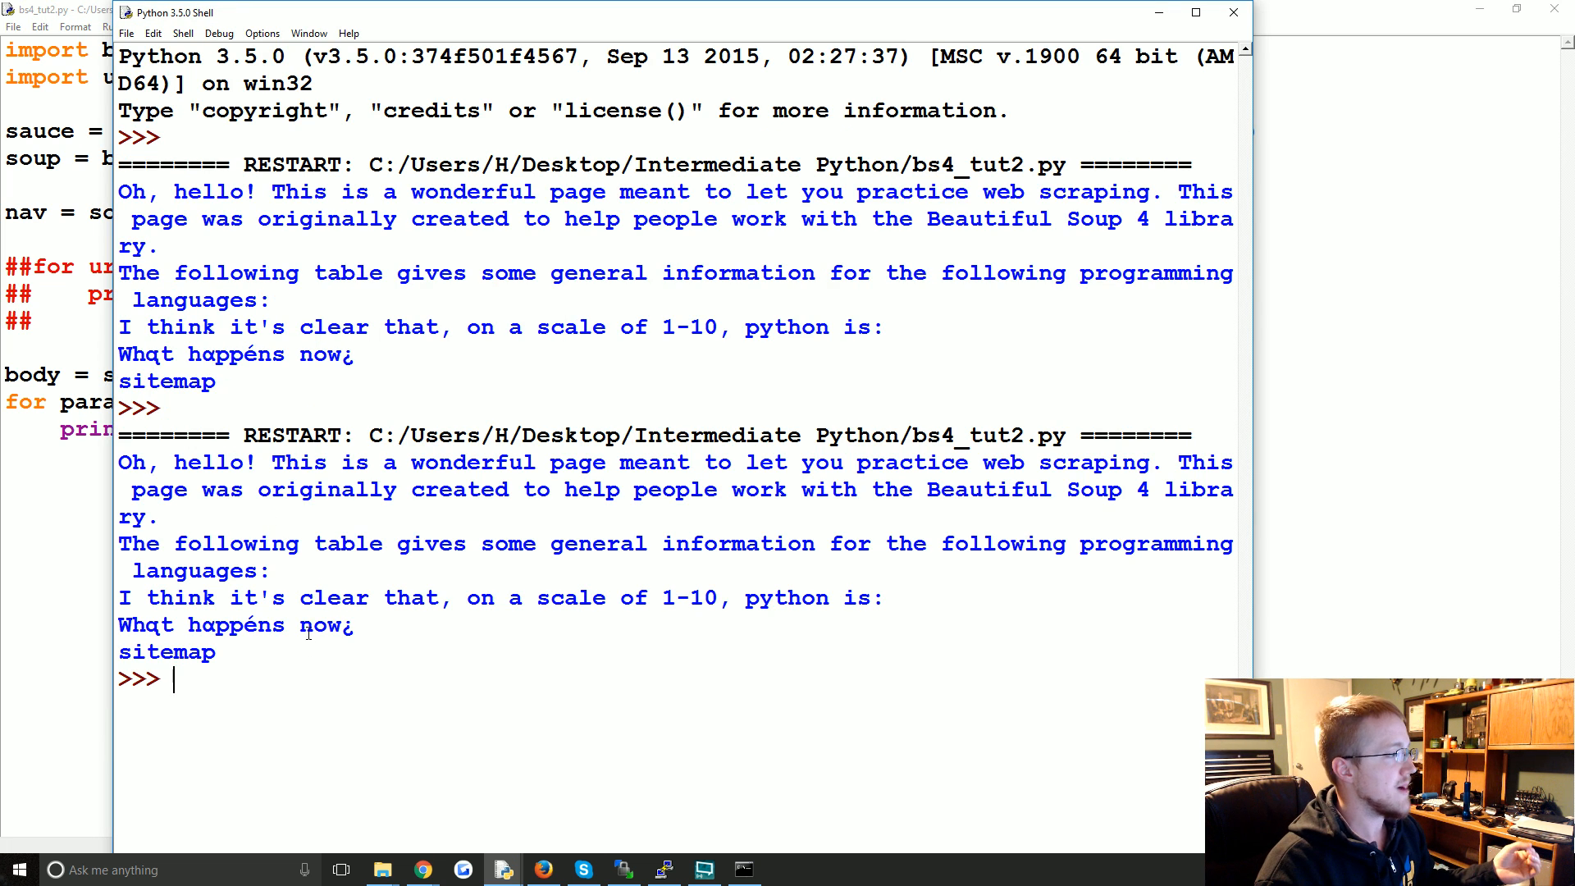
drag(118, 463, 217, 652)
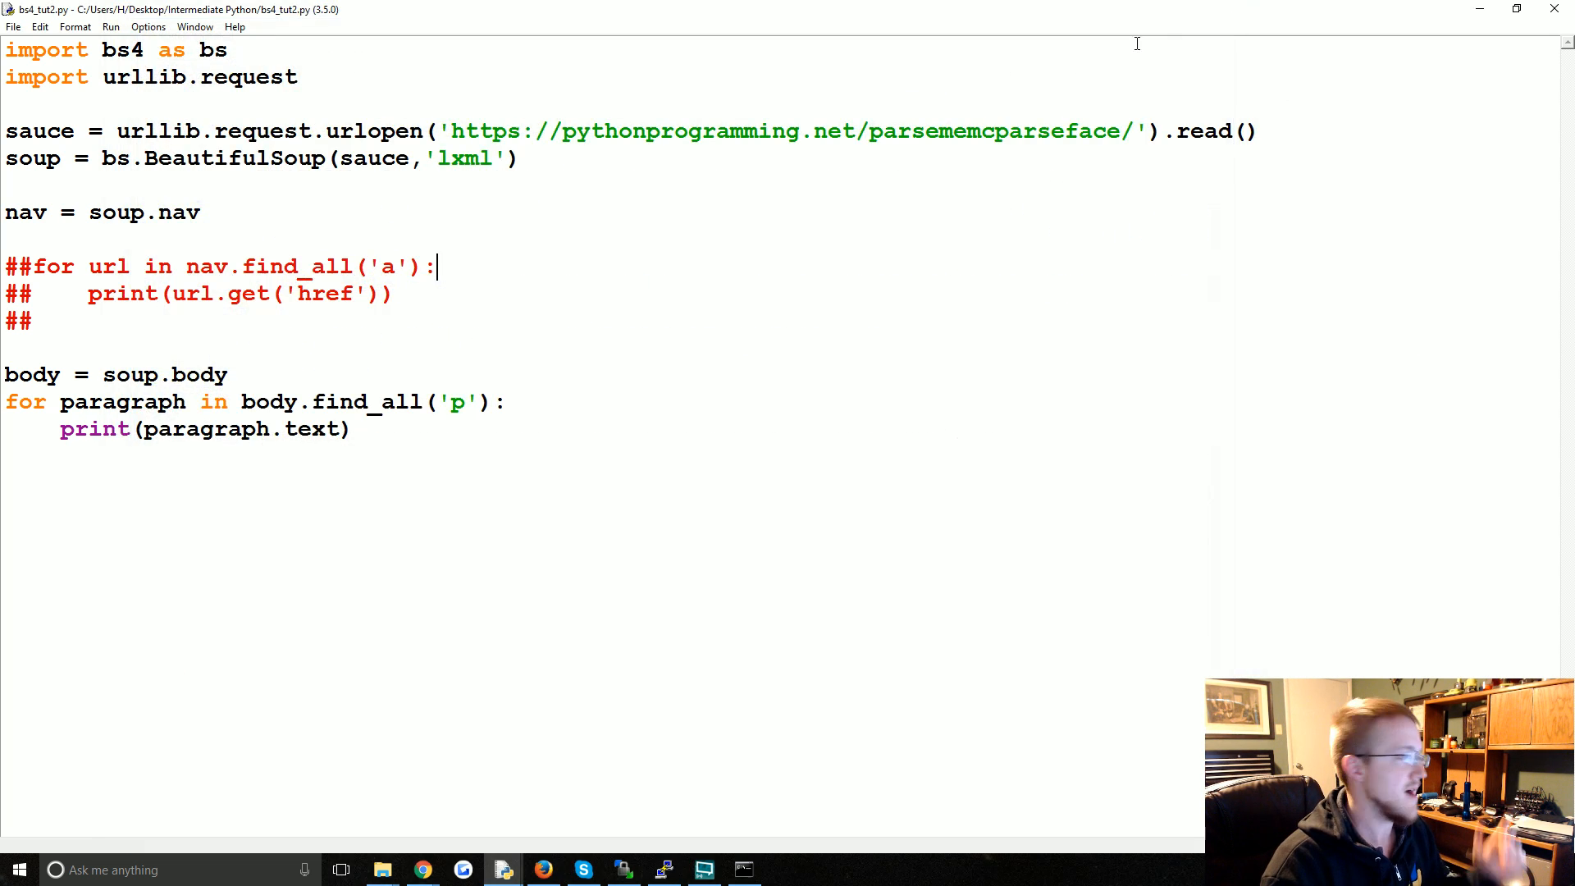
click(230, 374)
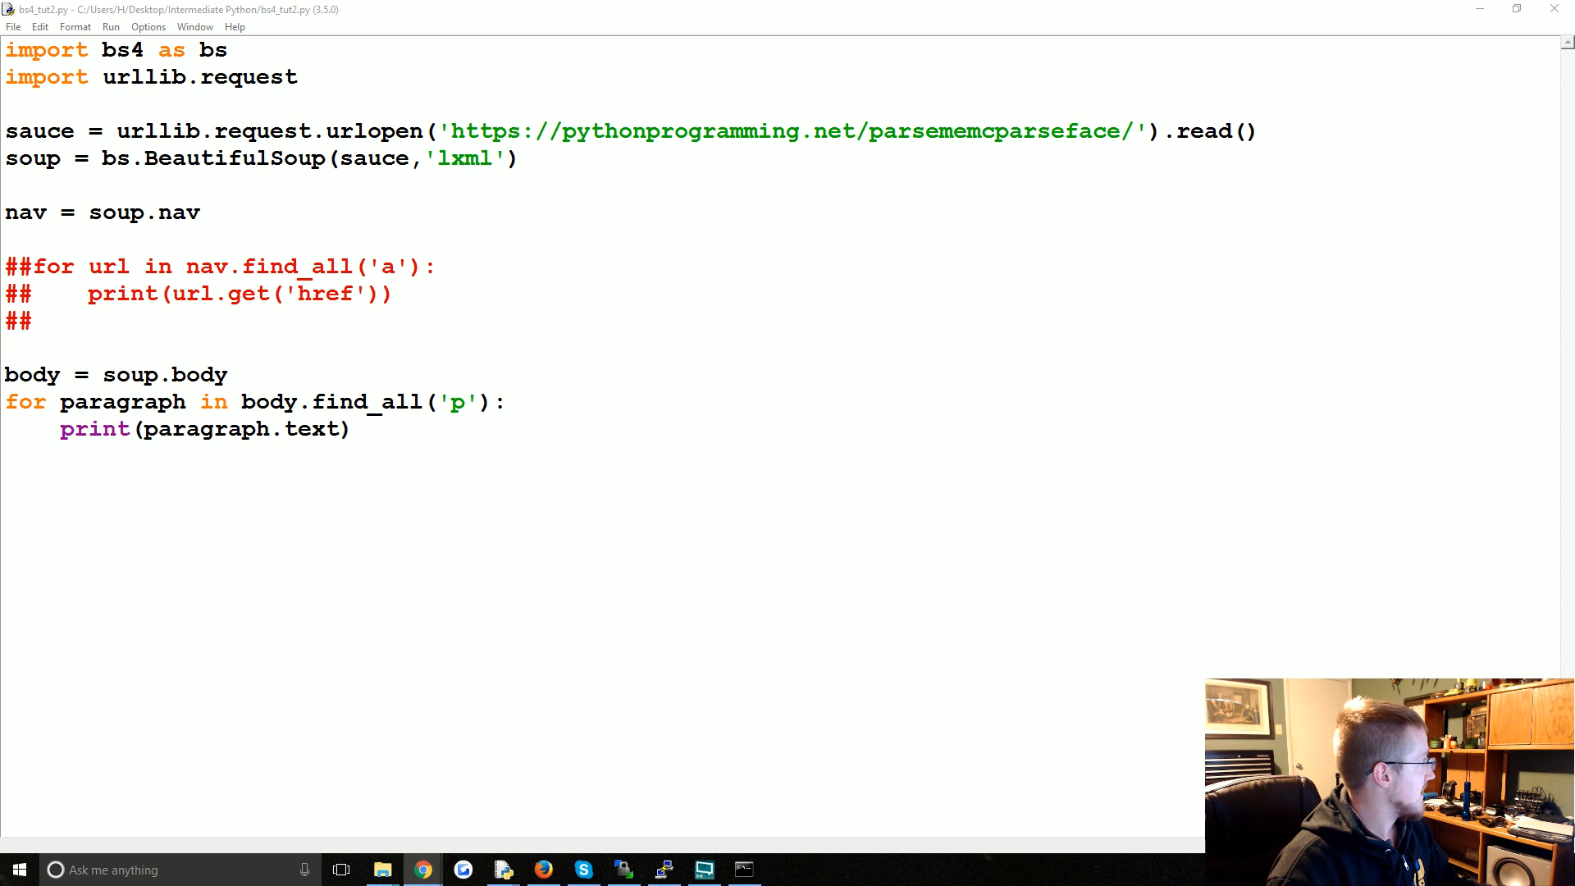
click(421, 869)
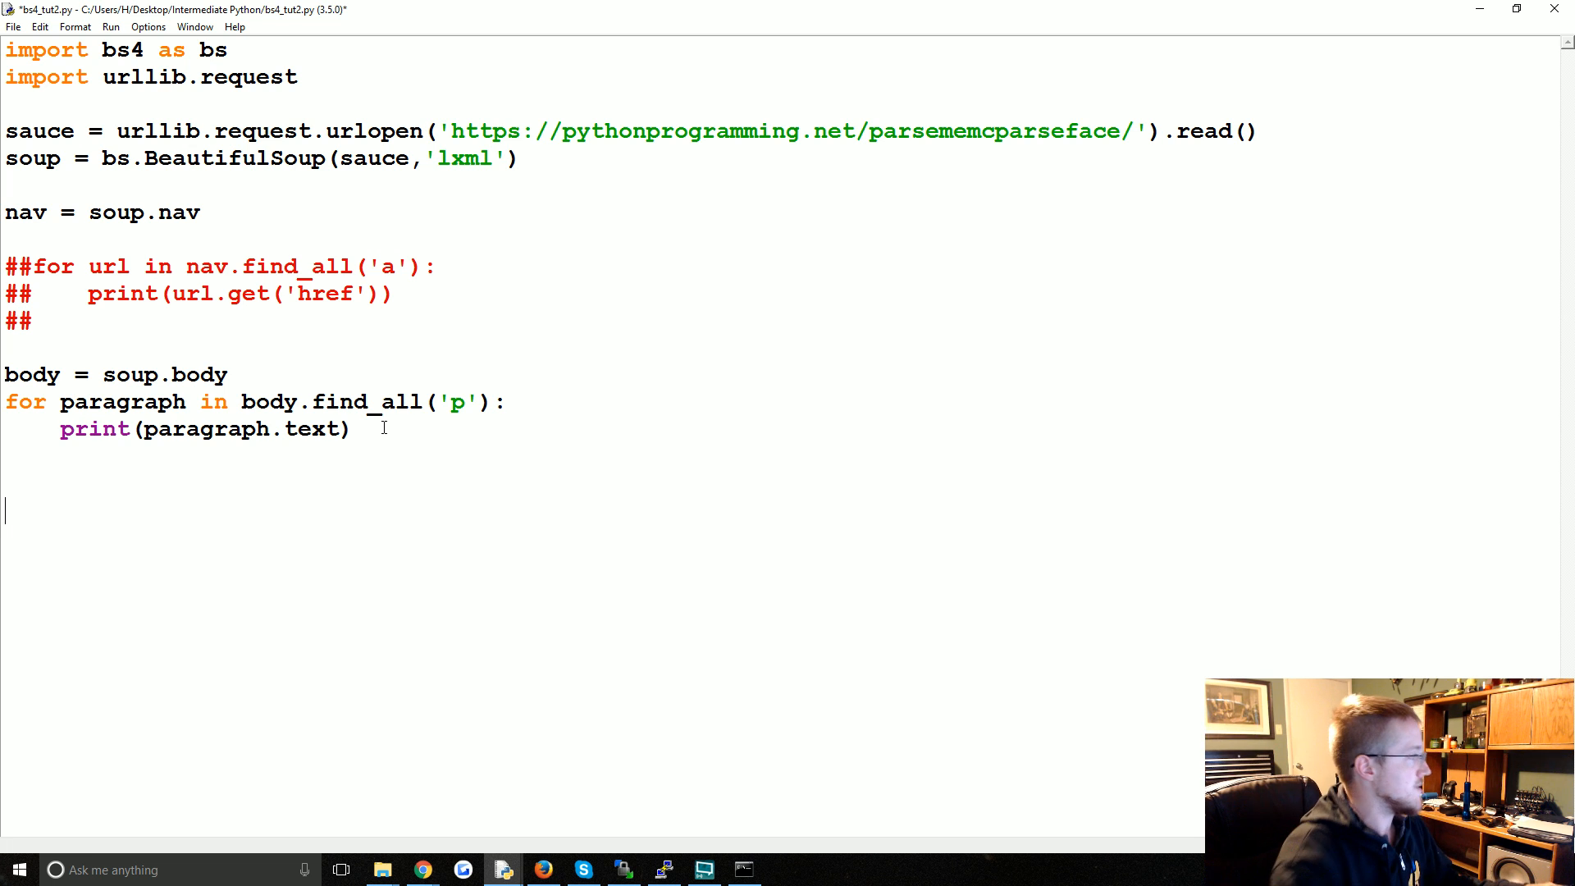
- Write for div in soup.find_all('div'): print(div.text) and run it to print every div's text
text(for)
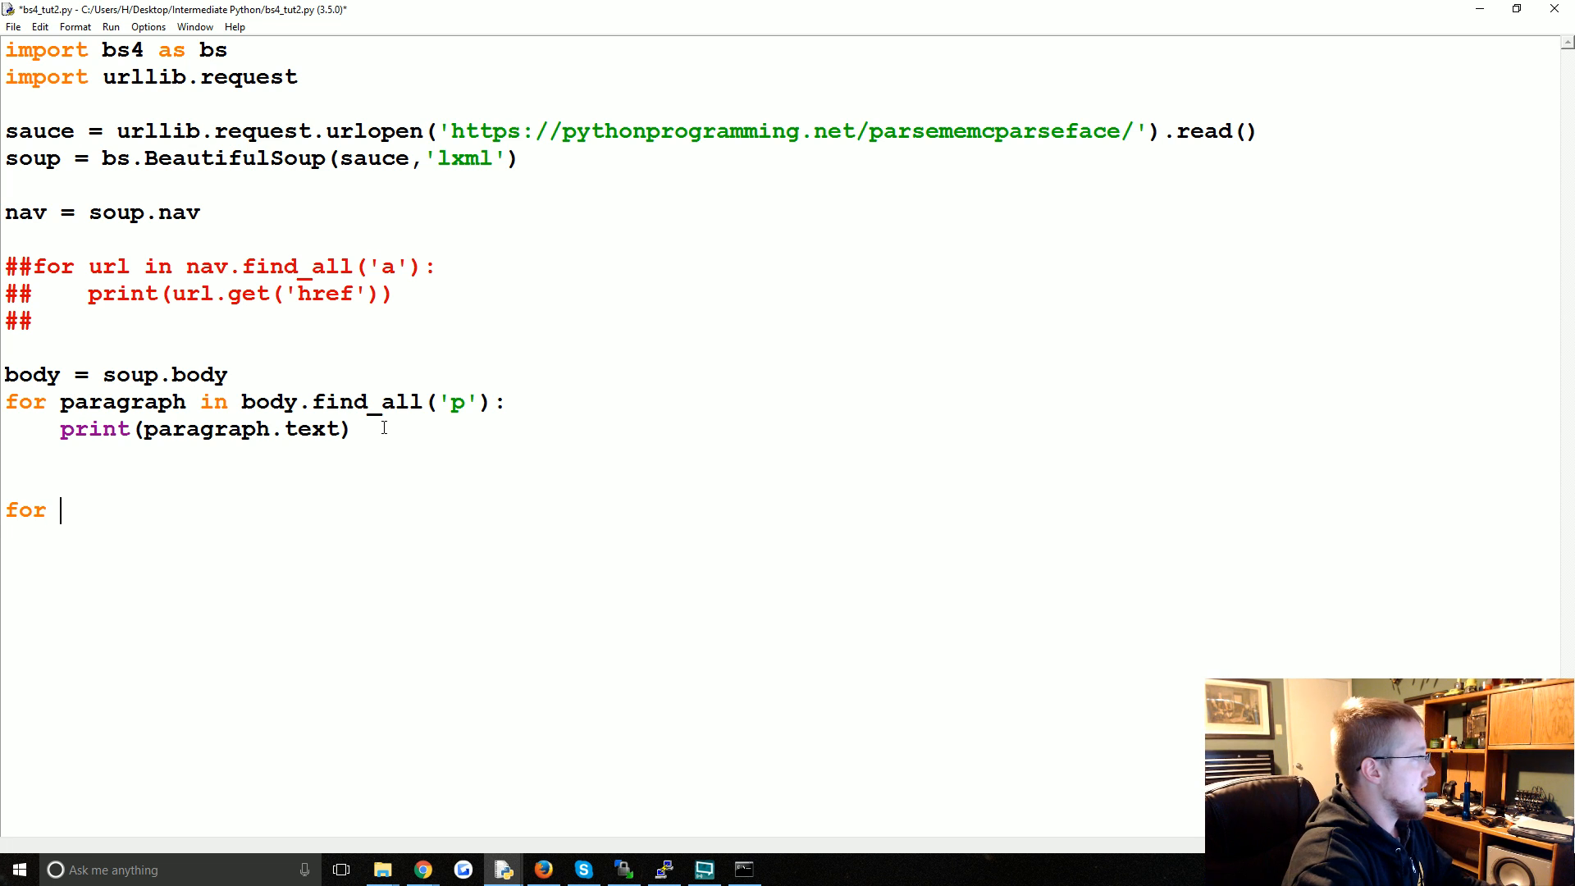
text(div)
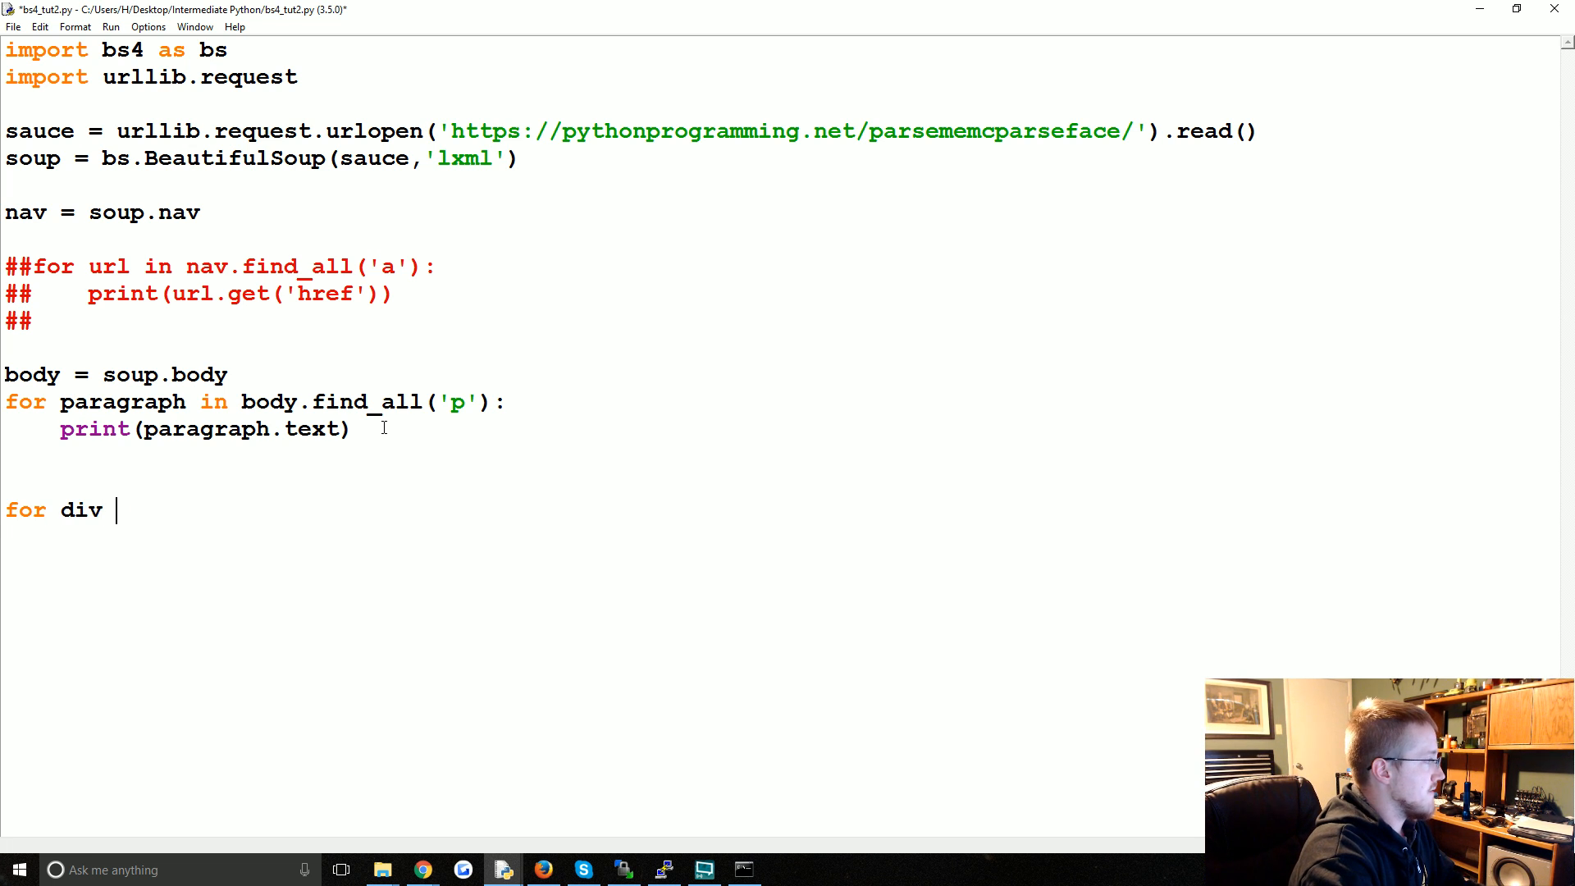
text(in soup.find_)
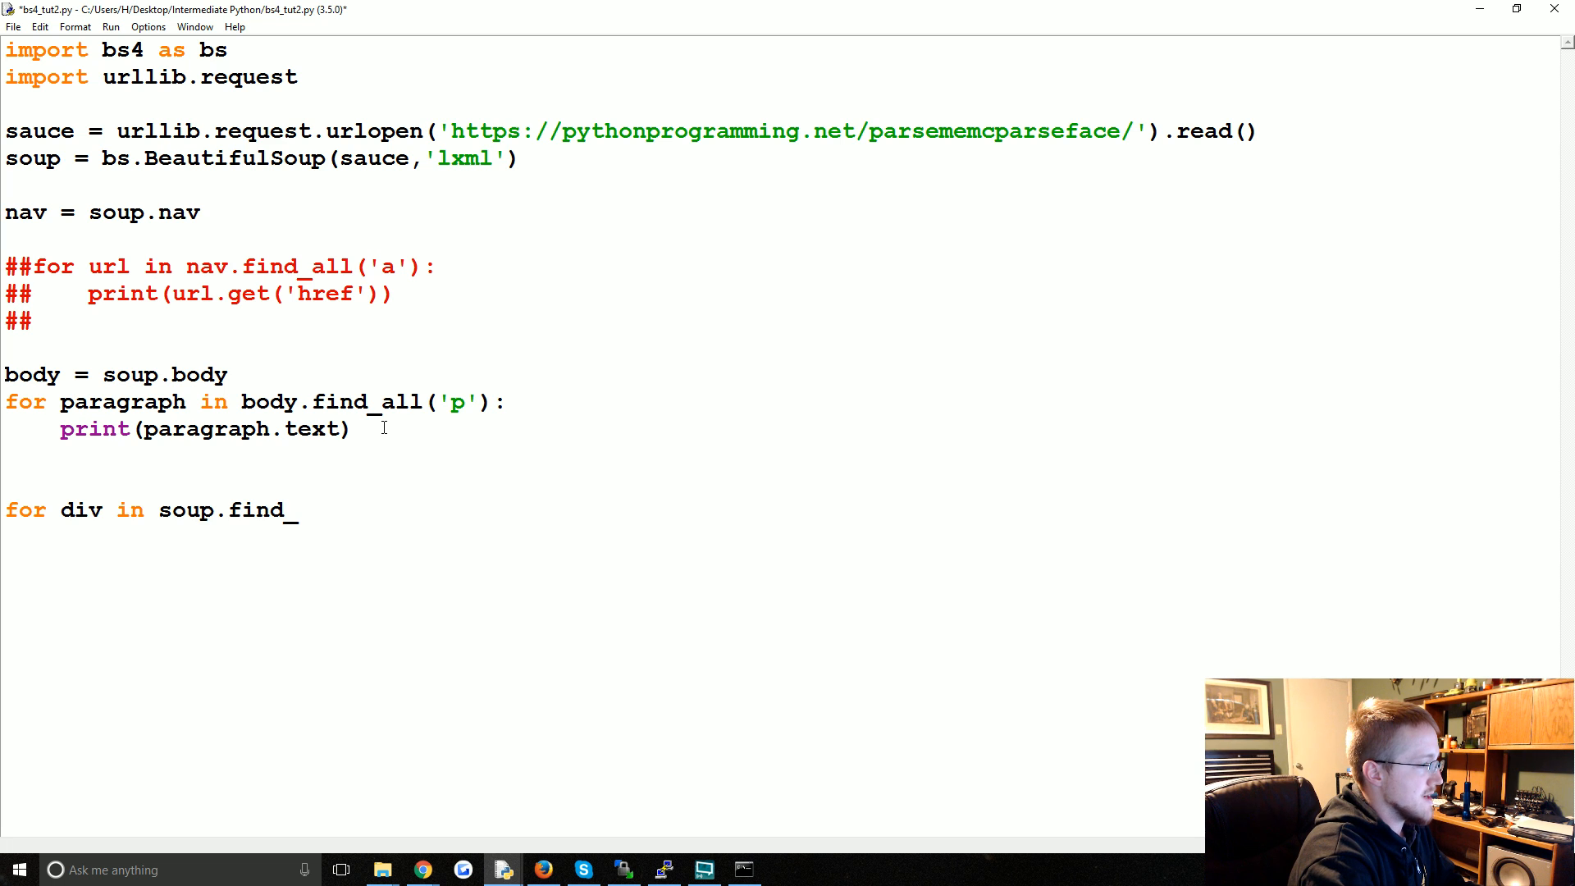
text(_all(''))
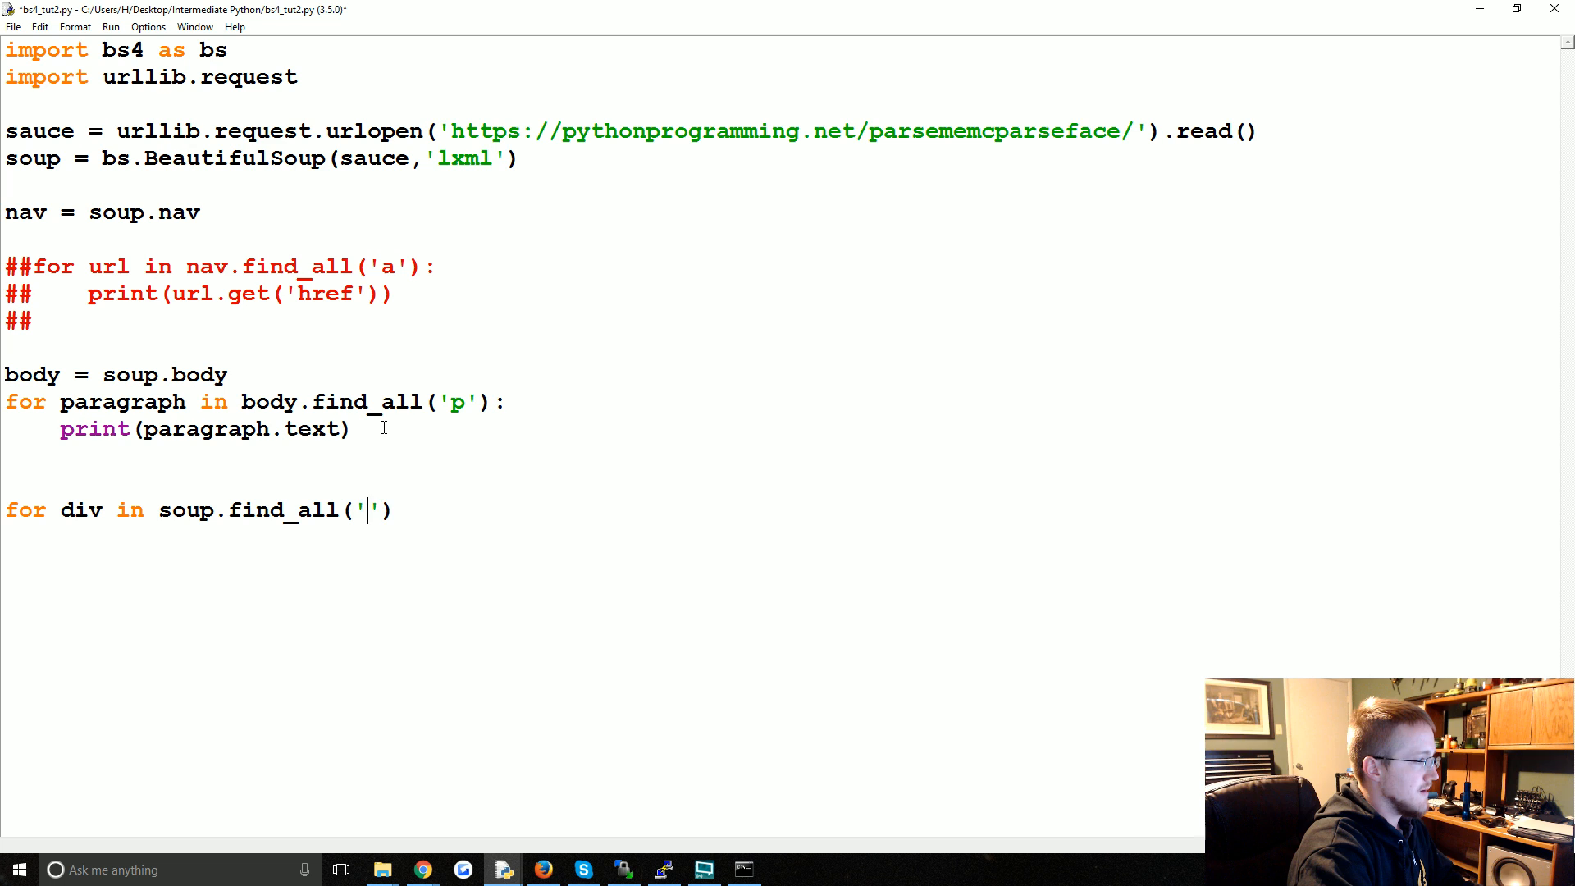
text(div):)
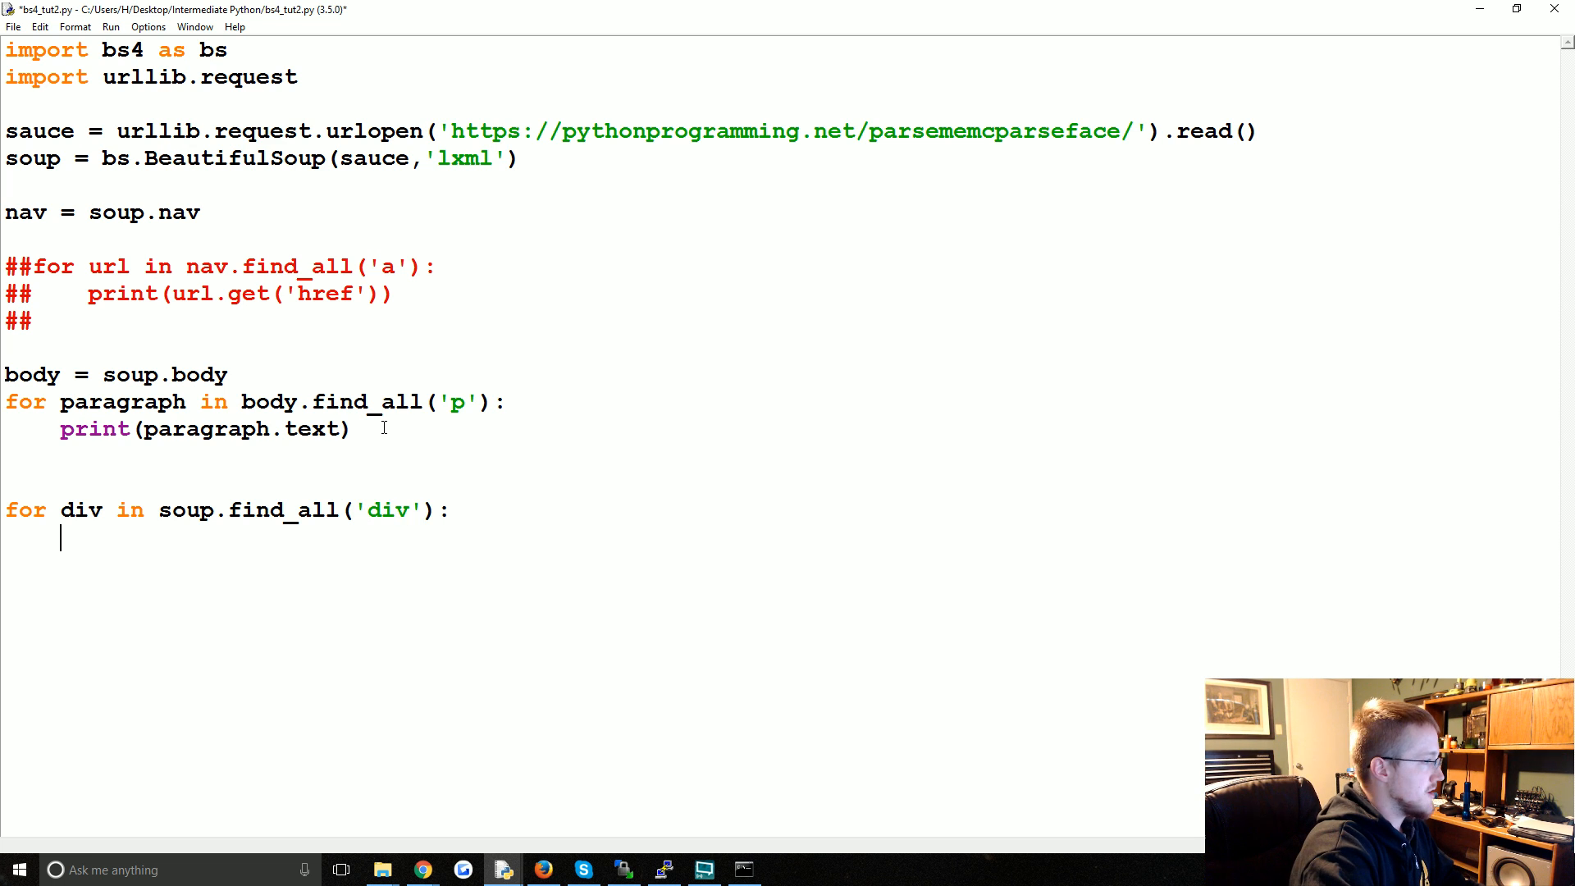
text(print())
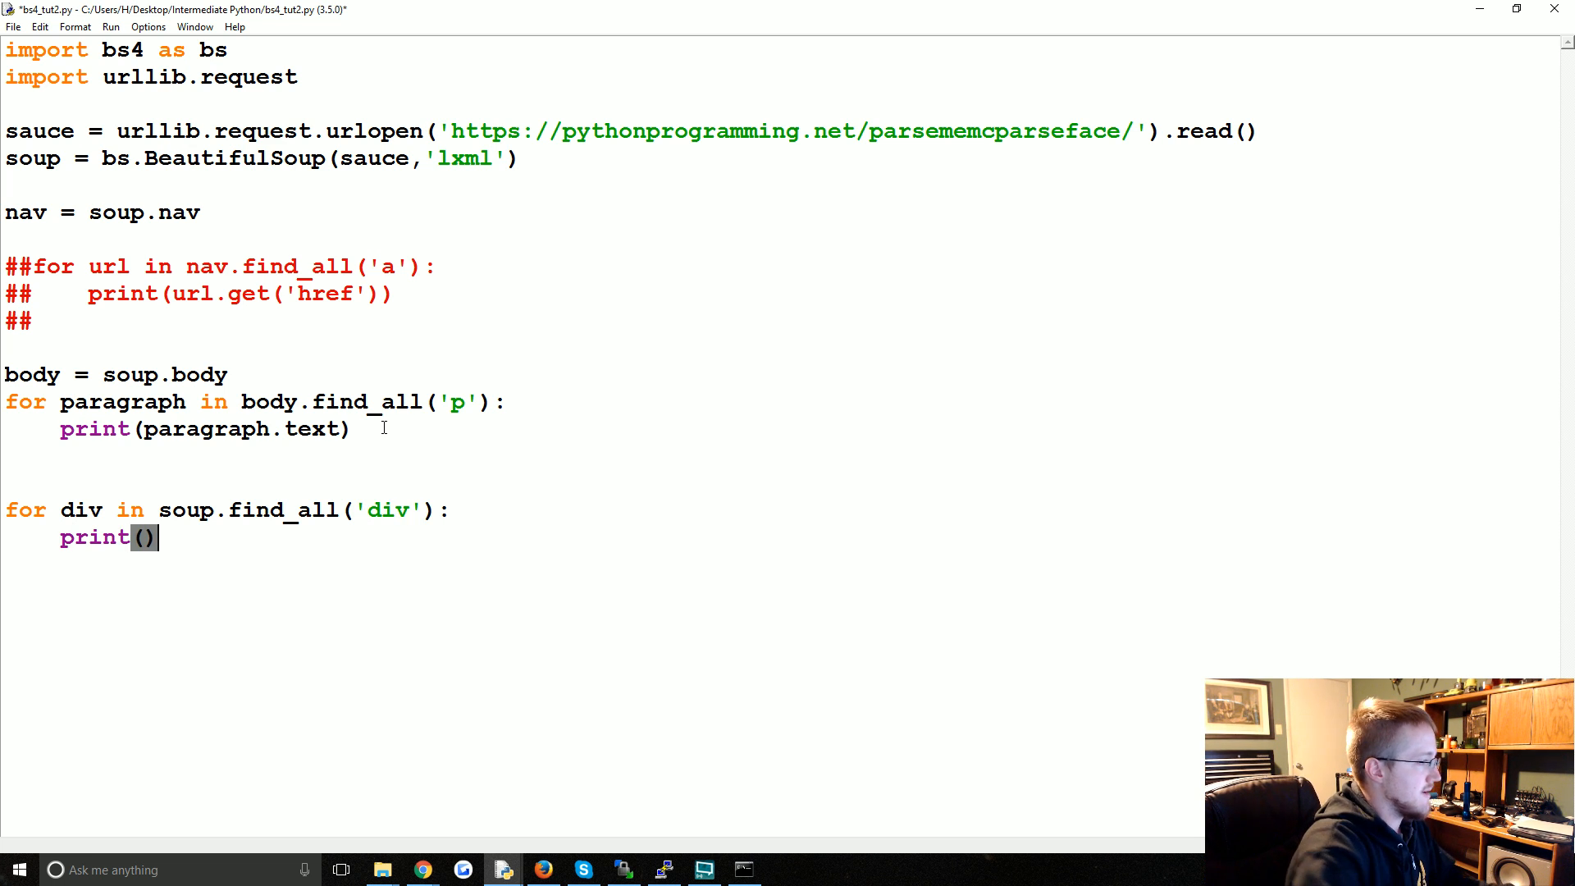
text(div.text)
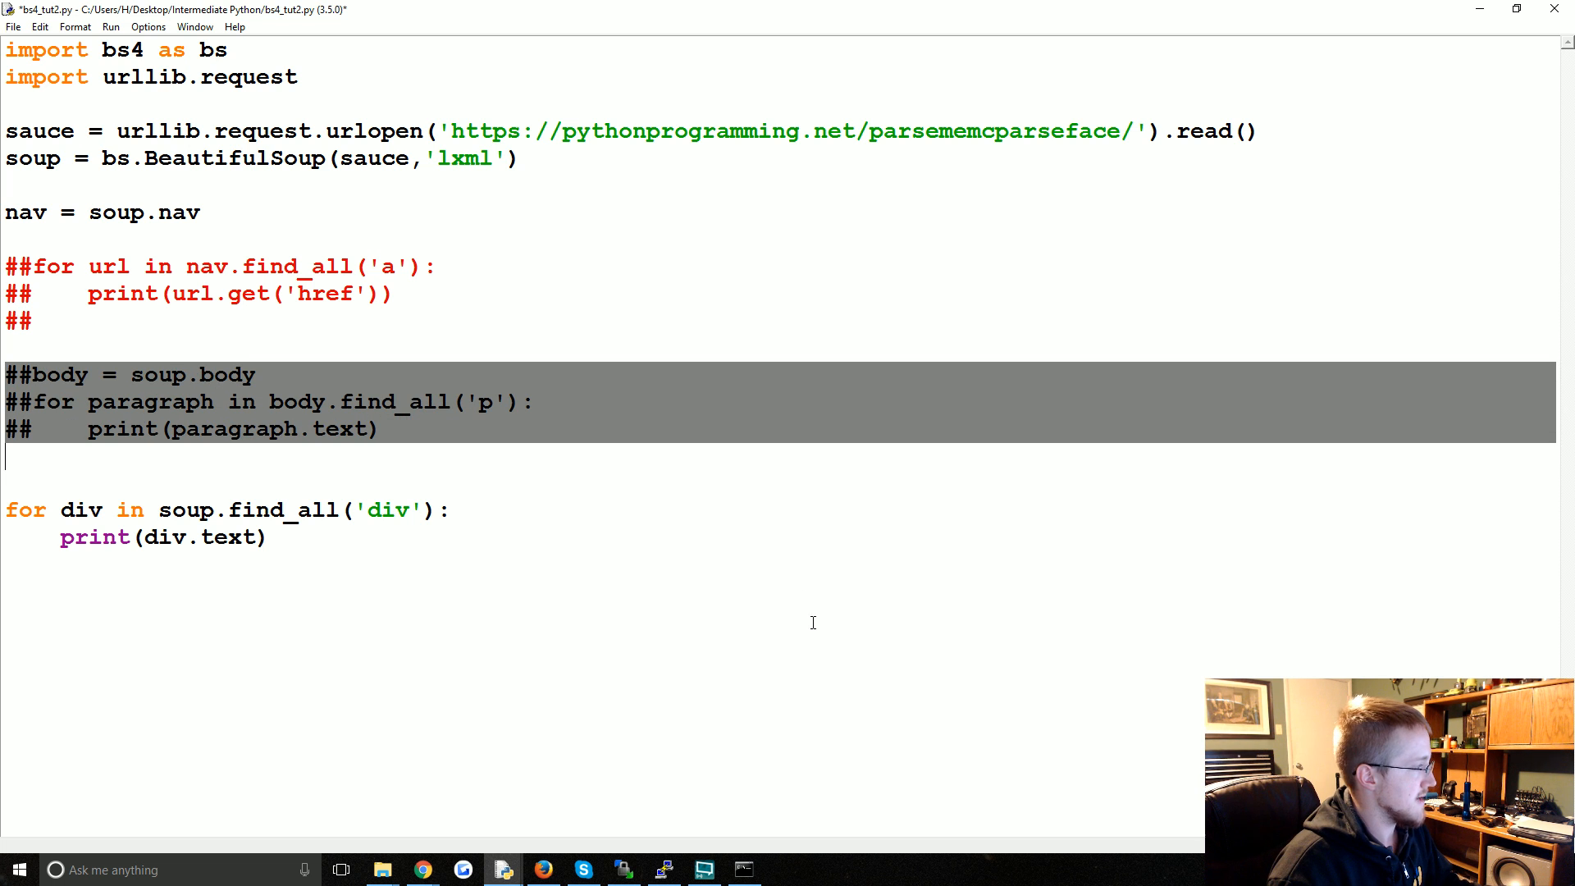
key(F5)
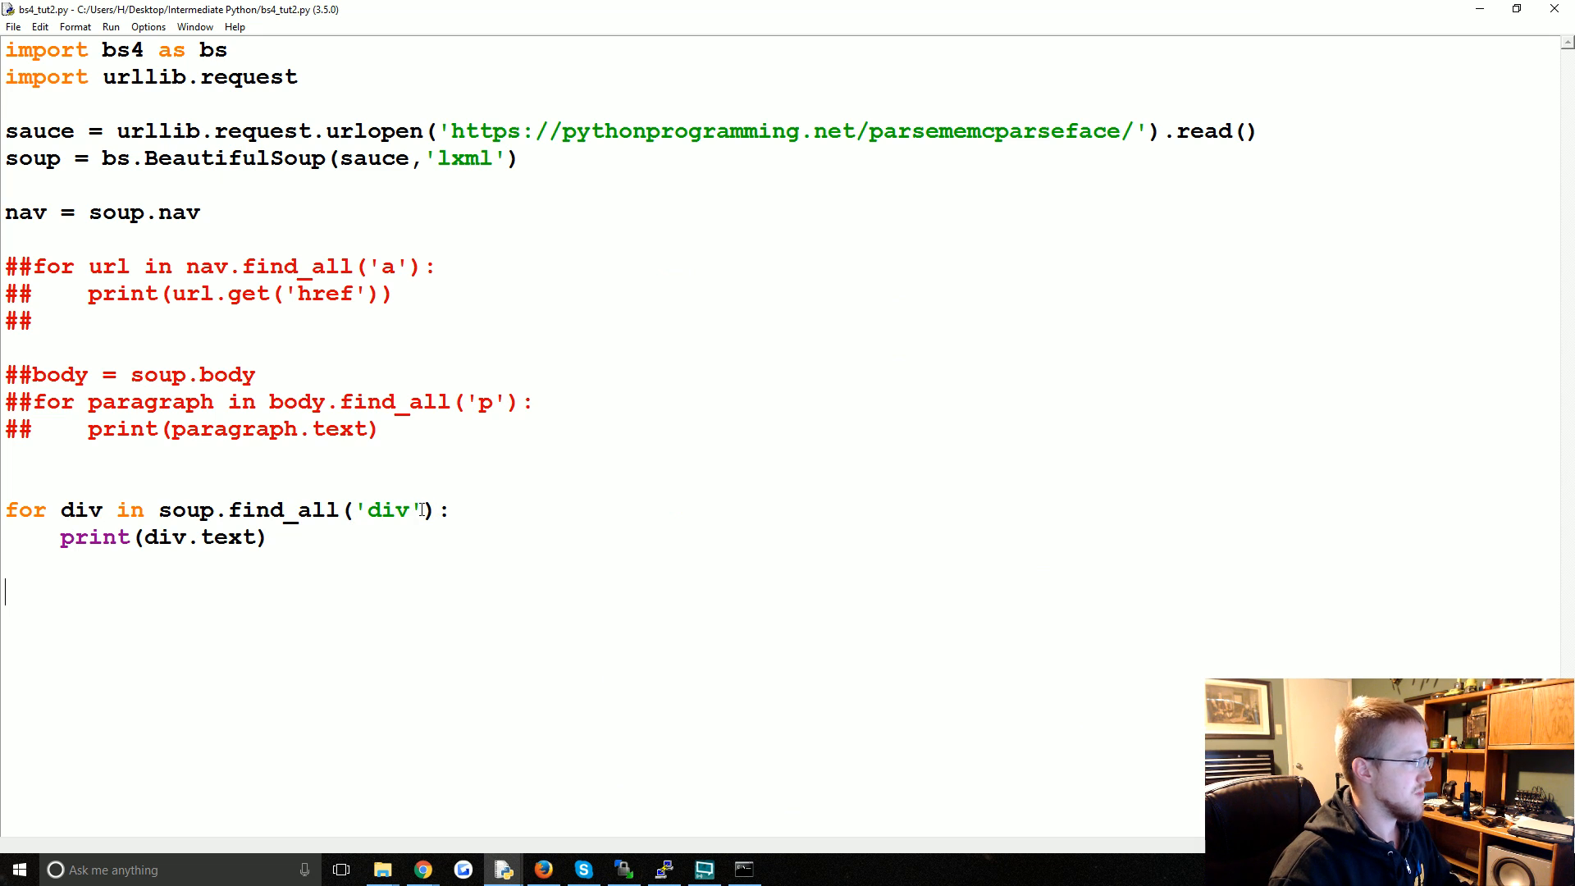
- Add class_='body' to the div find_all call and run to print only class-body div text
text(, cl)
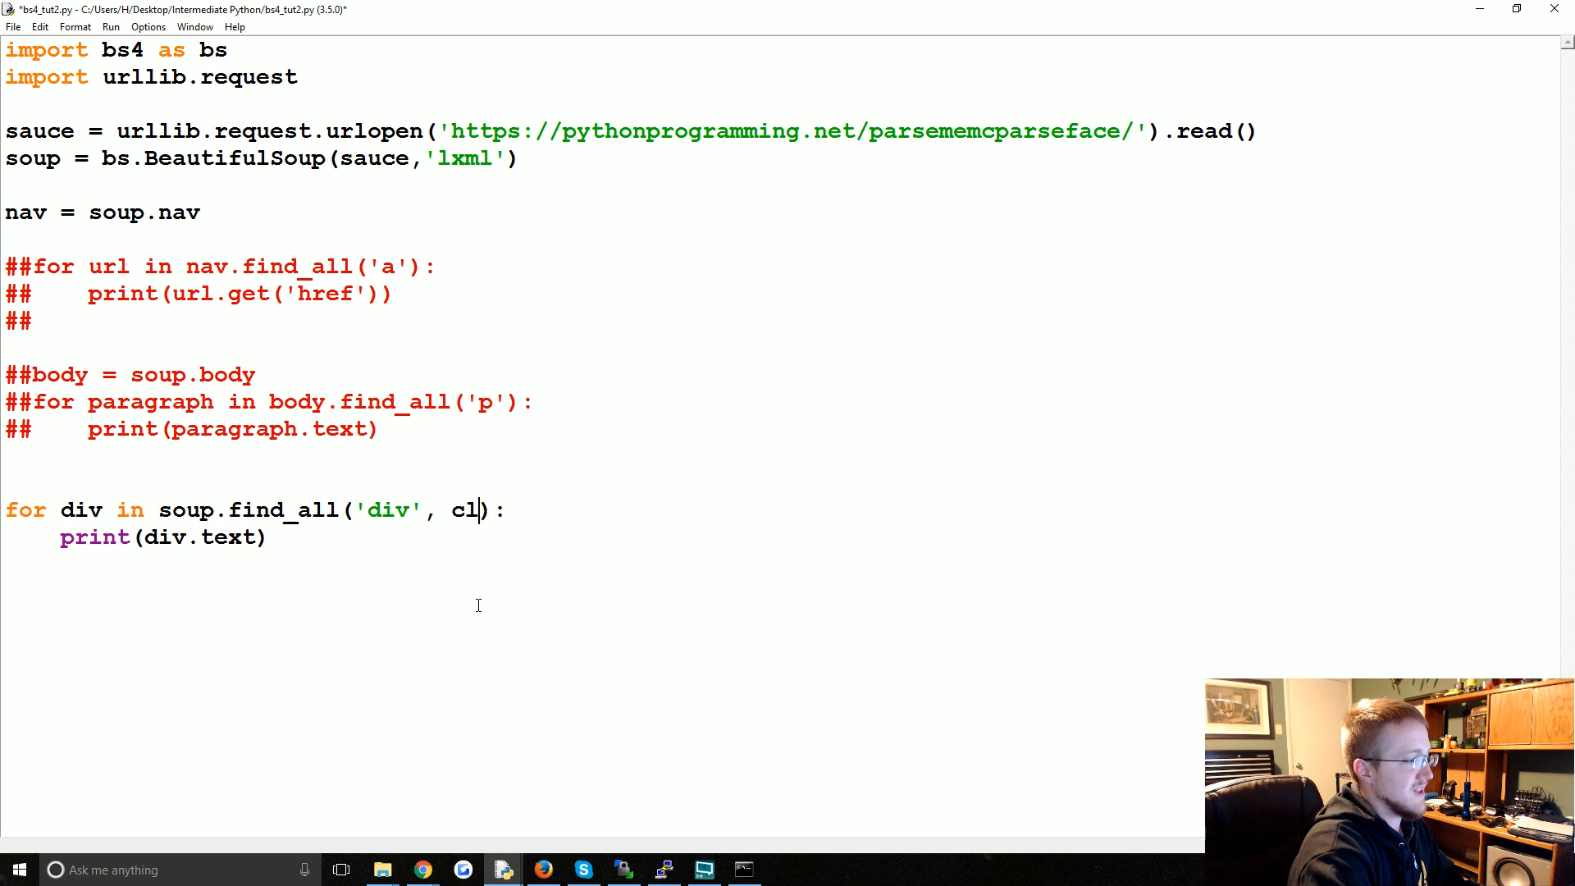
text(ass_)
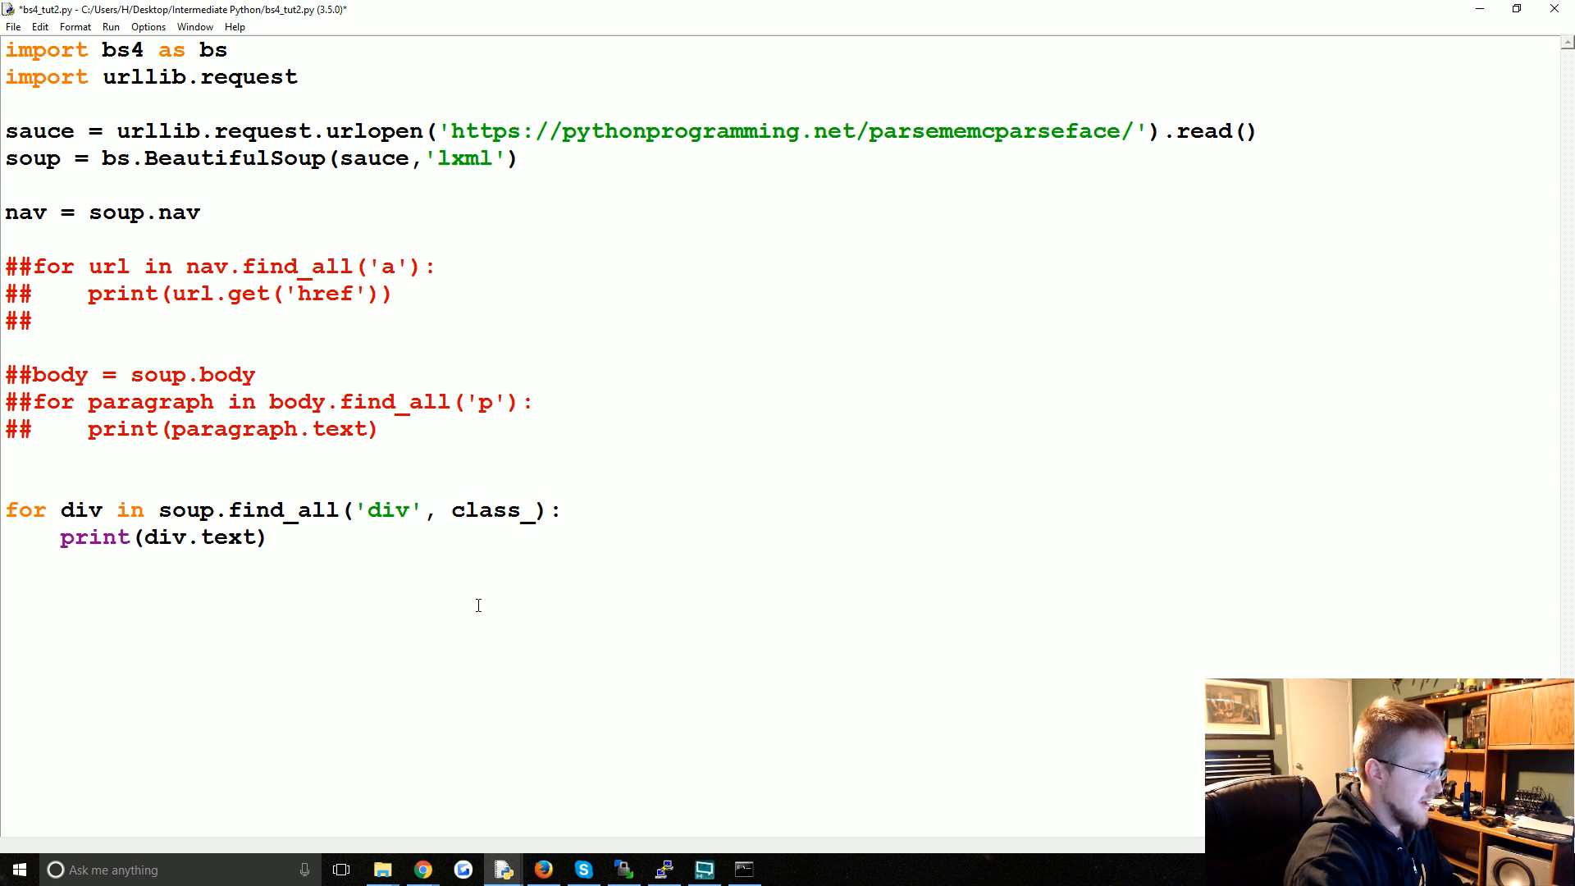
text(='')
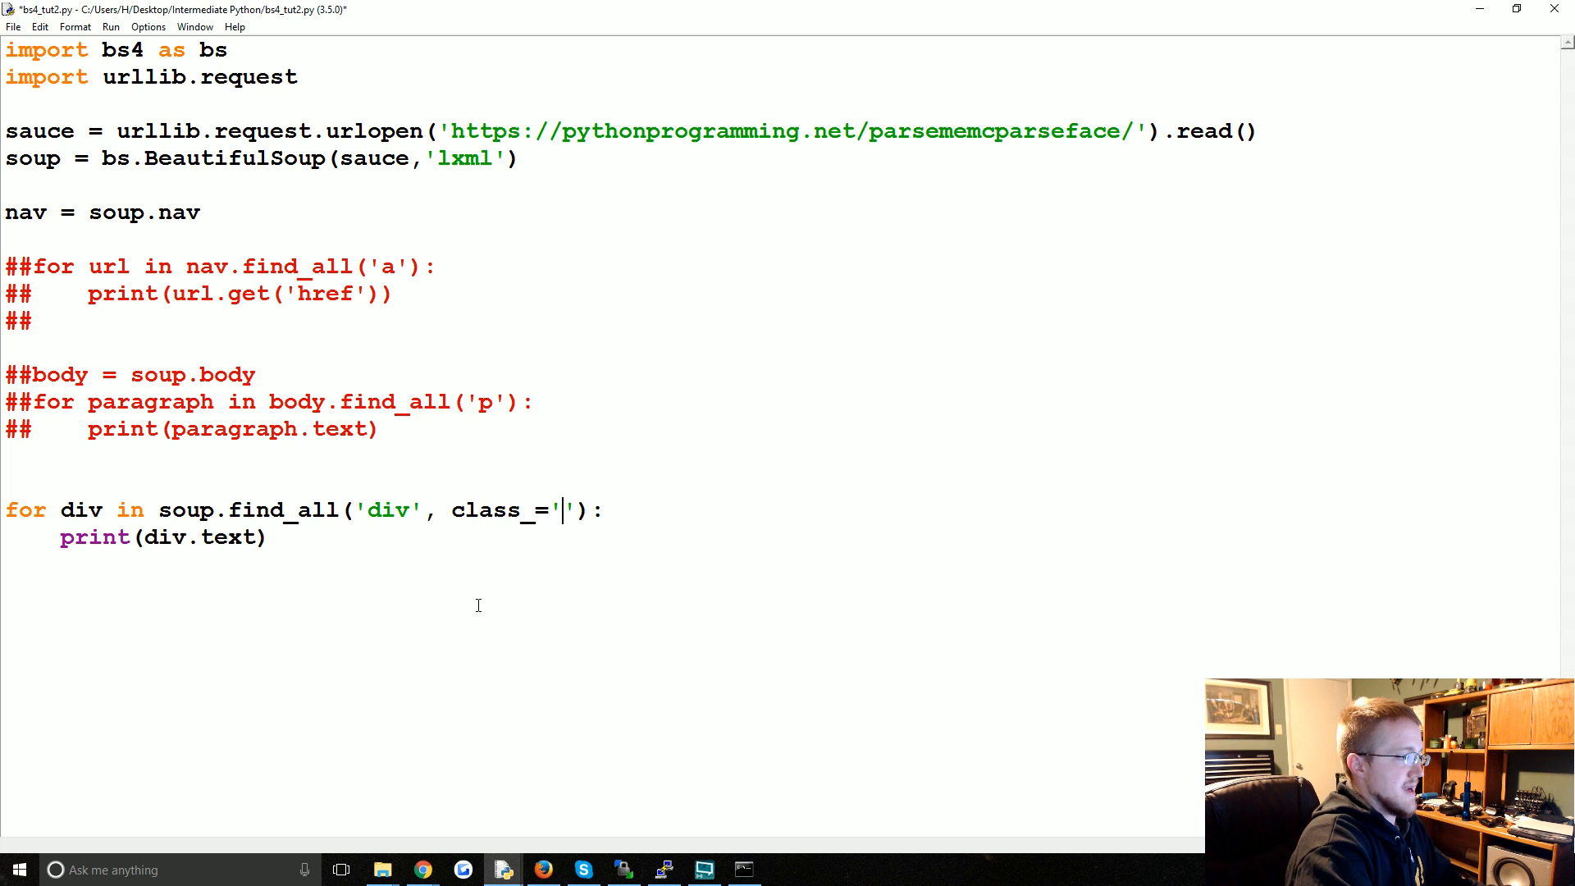
text(body)
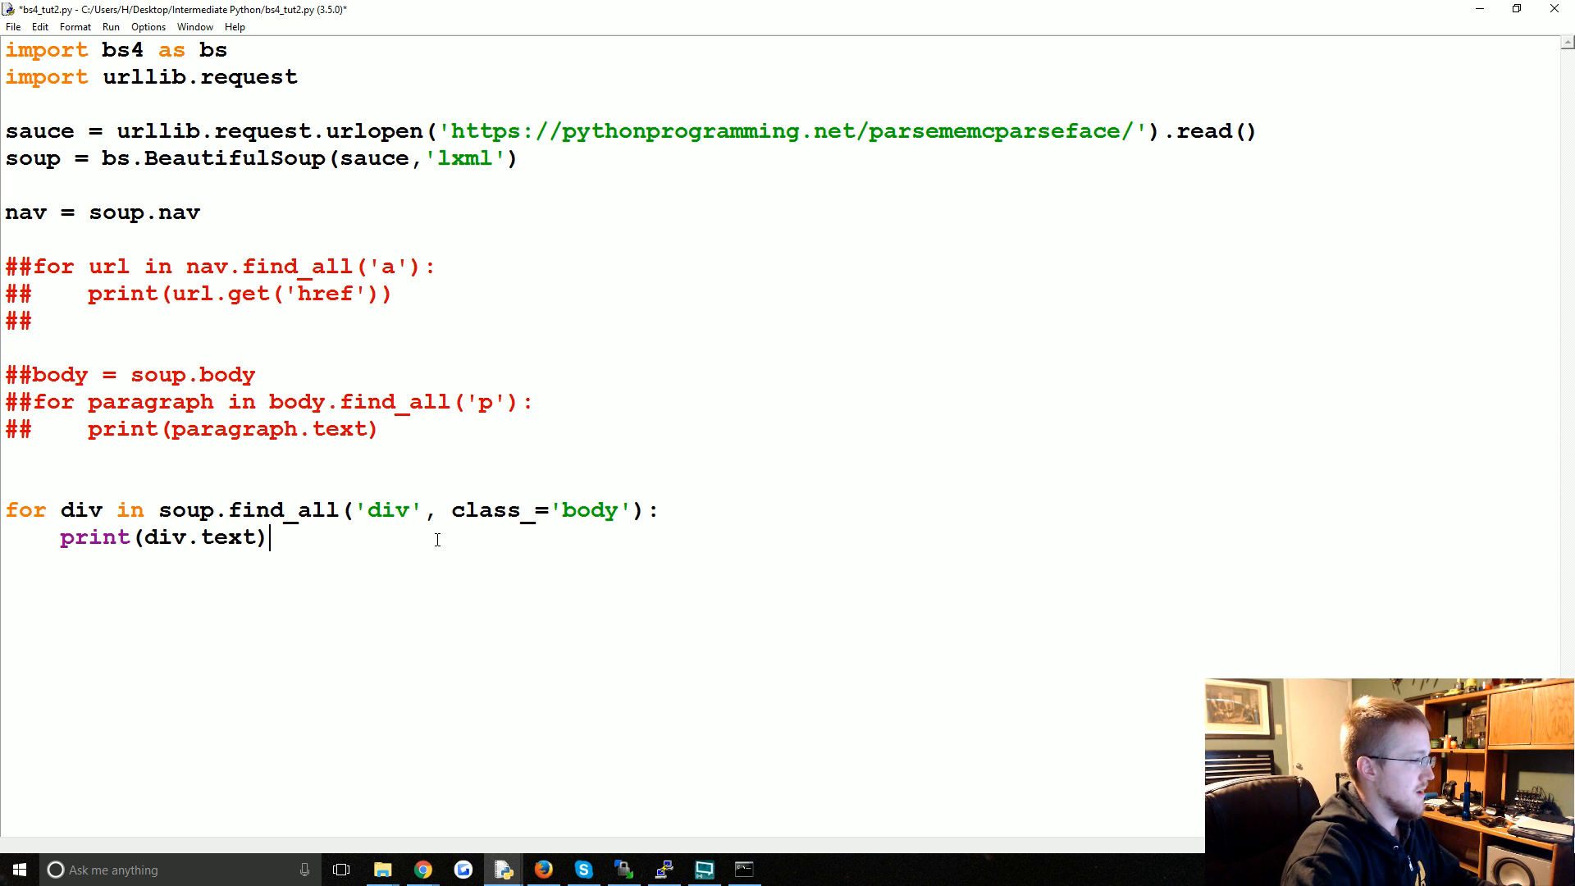
key(F5)
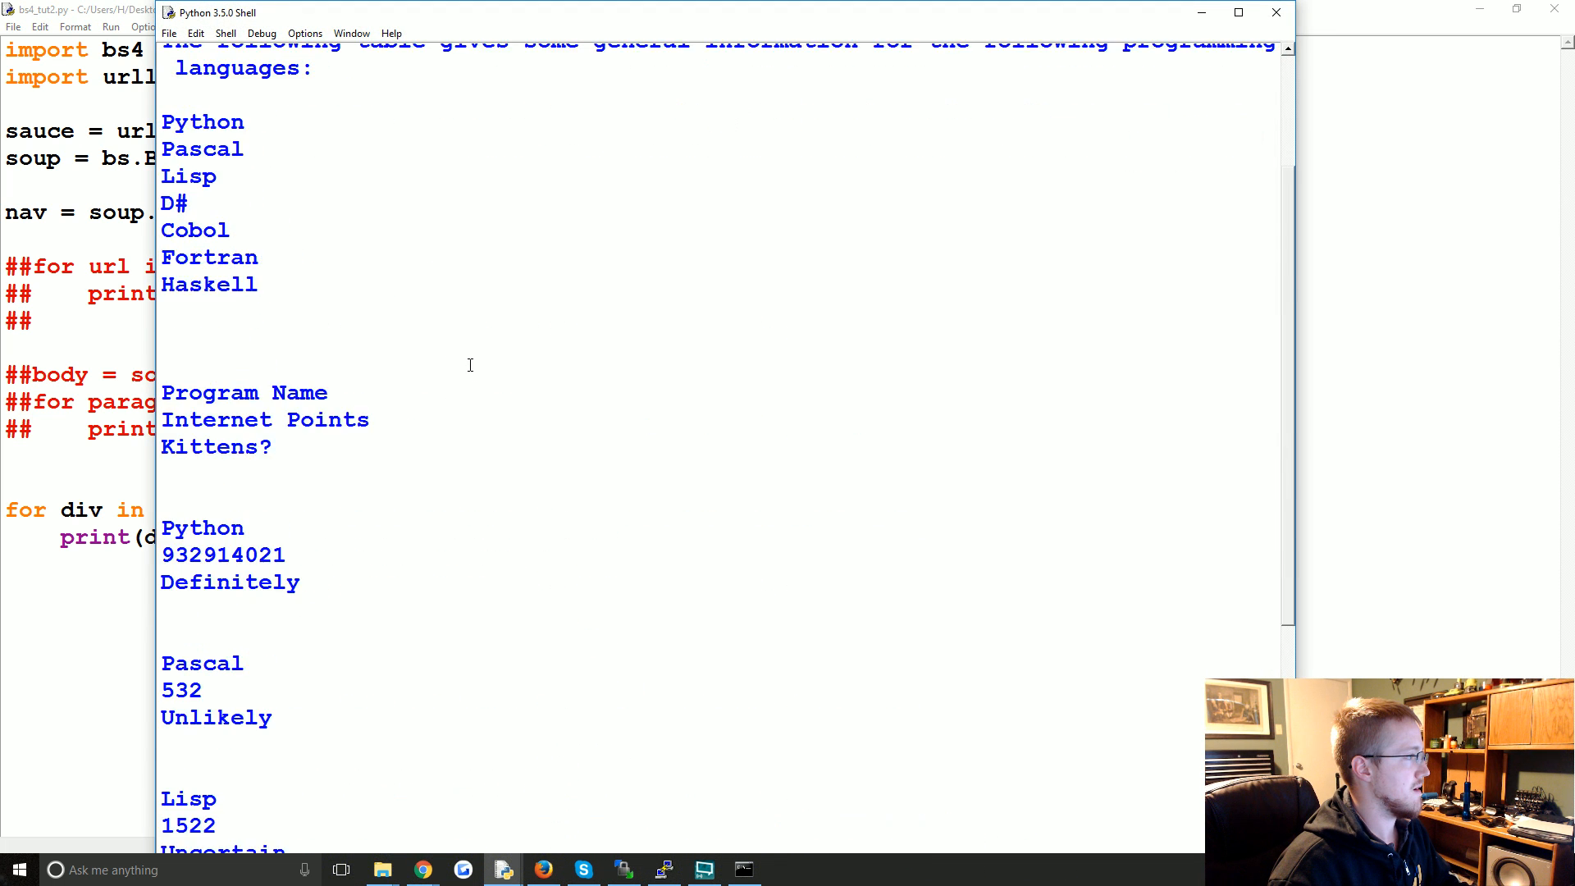
scroll(down, 3)
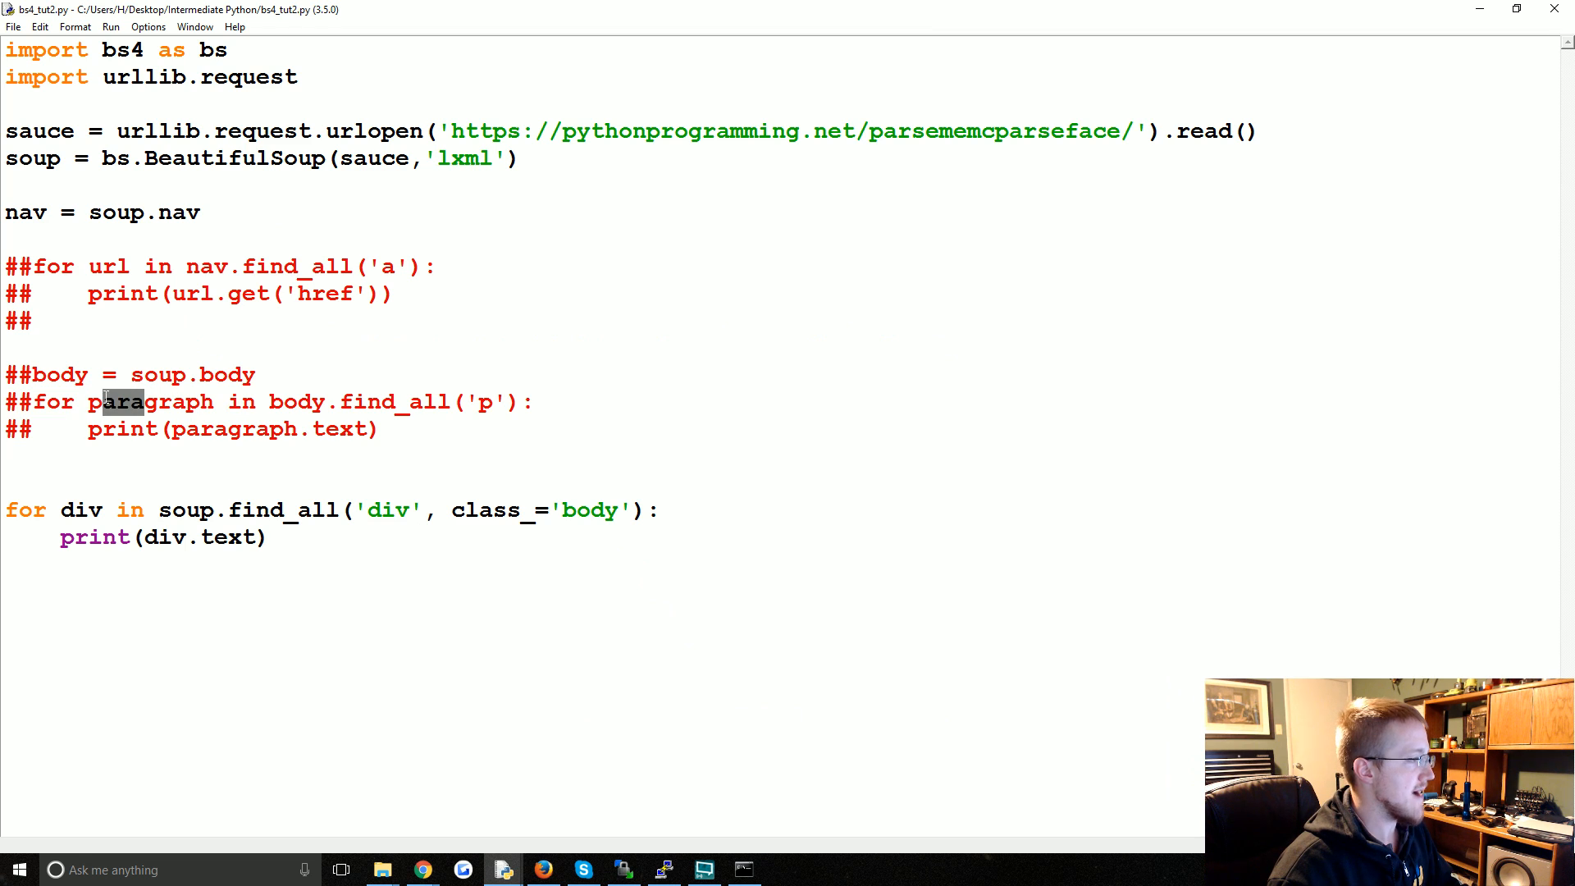
click(483, 426)
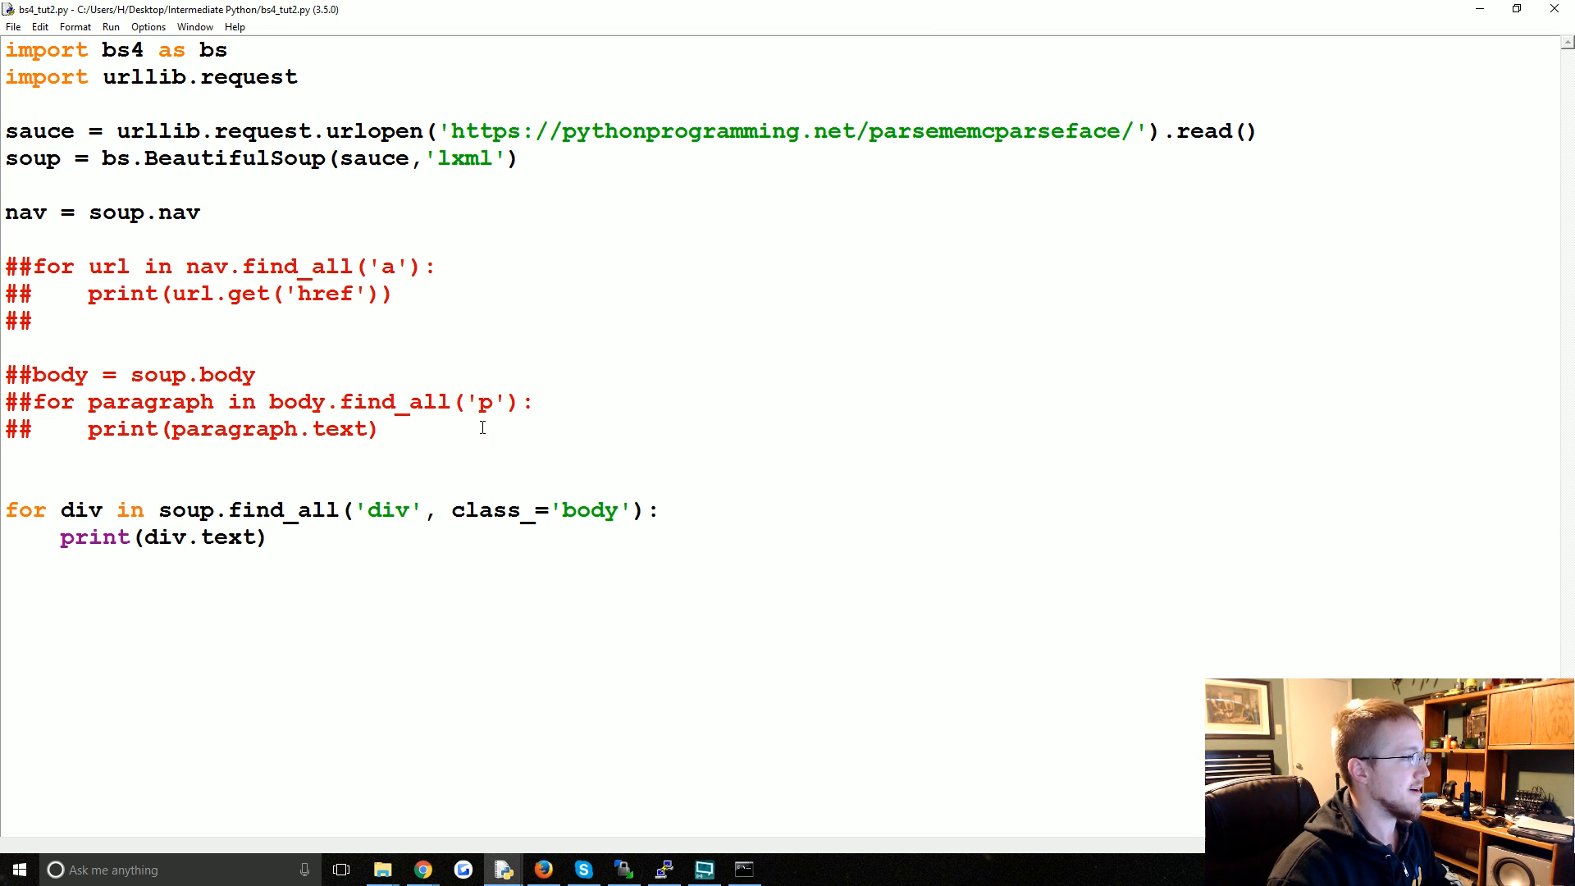
click(381, 430)
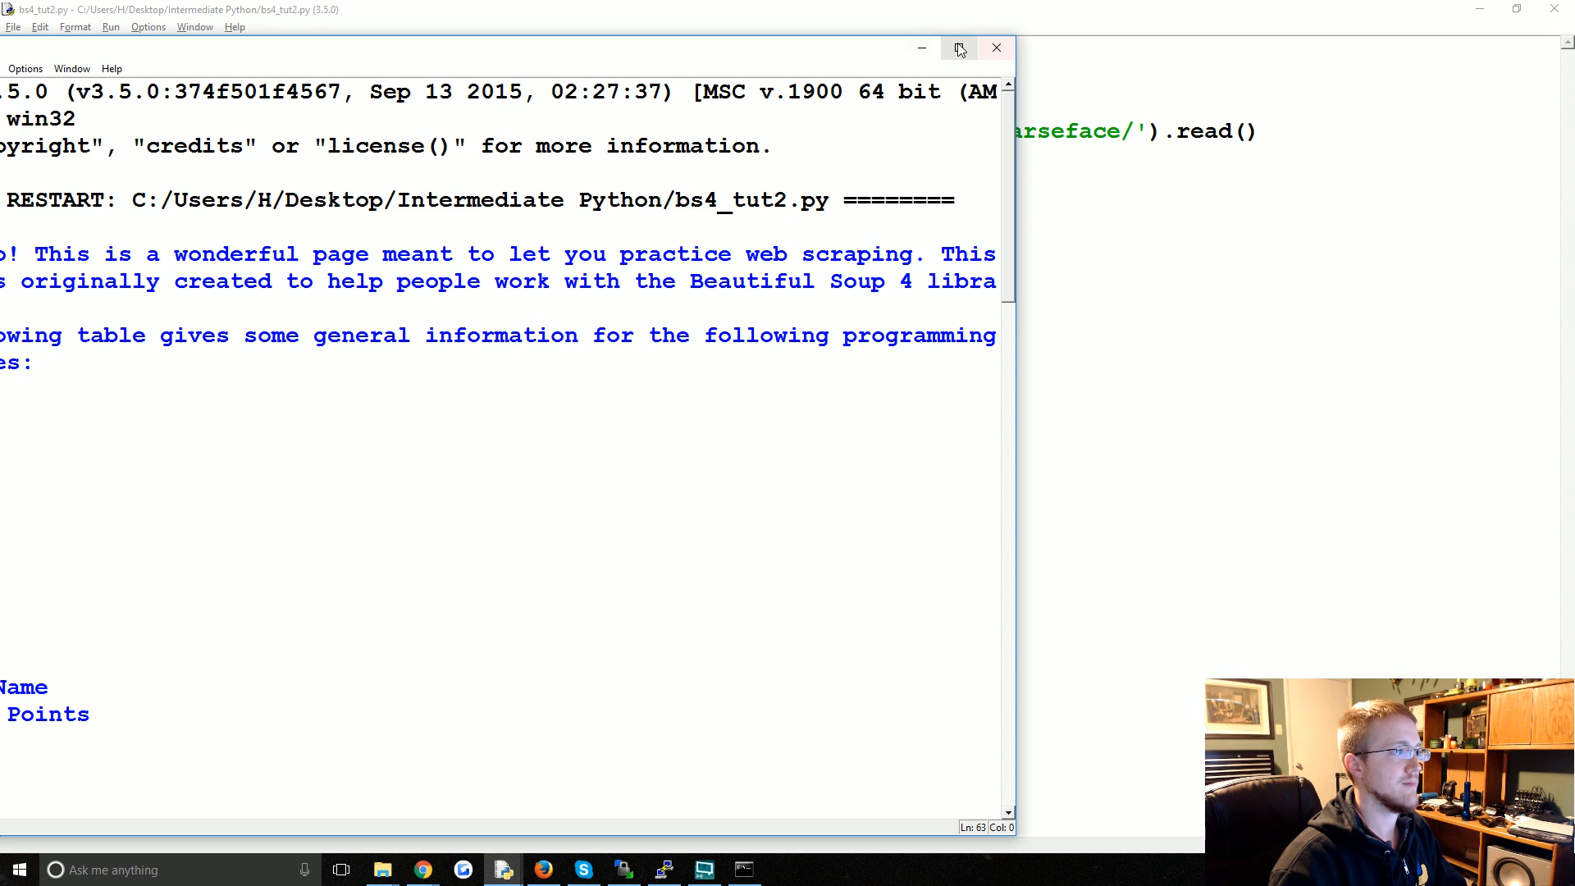
- Browse the page source in Chrome down to the body and nav markup, then return to the script
click(961, 48)
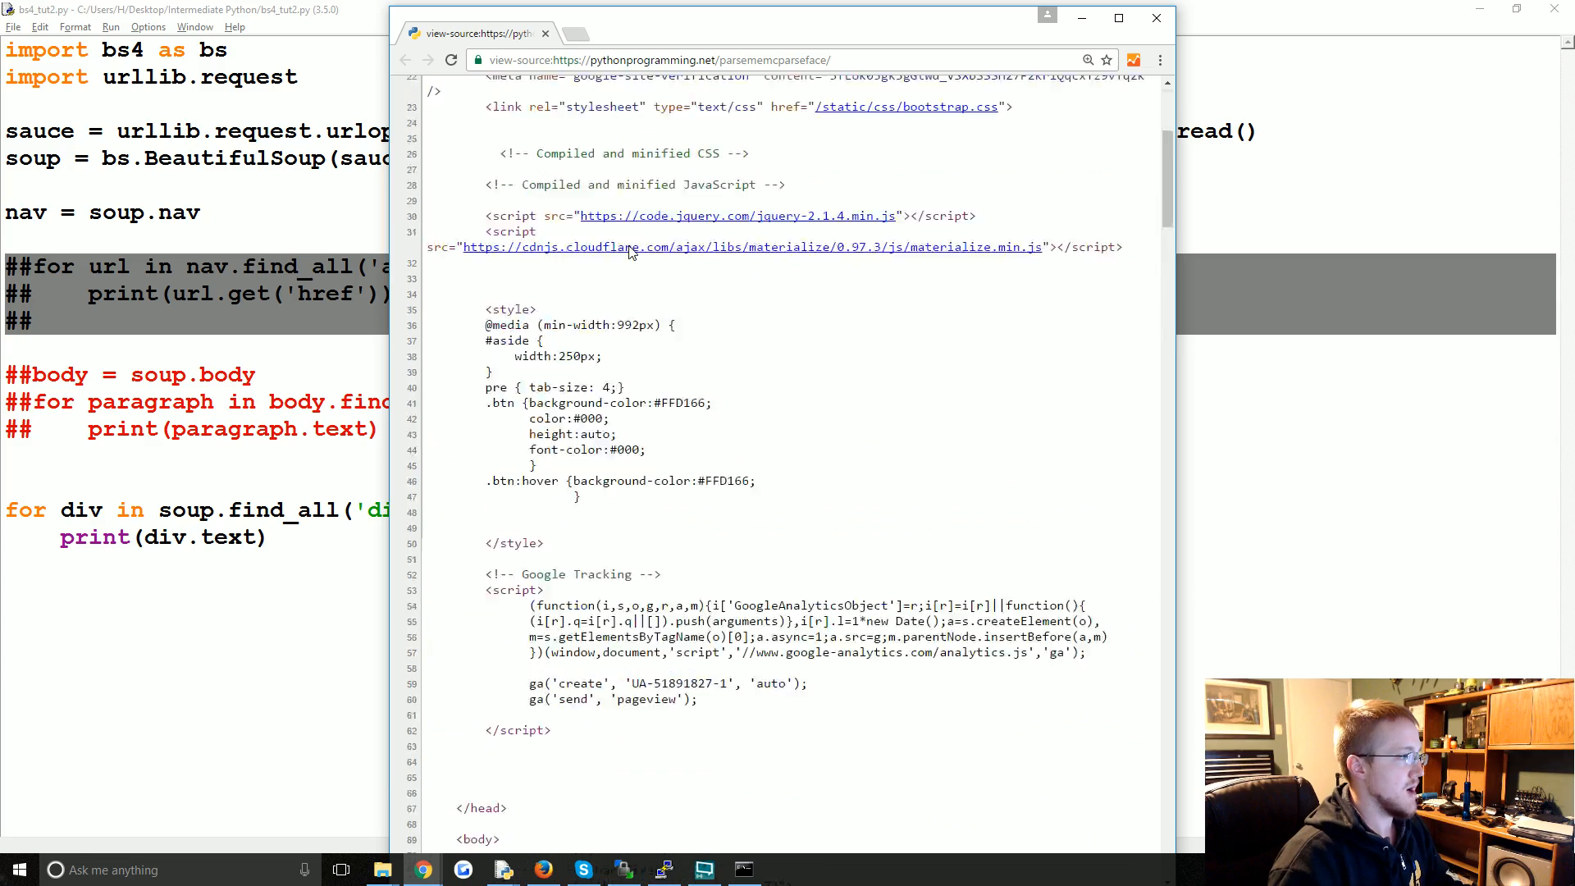
scroll(down, 3)
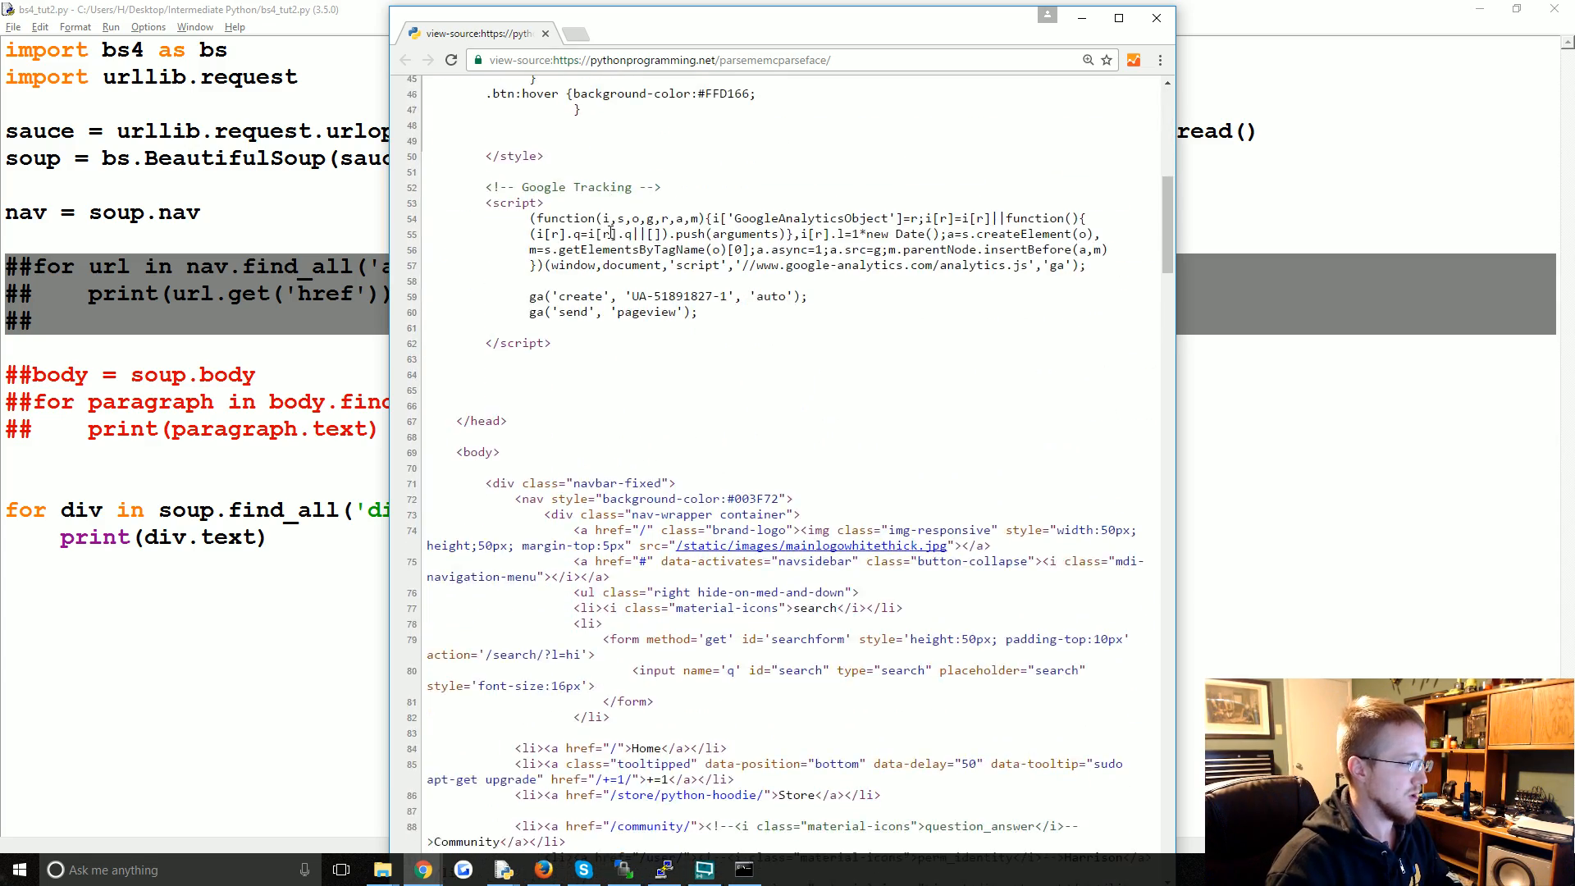
scroll(down, 3)
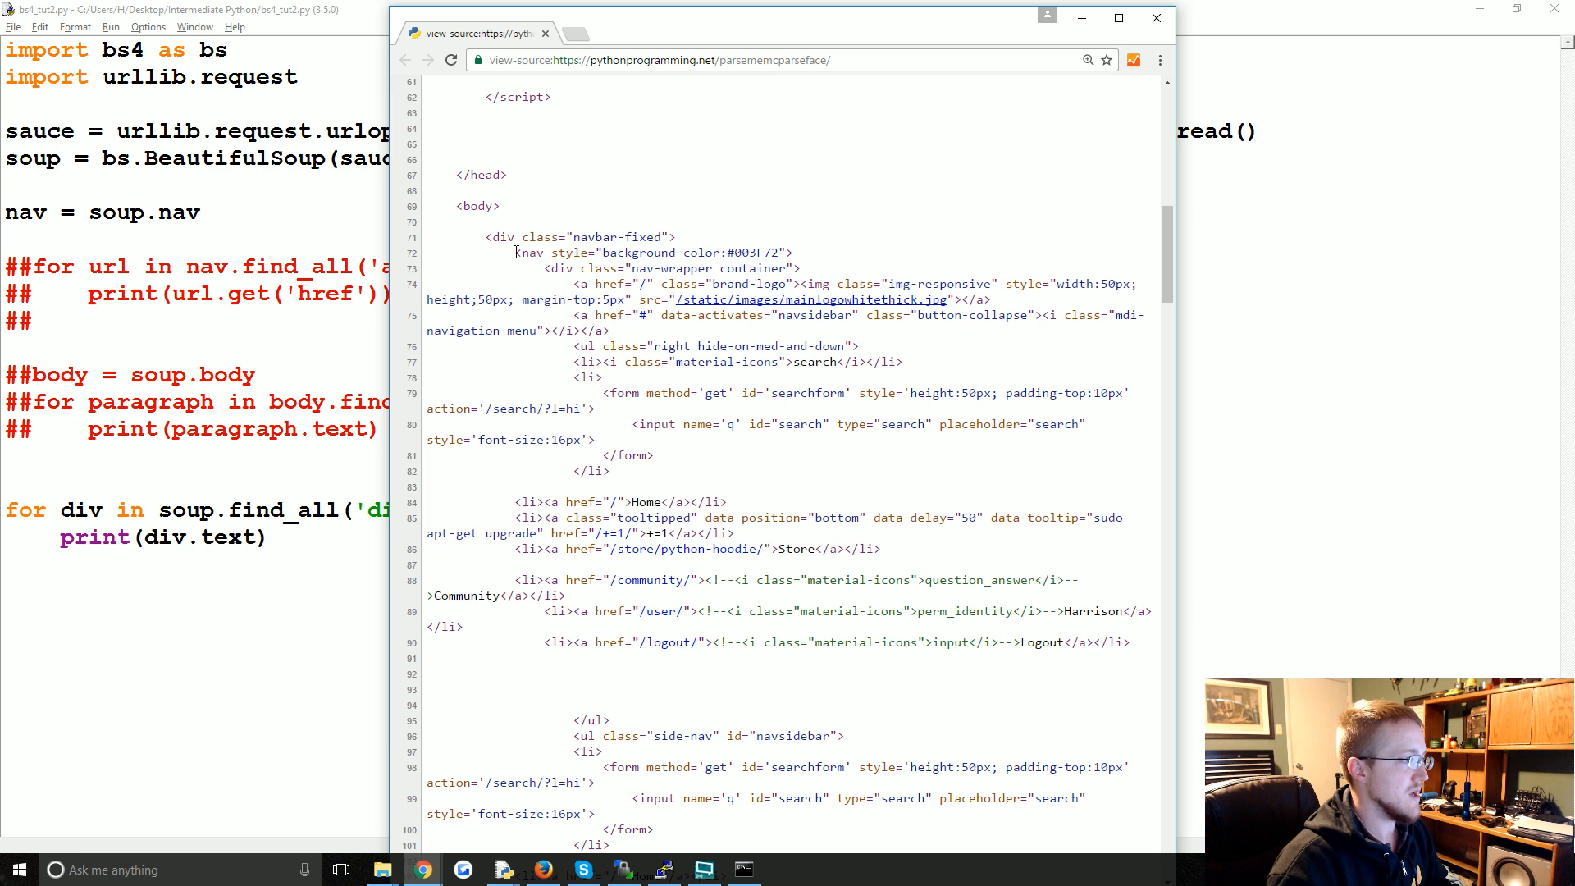
scroll(down, 3)
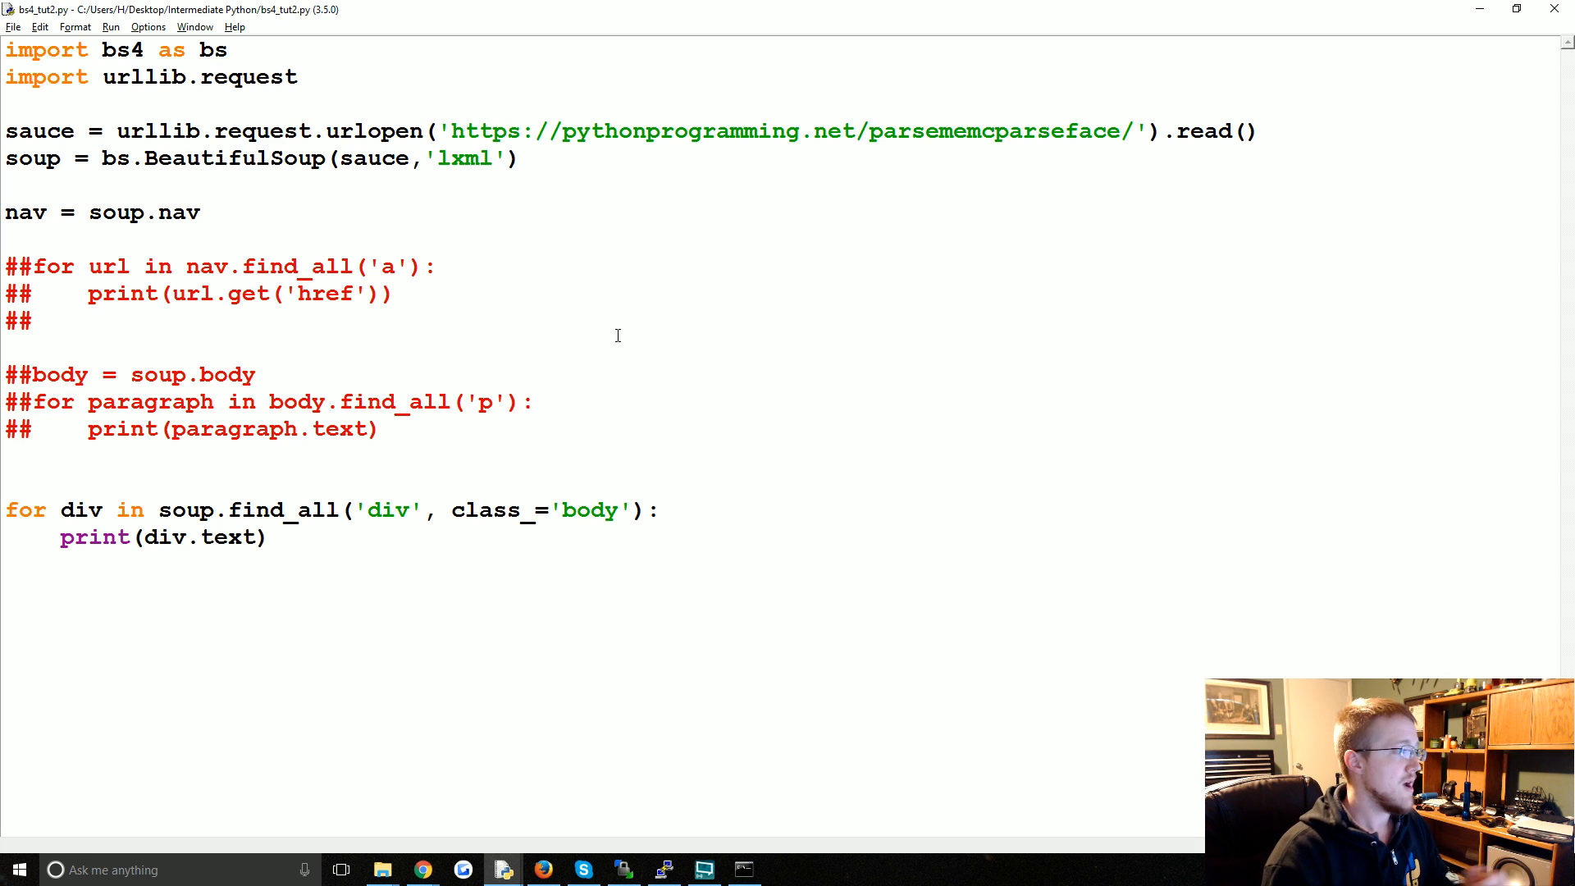
click(255, 374)
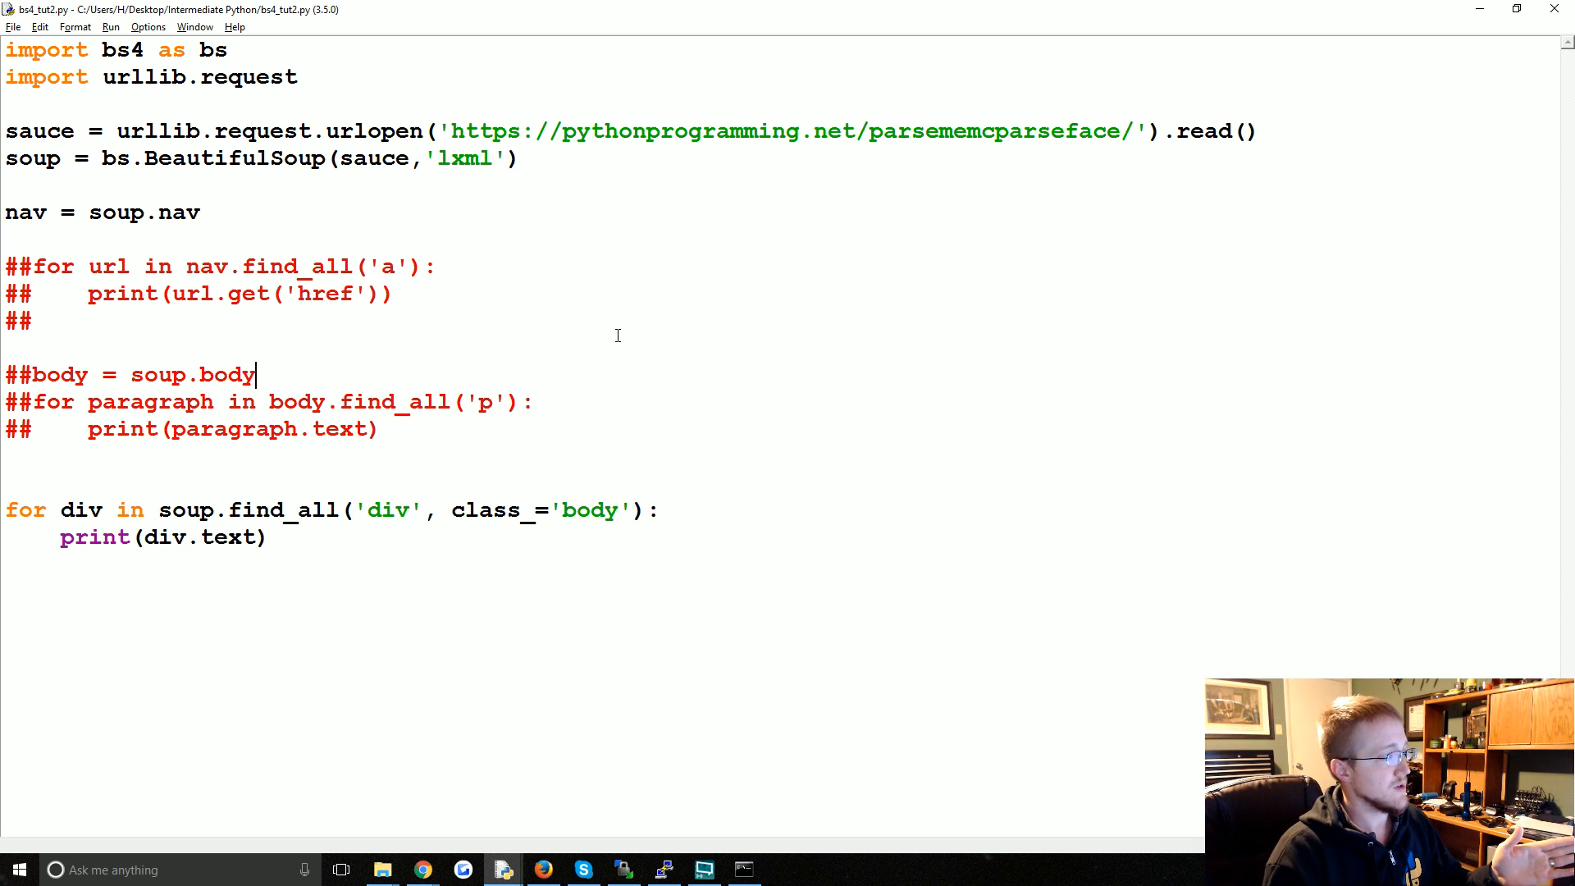